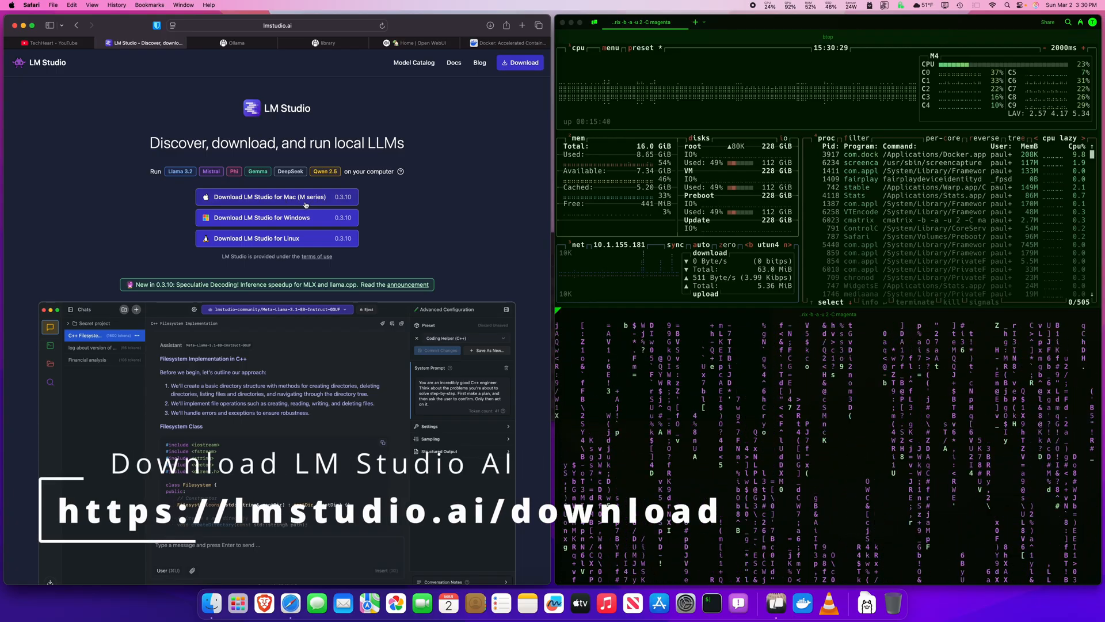
Switch from Safari to Finder via the app switcher
key(Cmd+Tab)
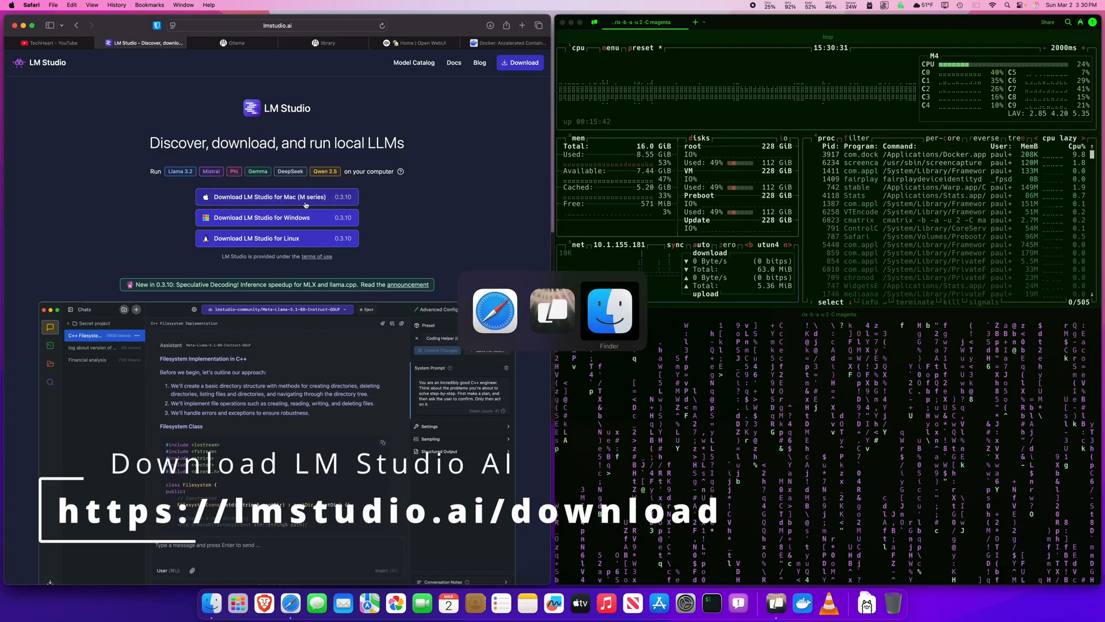
click(609, 310)
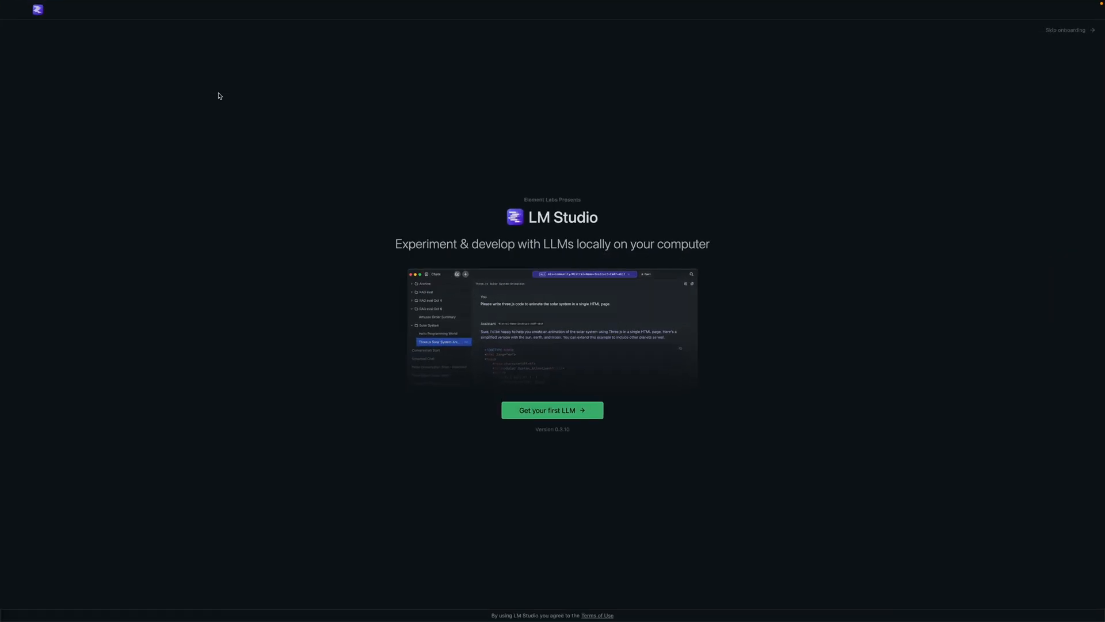
mouse_move(545, 414)
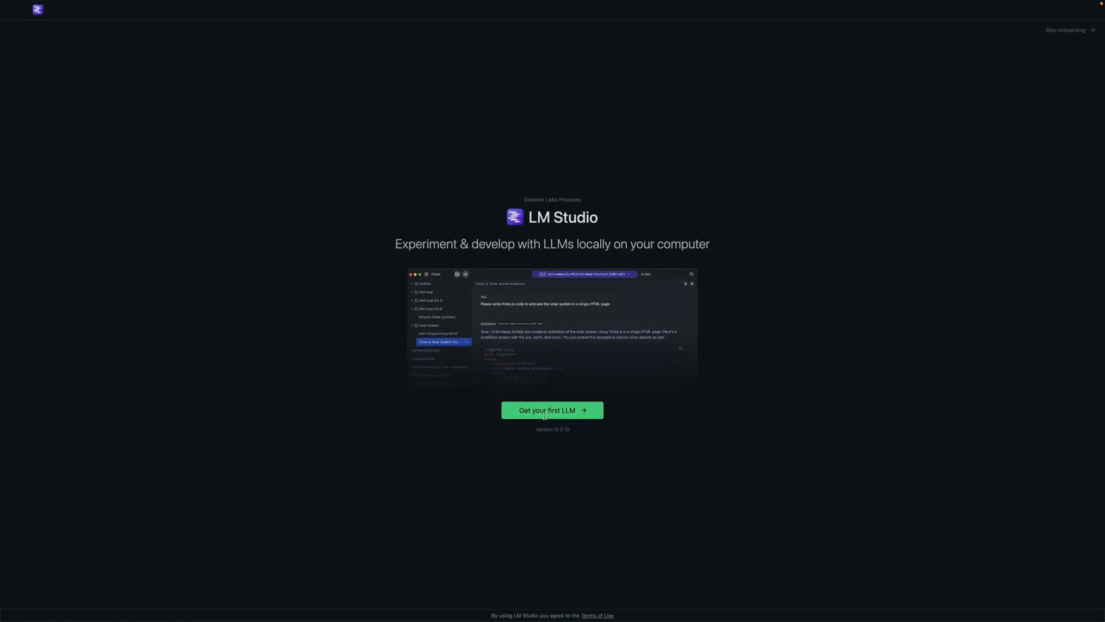
Download the DeepSeek R1 Distilled (Qwen 7B) model (4.68 GB) and start a new chat
click(553, 410)
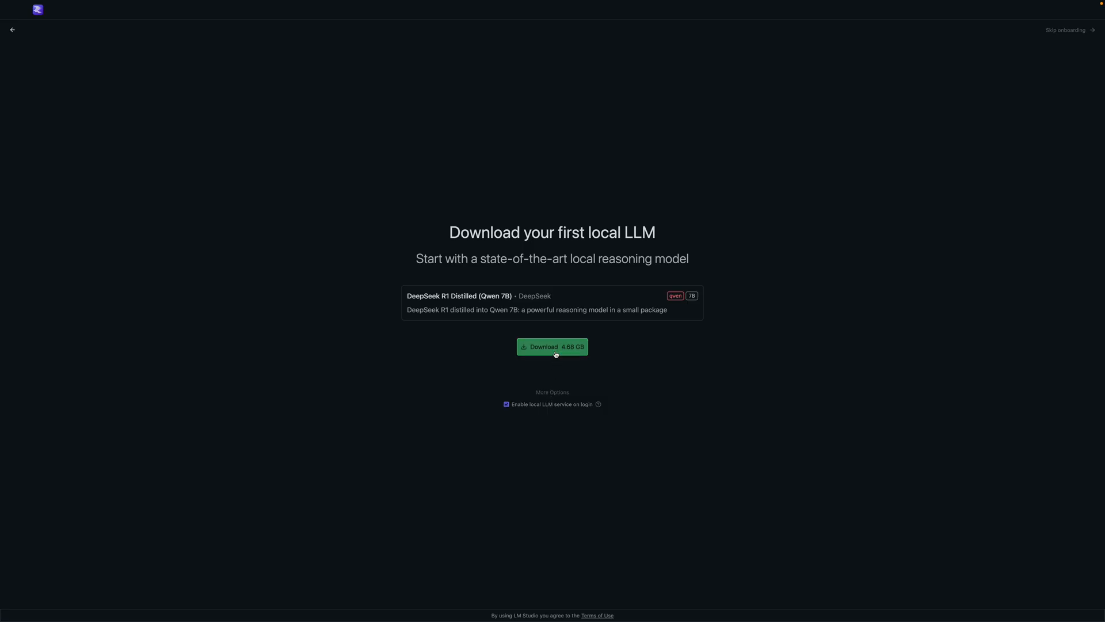
click(552, 347)
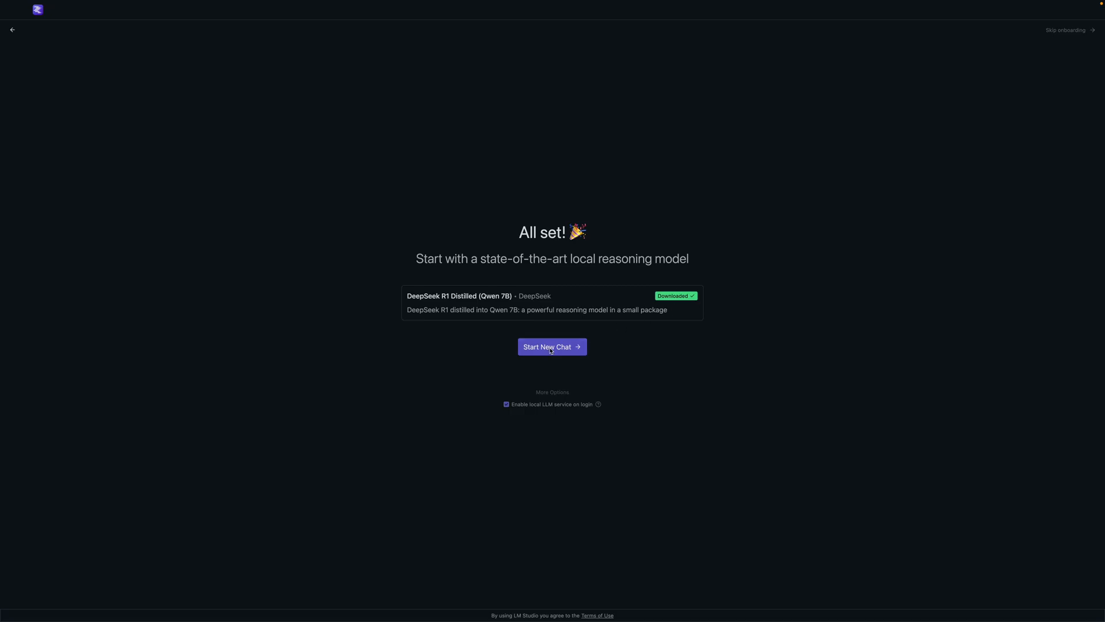
click(553, 347)
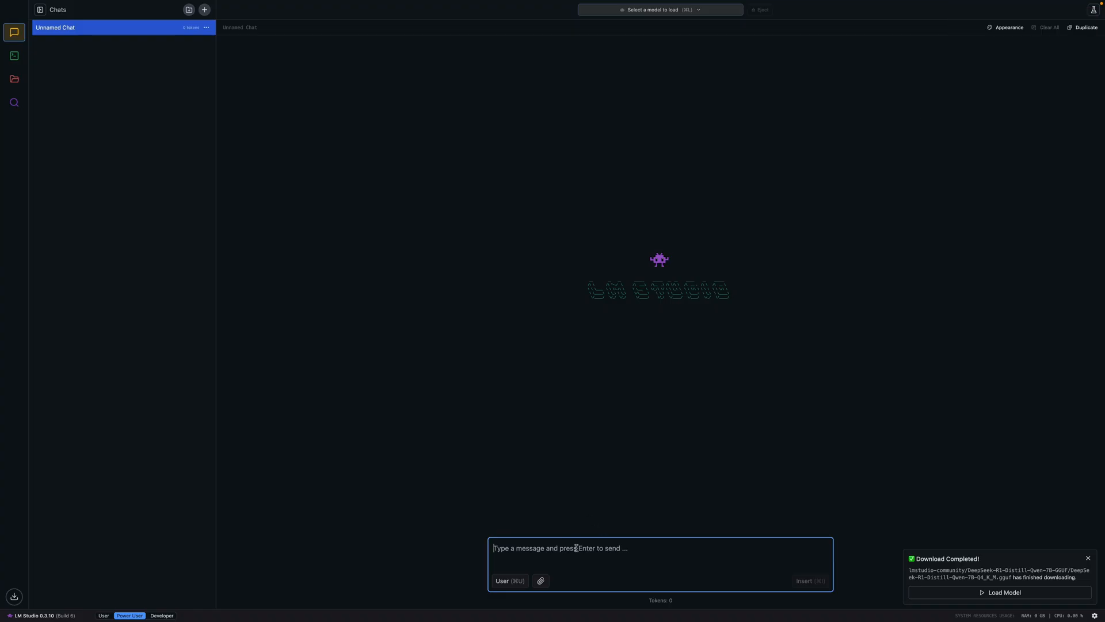
Draft 'tell me a story' in the chat box, then go to the Developer local-server page
text(tell me)
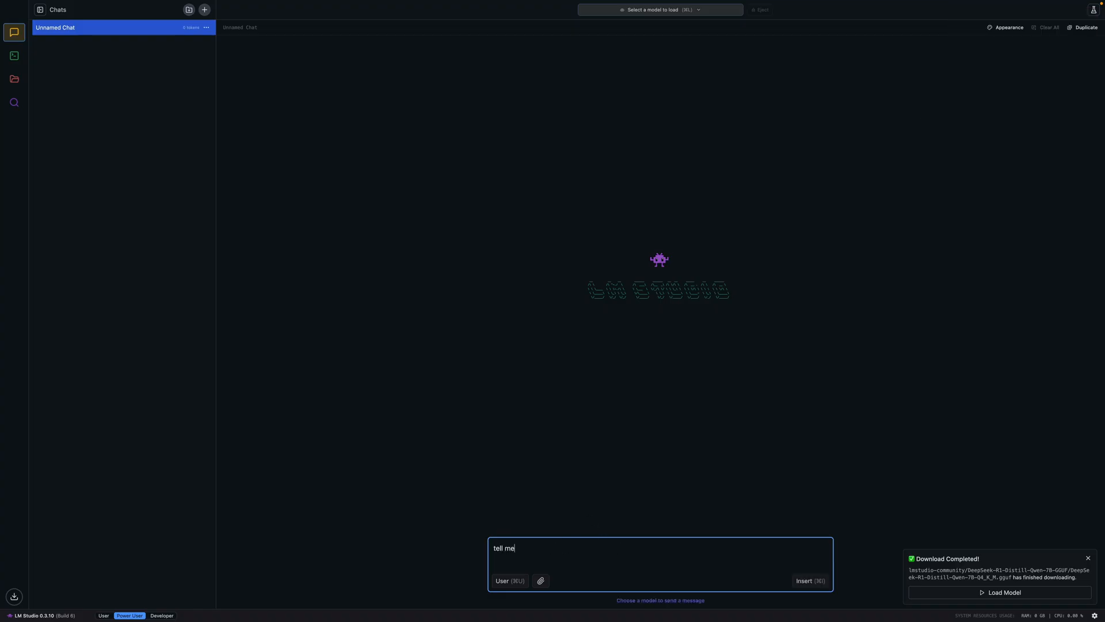
text(a story)
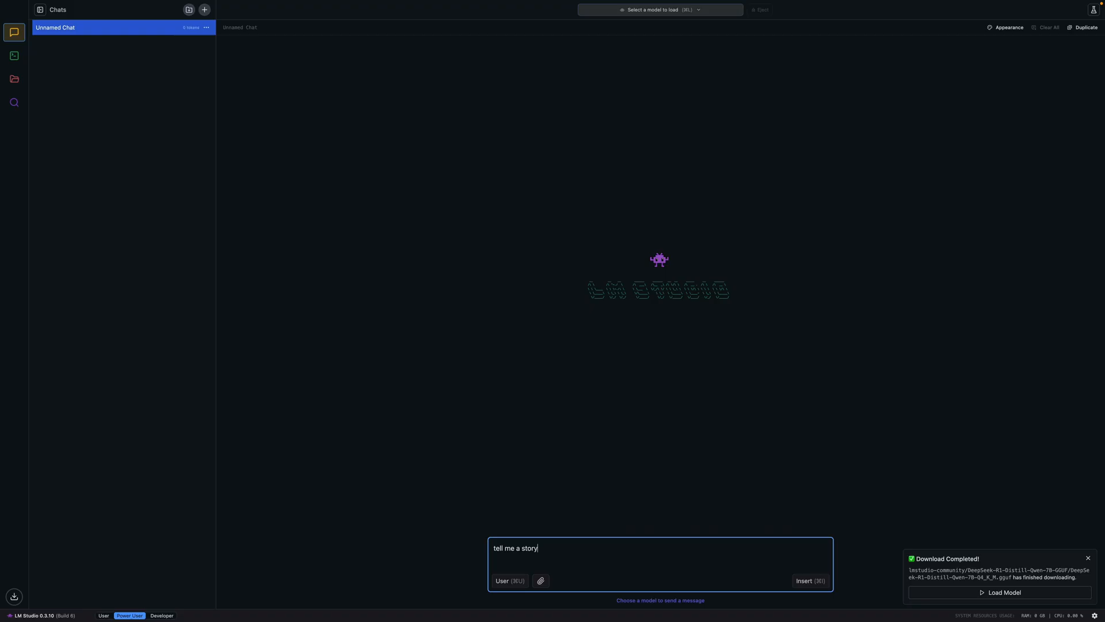
mouse_move(144, 170)
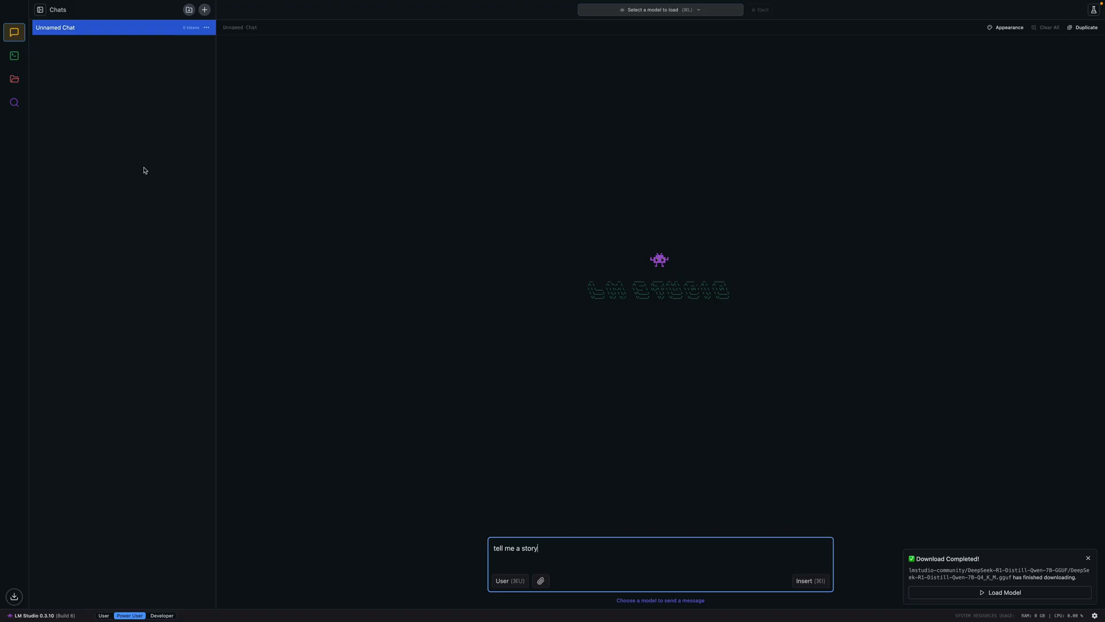
click(13, 56)
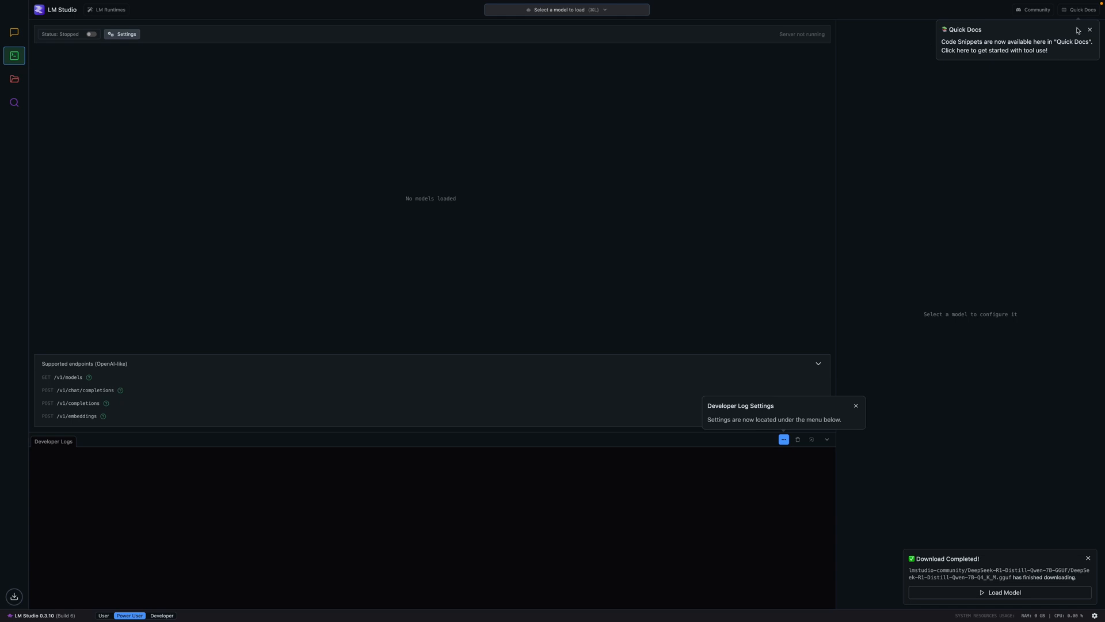
Load deepseek-r1-distill-qwen-7b and expand its Settings, Sampling, Structured Output and Speculative Decoding sections
click(1089, 30)
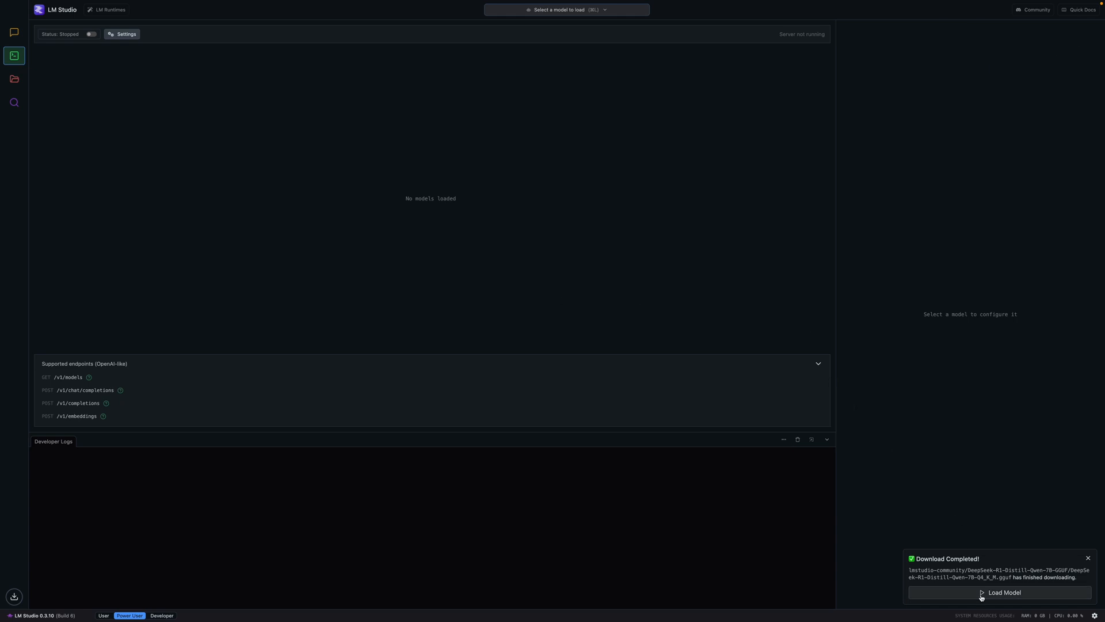
click(1004, 591)
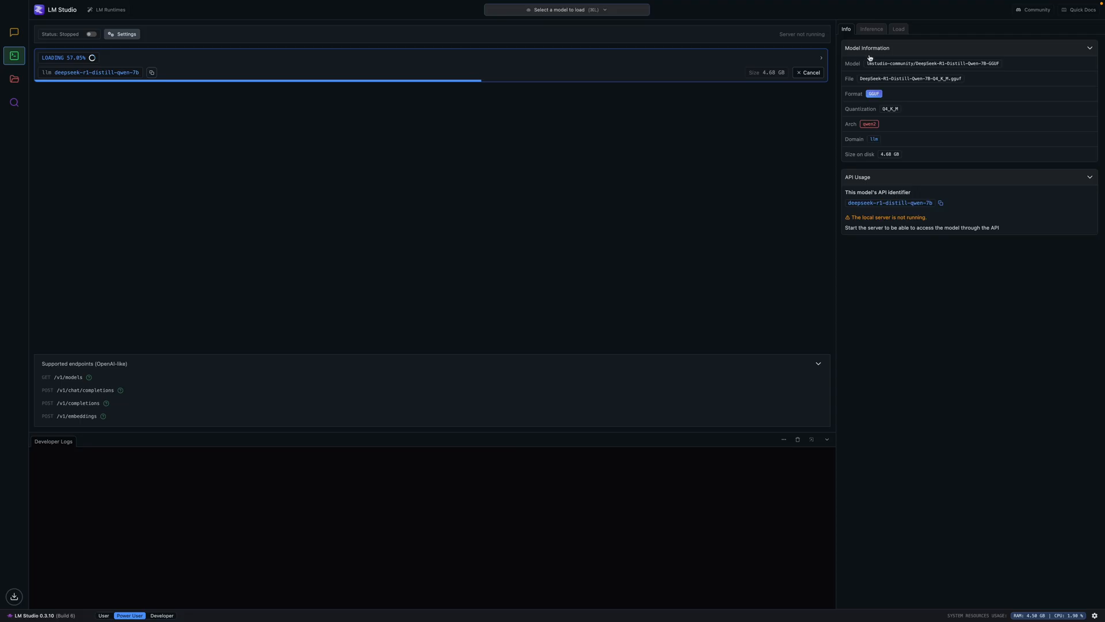
click(871, 29)
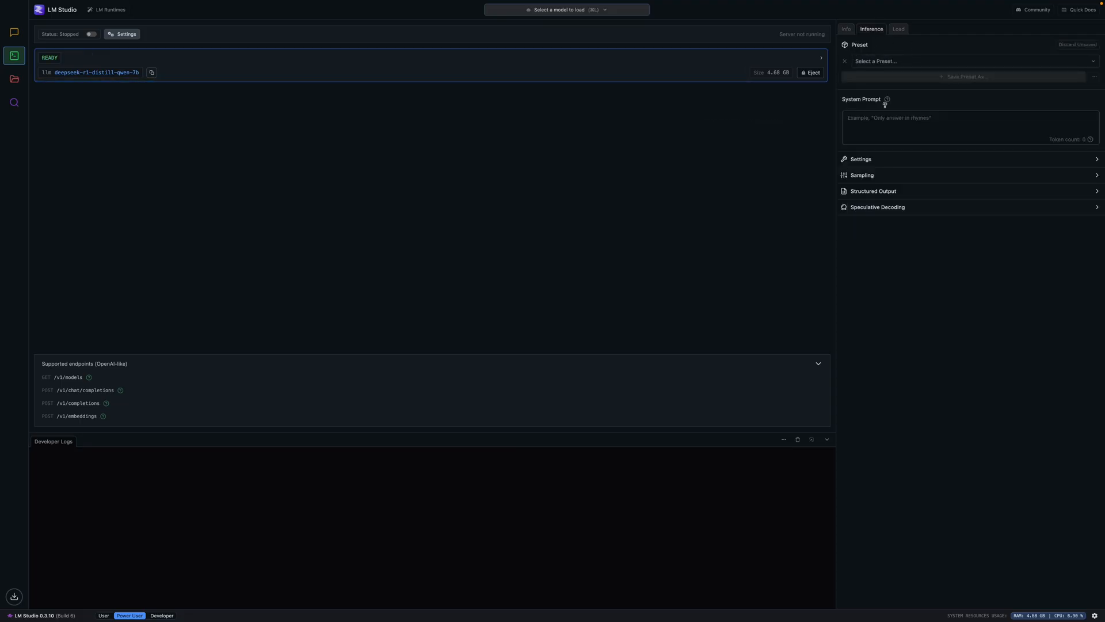
mouse_move(886, 99)
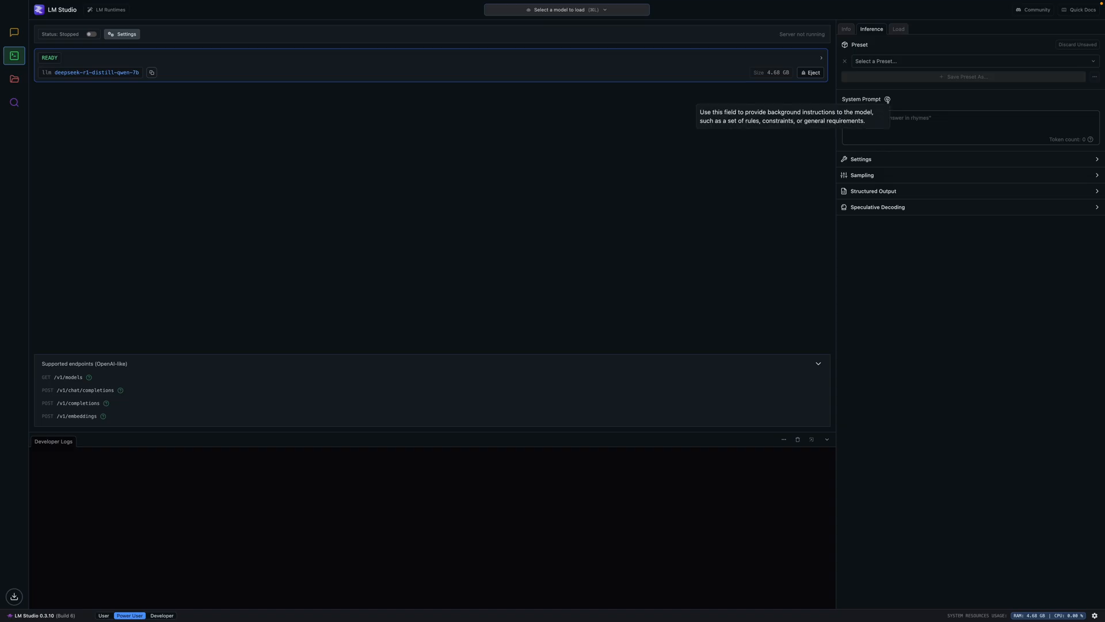
click(856, 159)
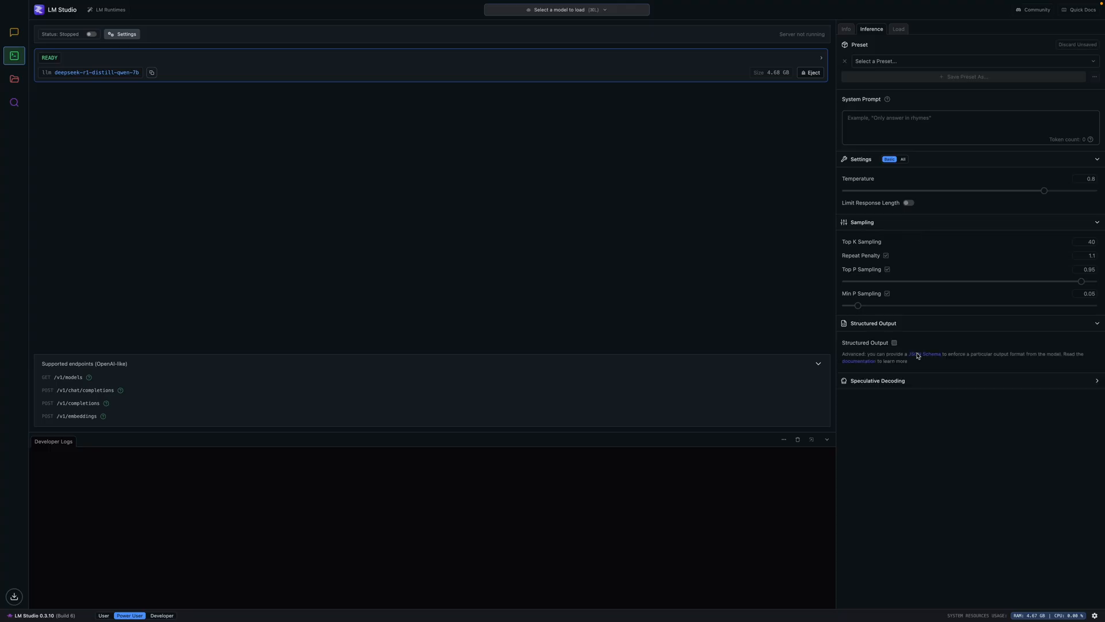
click(877, 380)
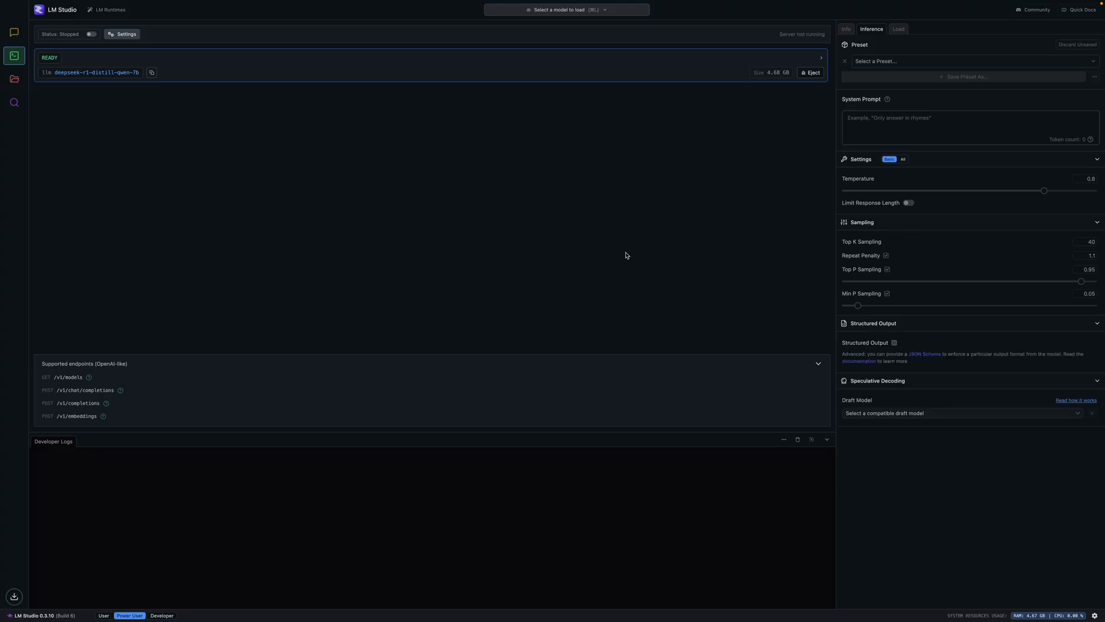
mouse_move(322, 105)
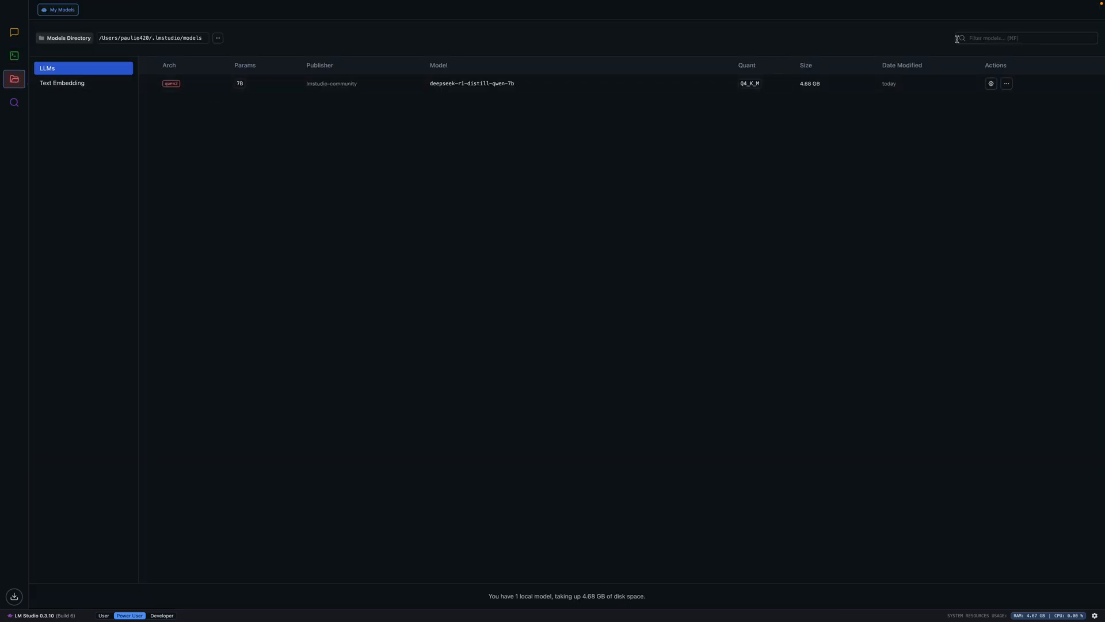
Filter models by 'lla' and view the Llama 3.3 70B Instruct details
text(llama)
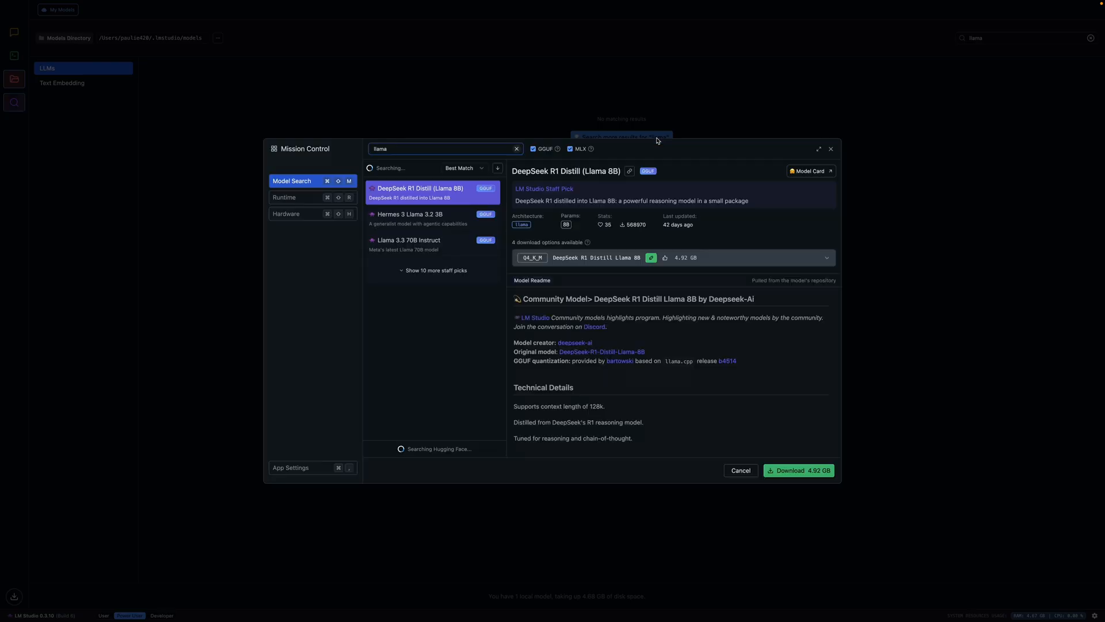
click(408, 244)
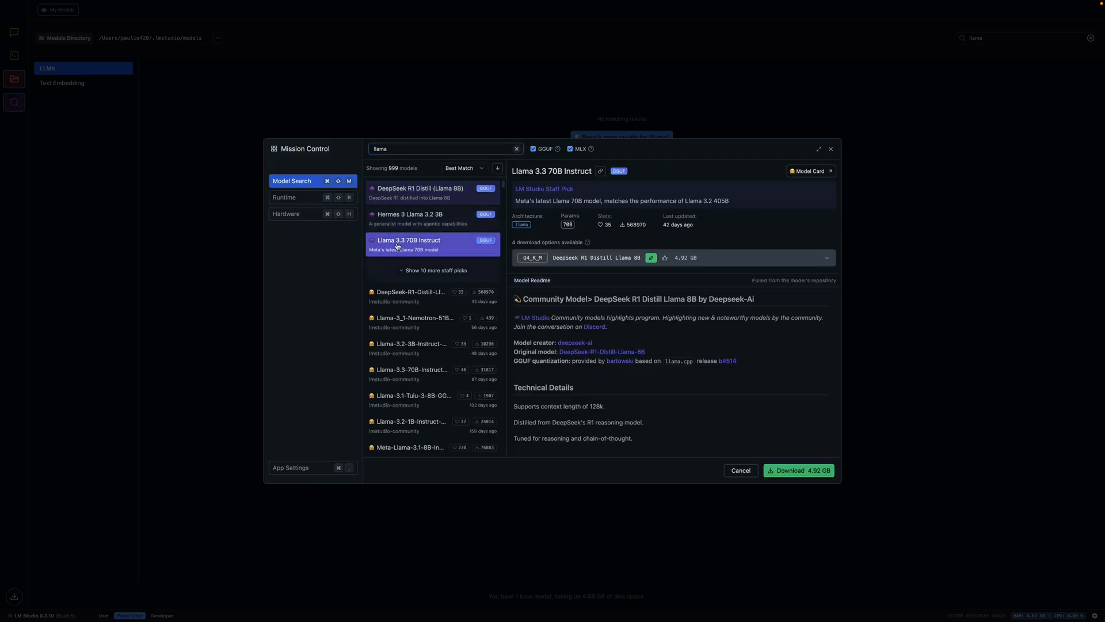
click(421, 243)
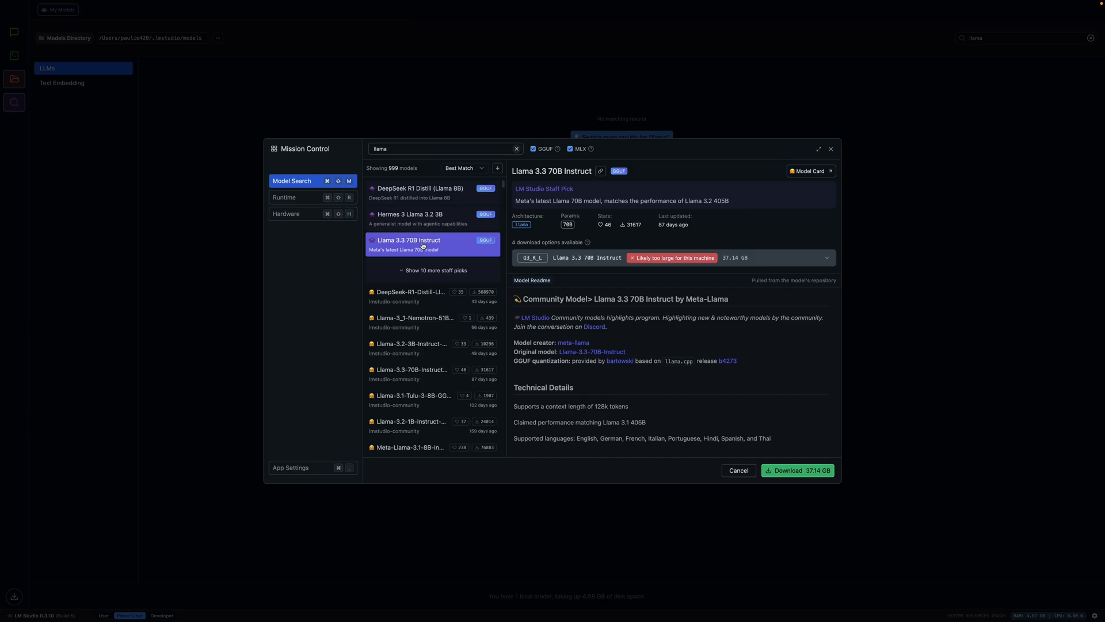
mouse_move(626, 258)
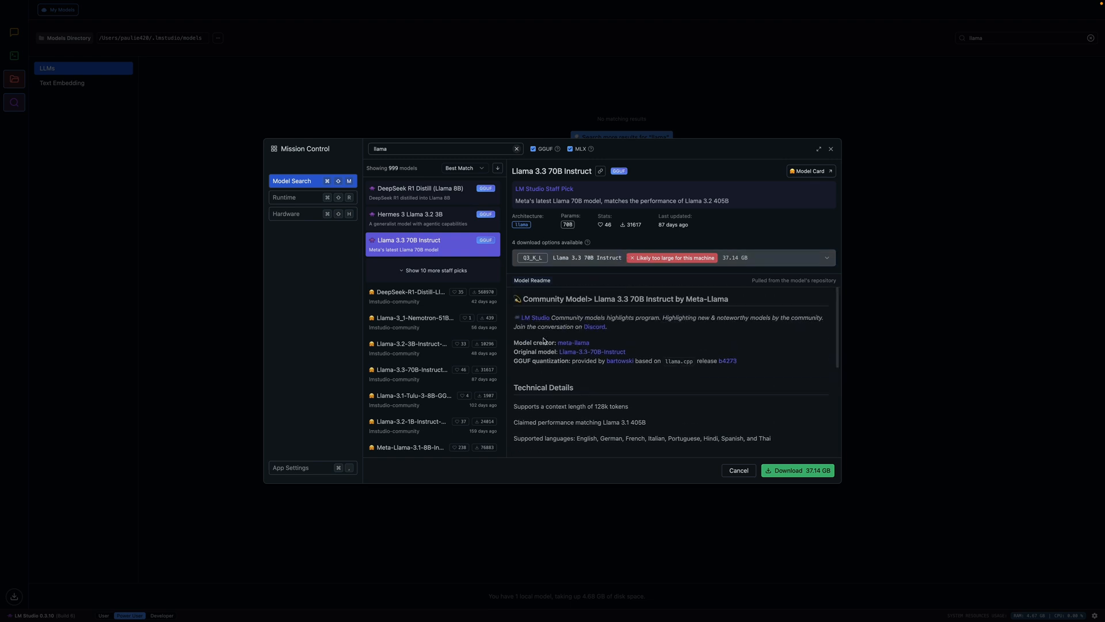
scroll(down, 3)
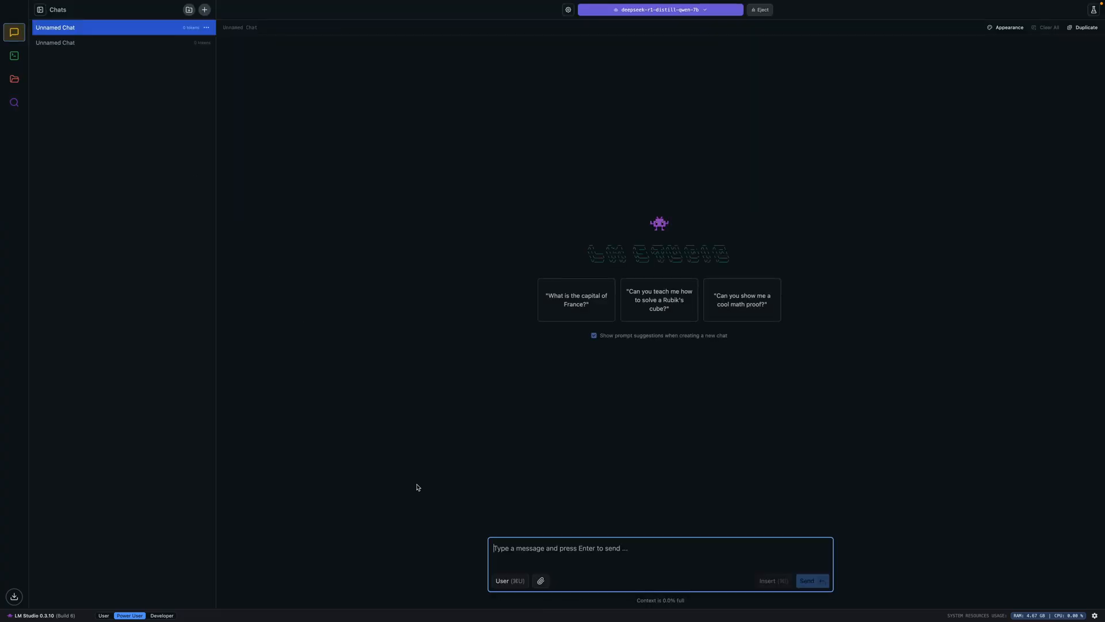
Send 'tell me a short story' to the model and collapse its reasoning thoughts
text(te)
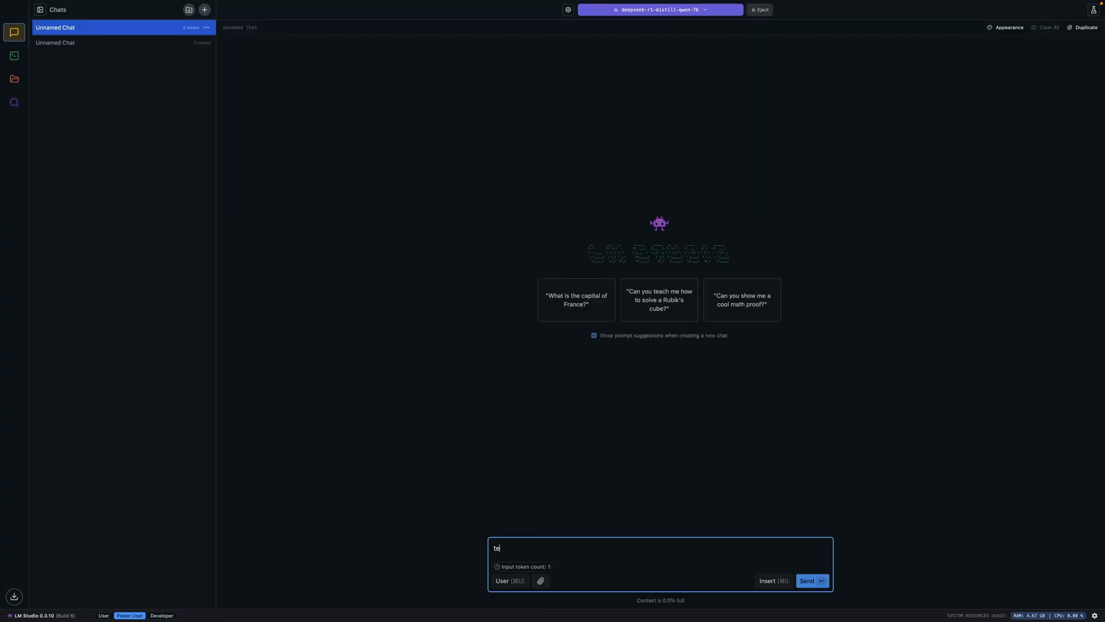
text(tell me a short stor)
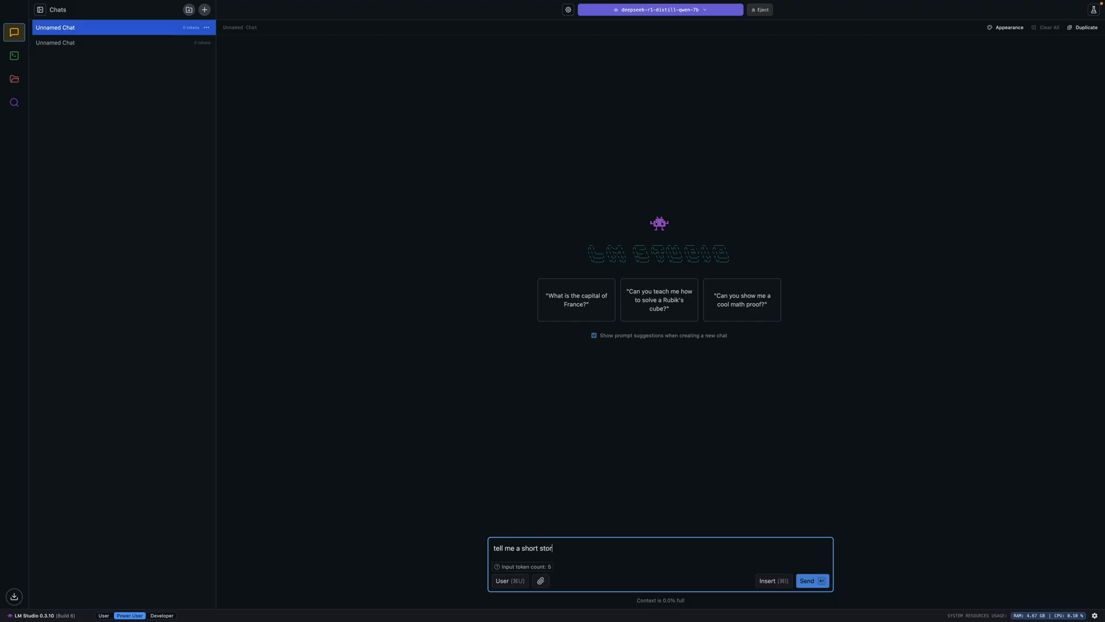
click(813, 580)
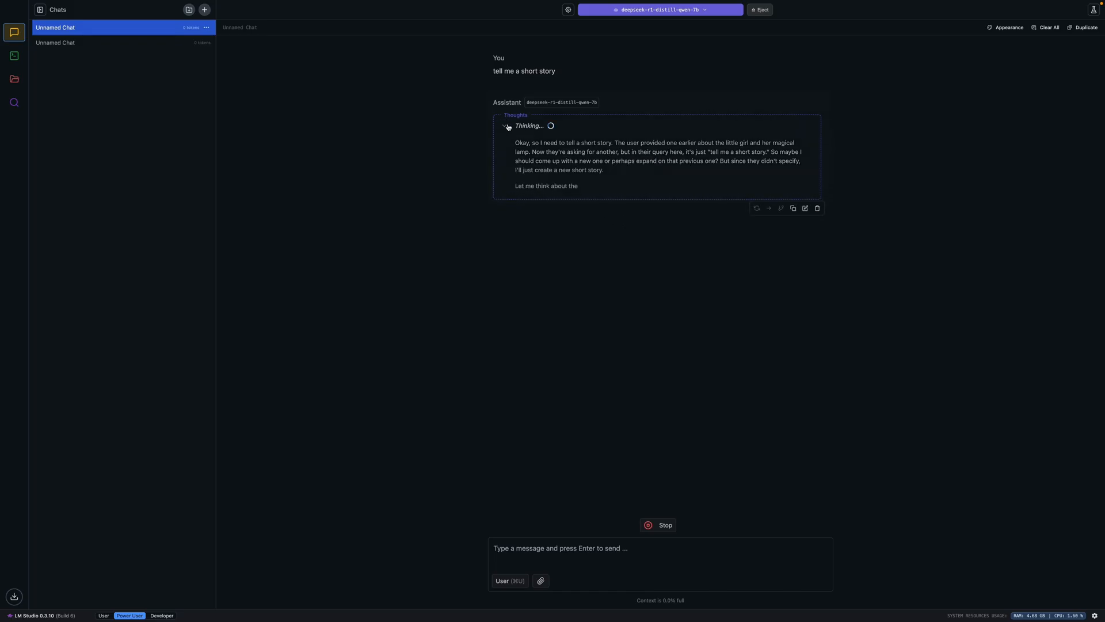
click(504, 126)
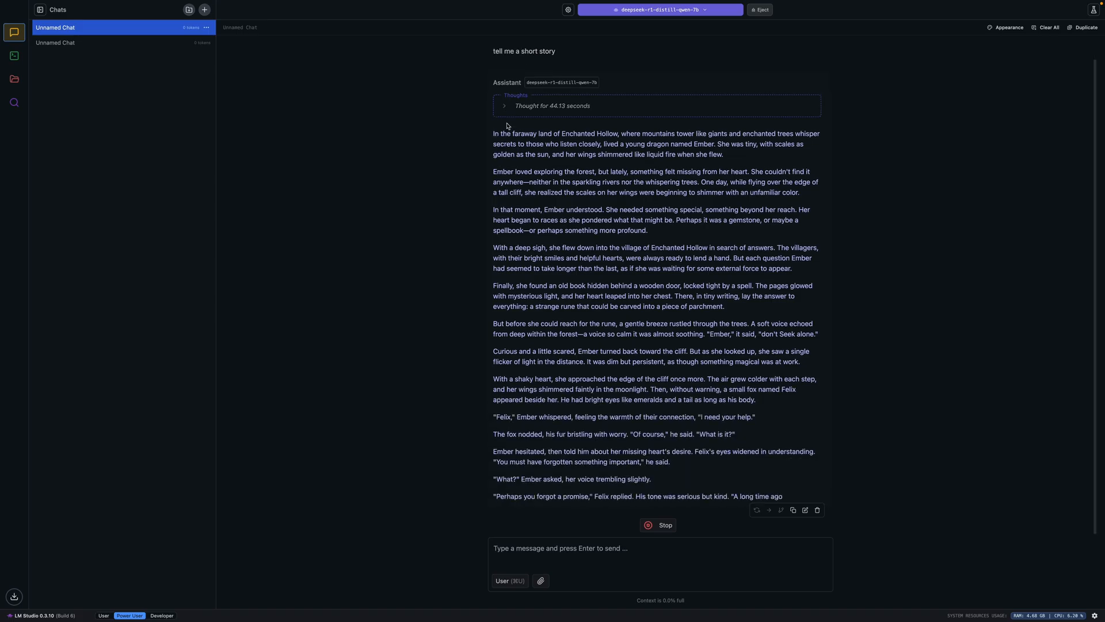
Scroll through the generated Ember and Felix dragon story
scroll(down, 3)
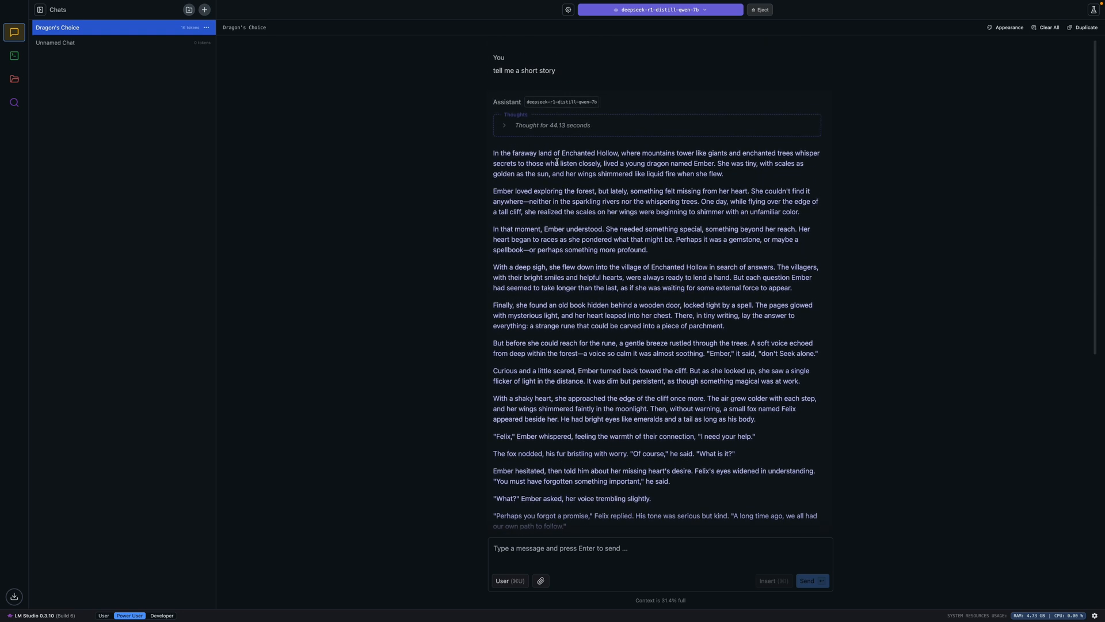
mouse_move(613, 153)
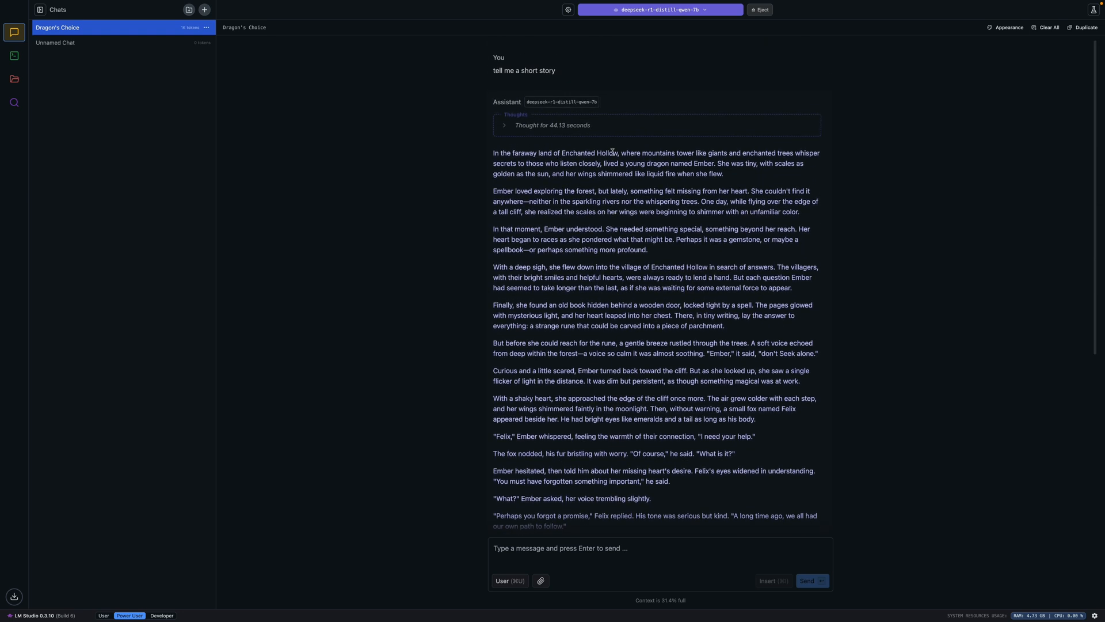
scroll(down, 3)
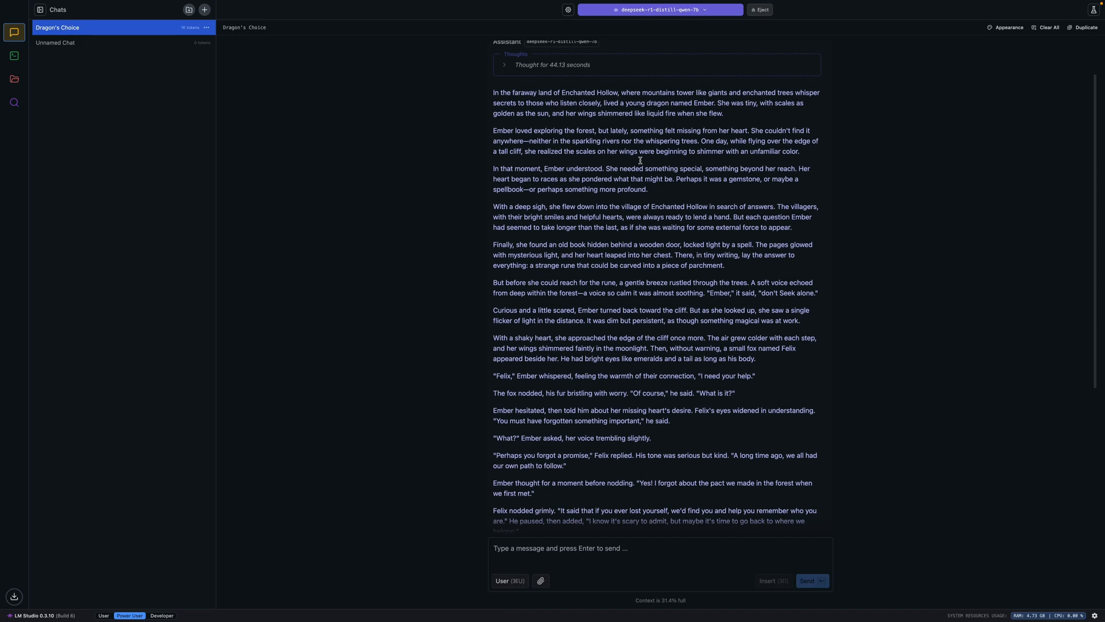
scroll(down, 3)
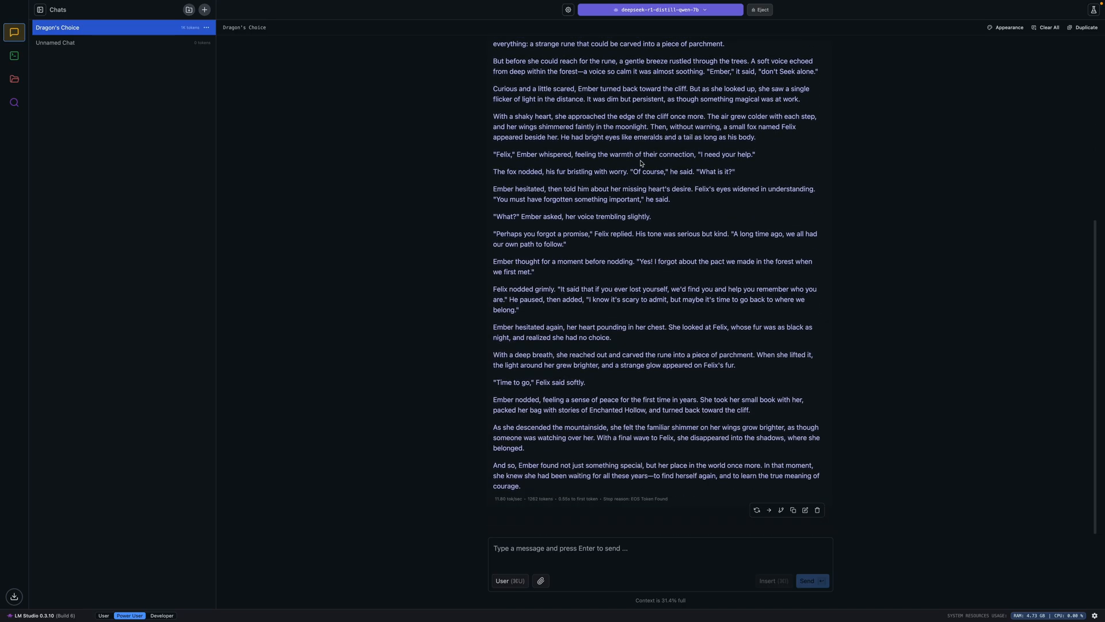
mouse_move(700, 128)
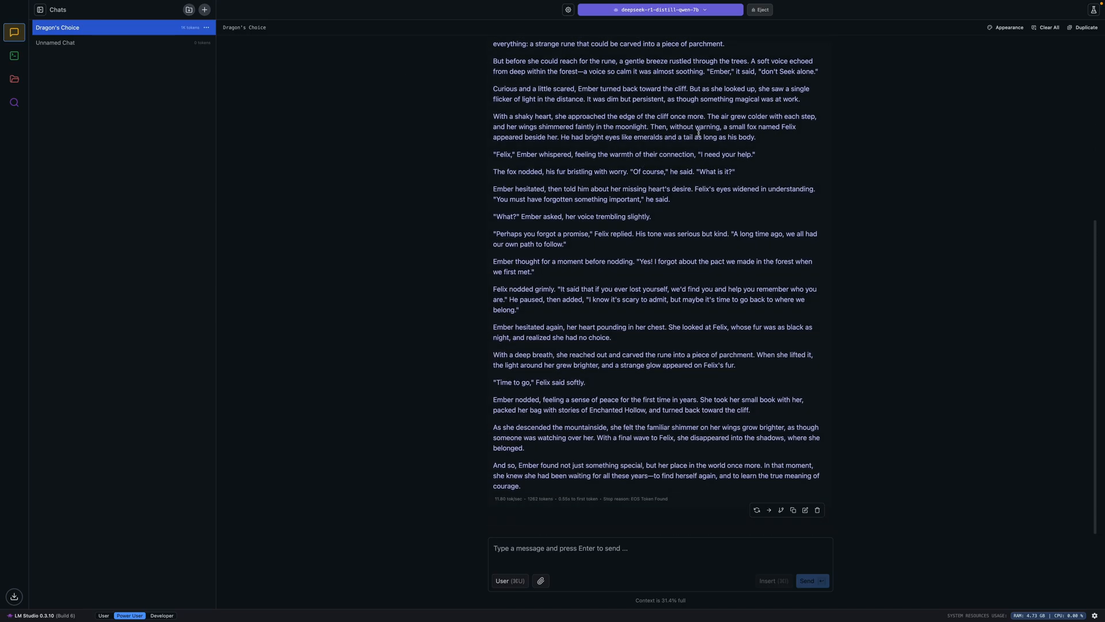
mouse_move(317, 154)
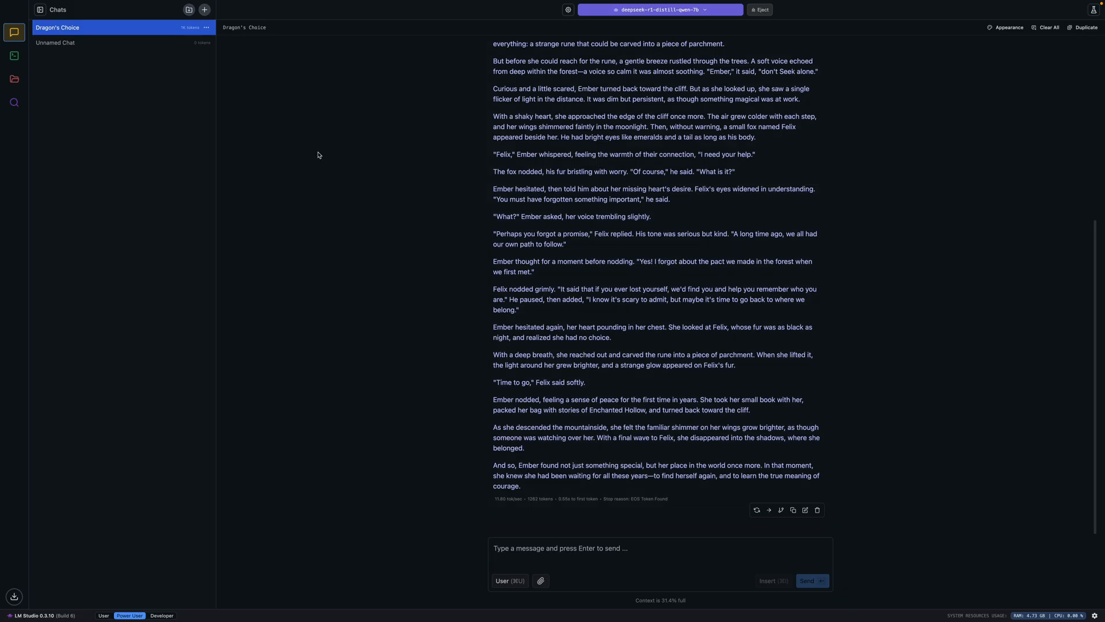
mouse_move(82, 5)
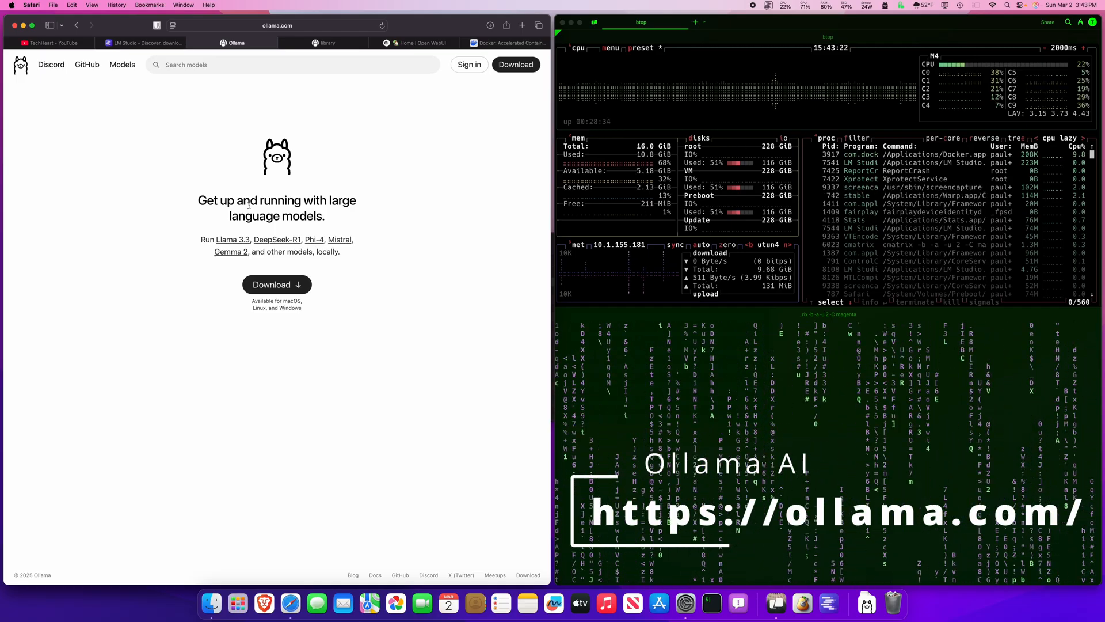
mouse_move(504, 100)
text(ollama run deepseek-r1:latest)
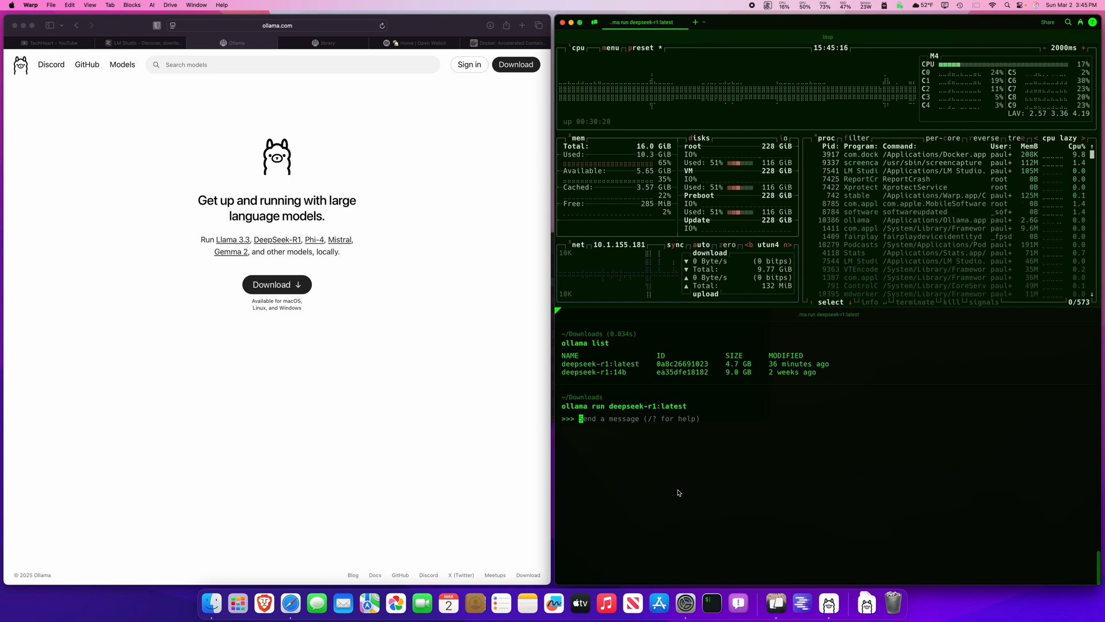
Send a random test message to deepseek-r1:latest, then exit the session with /bye
text(iklo;sdfjhgtlo;dfjgiklo;dfj)
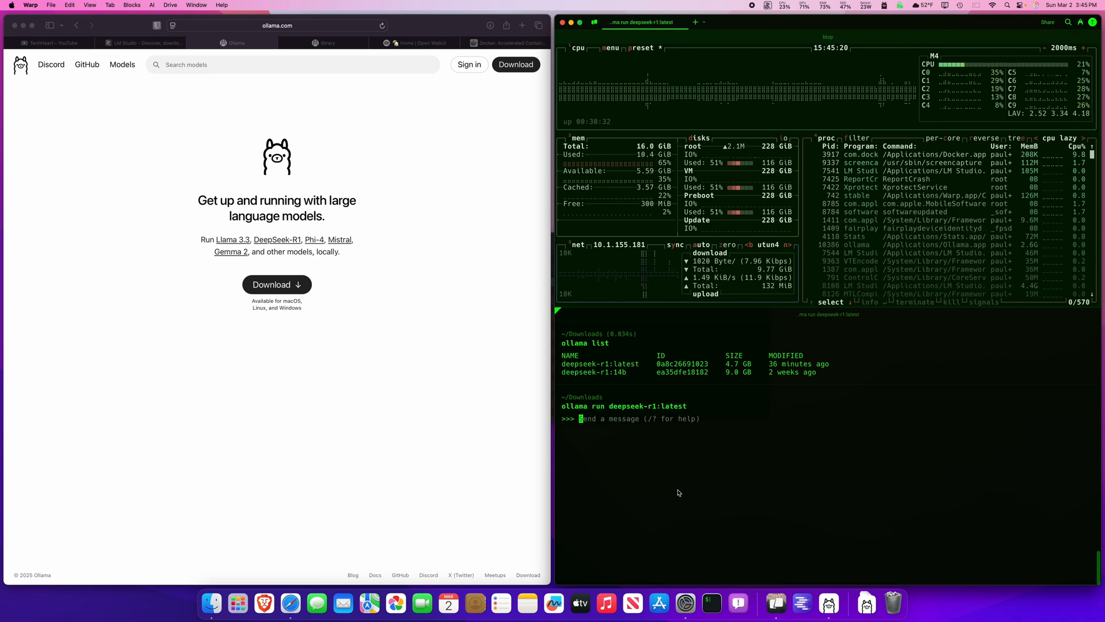
text(/bye)
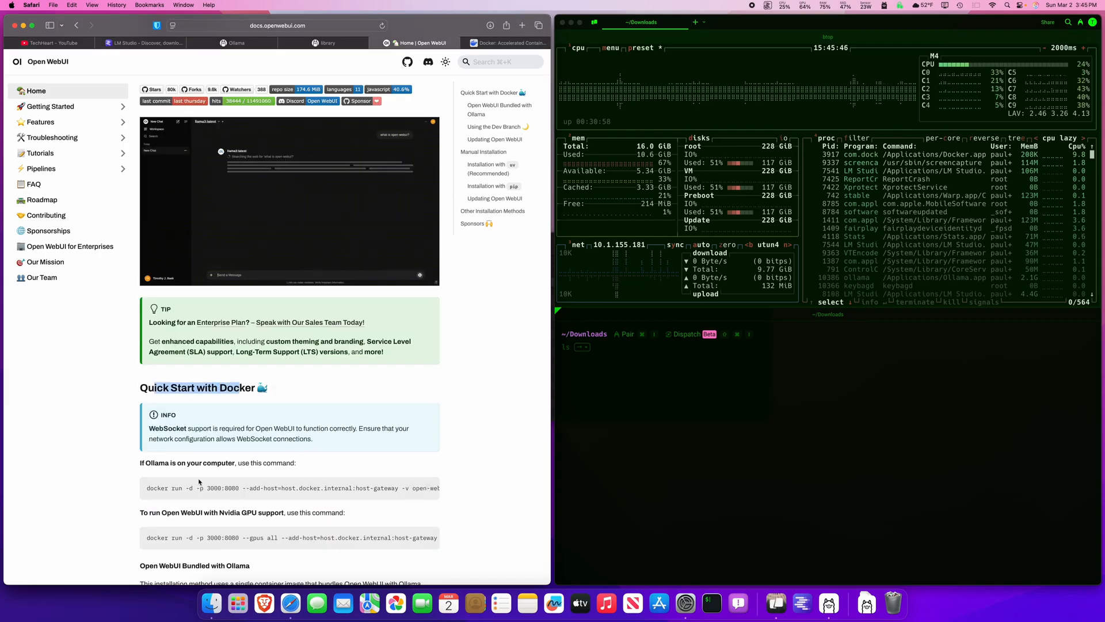
On docker.com, download Docker Desktop for Mac - Apple Silicon
click(498, 42)
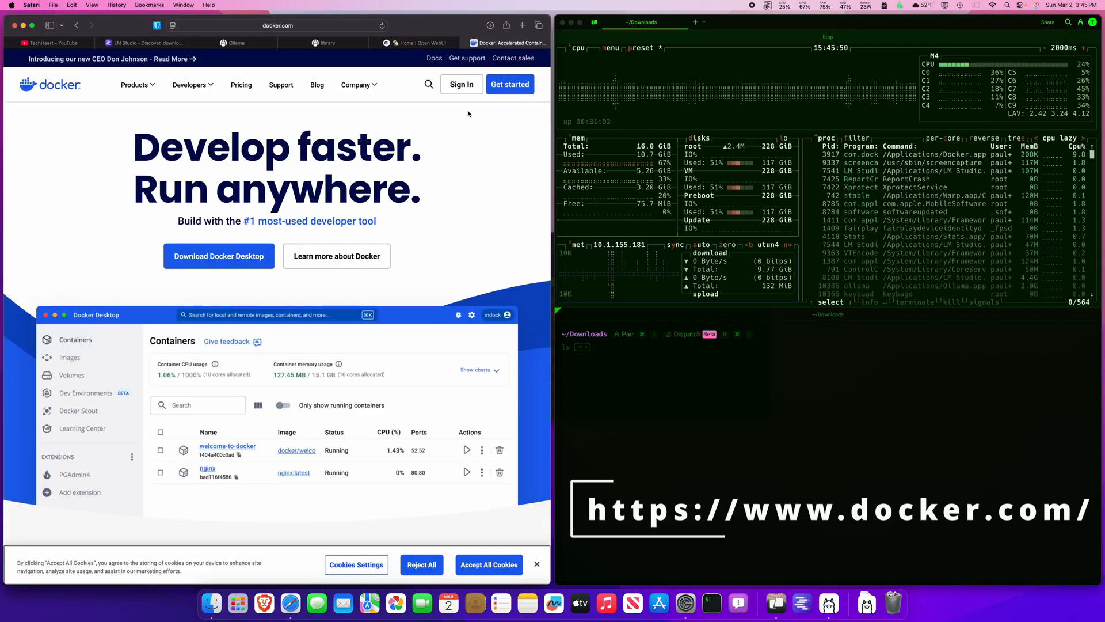
click(219, 255)
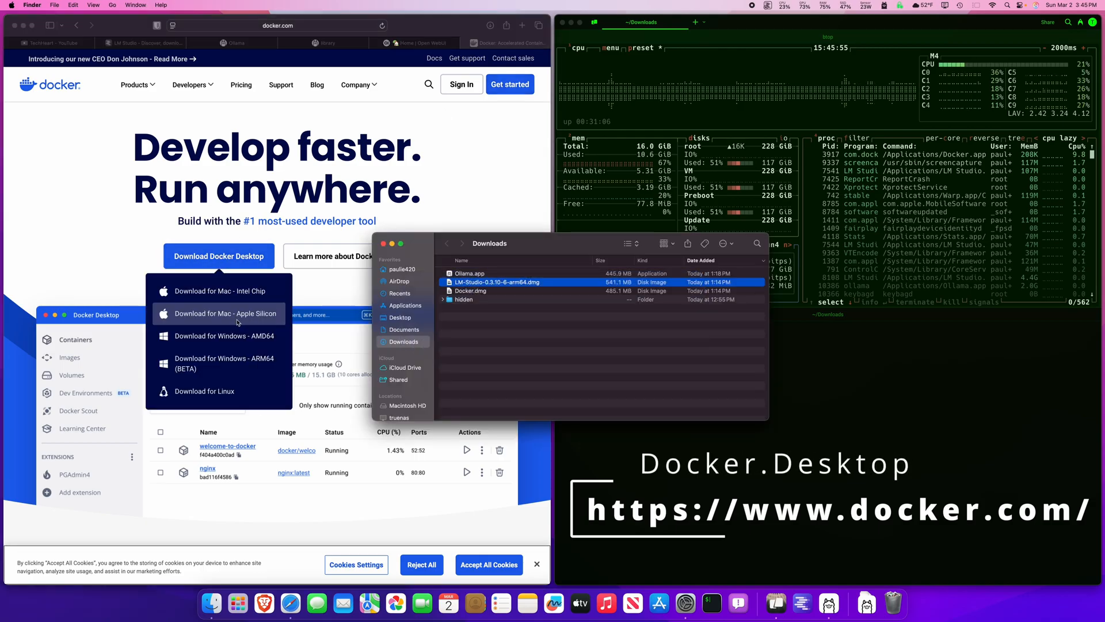
click(470, 290)
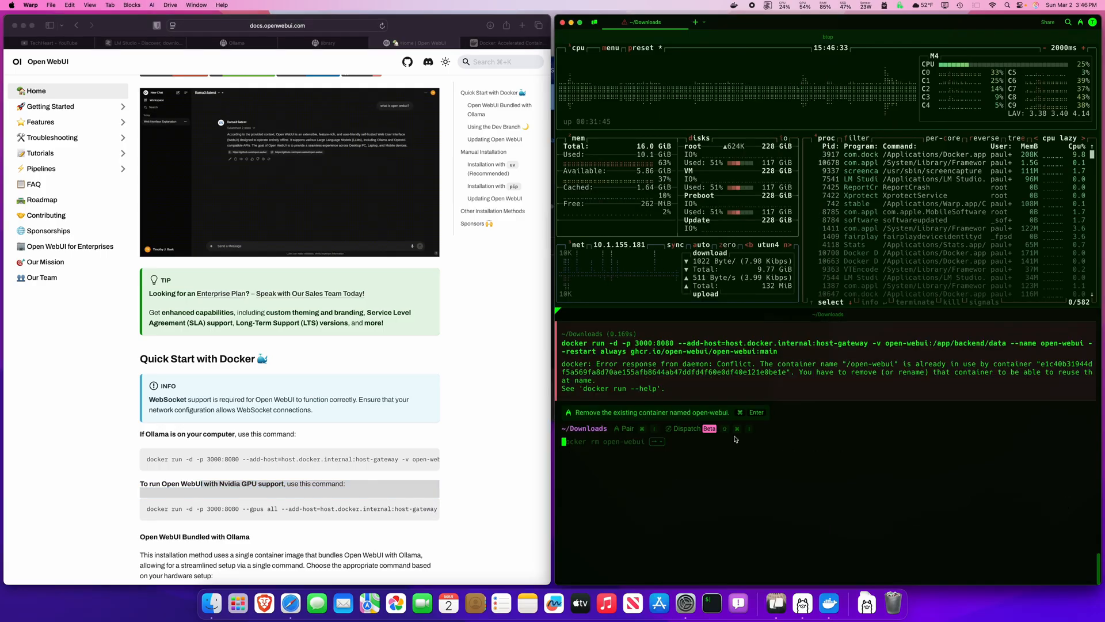
Switch to Docker Desktop and select the running open-webui container
key(cmd+tab)
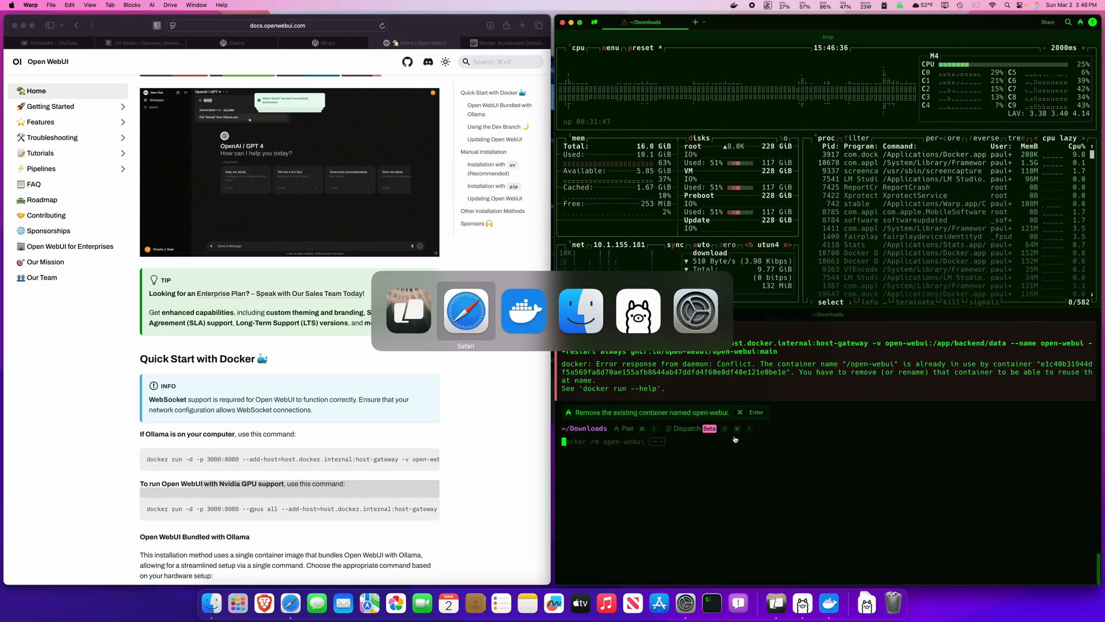
click(522, 311)
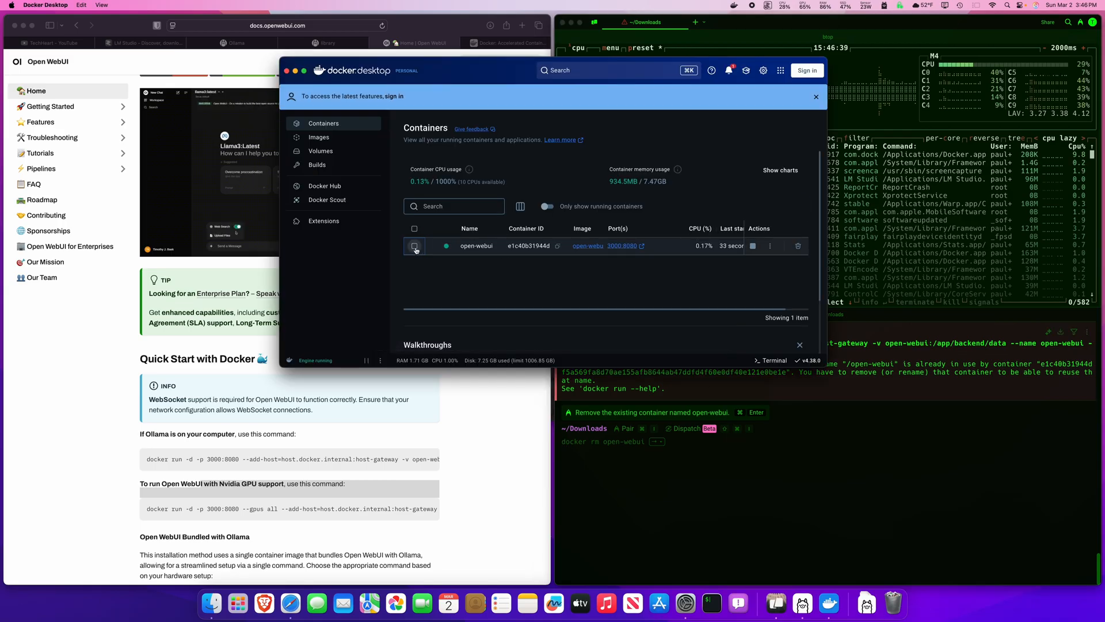
click(414, 245)
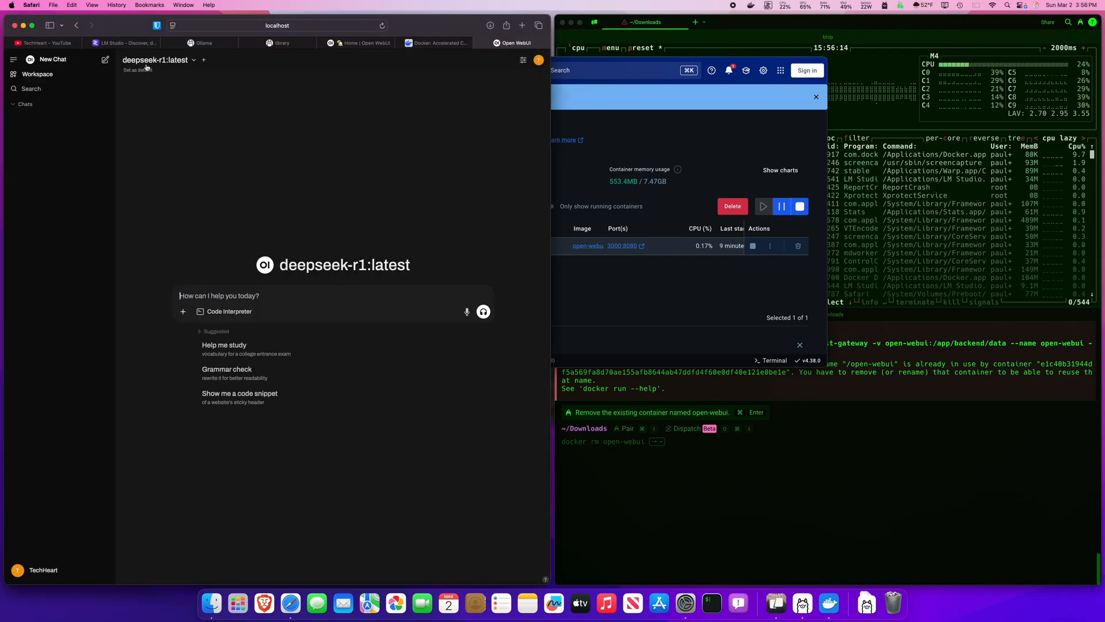
click(156, 59)
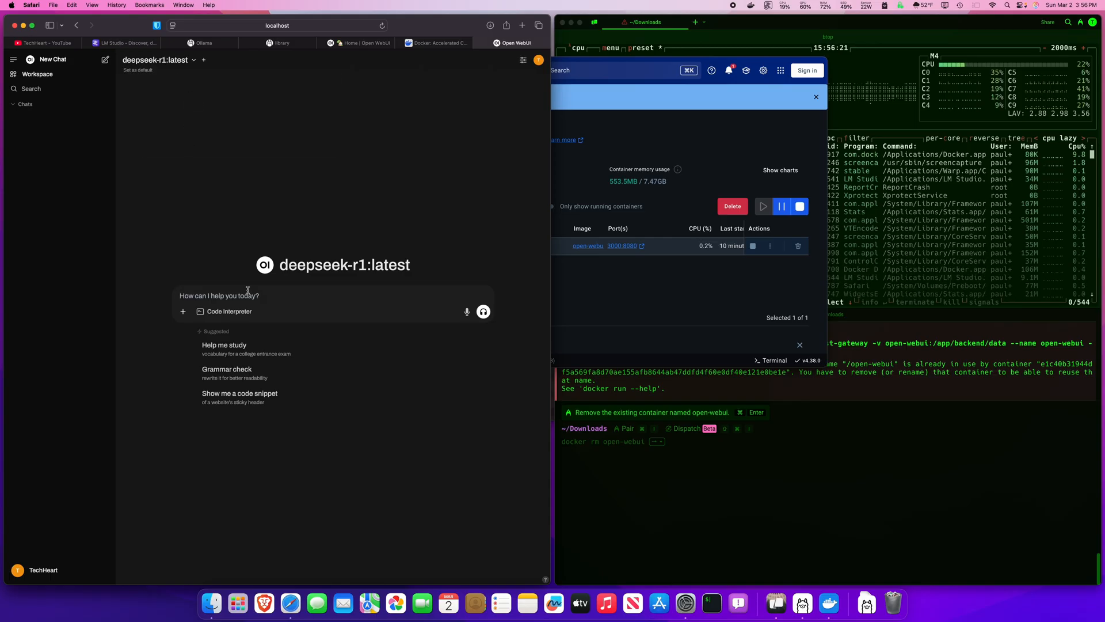
text(tell me a story)
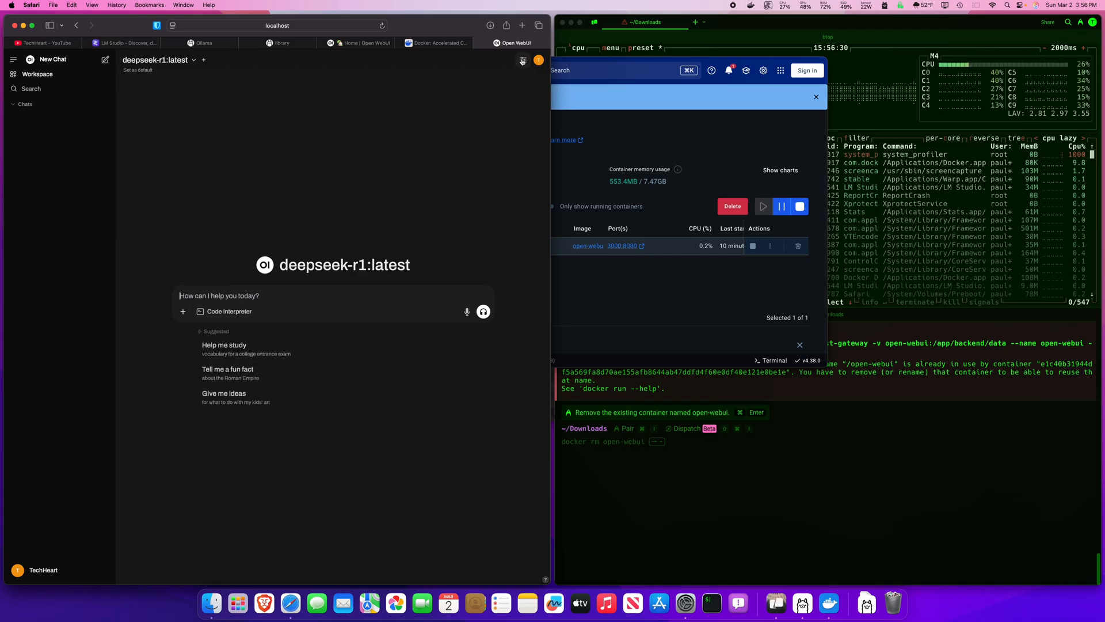
Show the Chat Controls panel with system prompt and advanced parameters
click(523, 60)
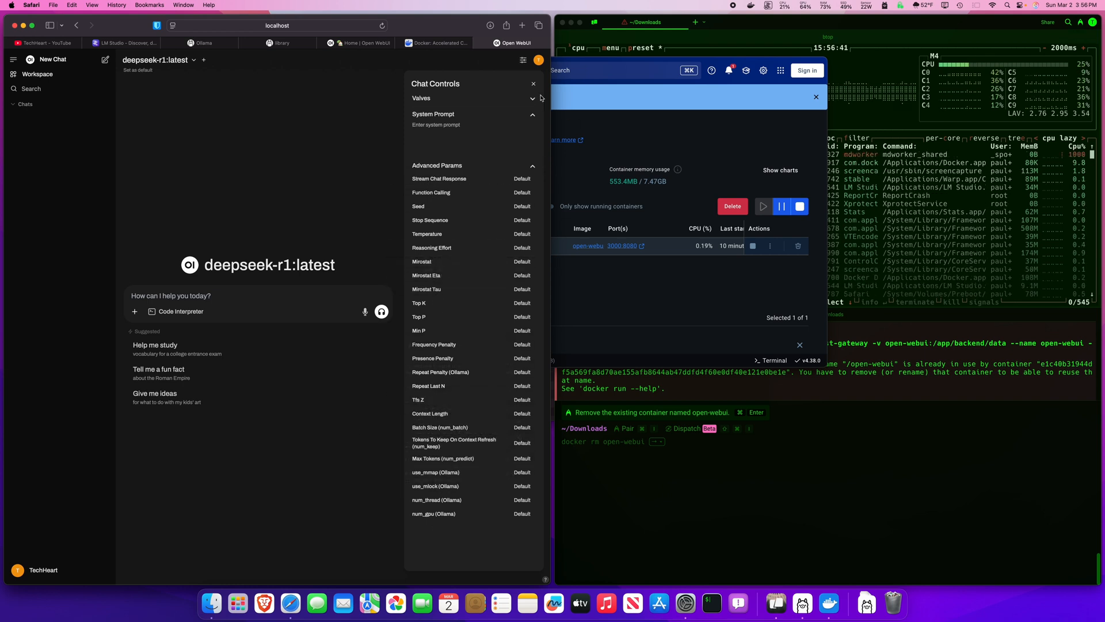
click(534, 83)
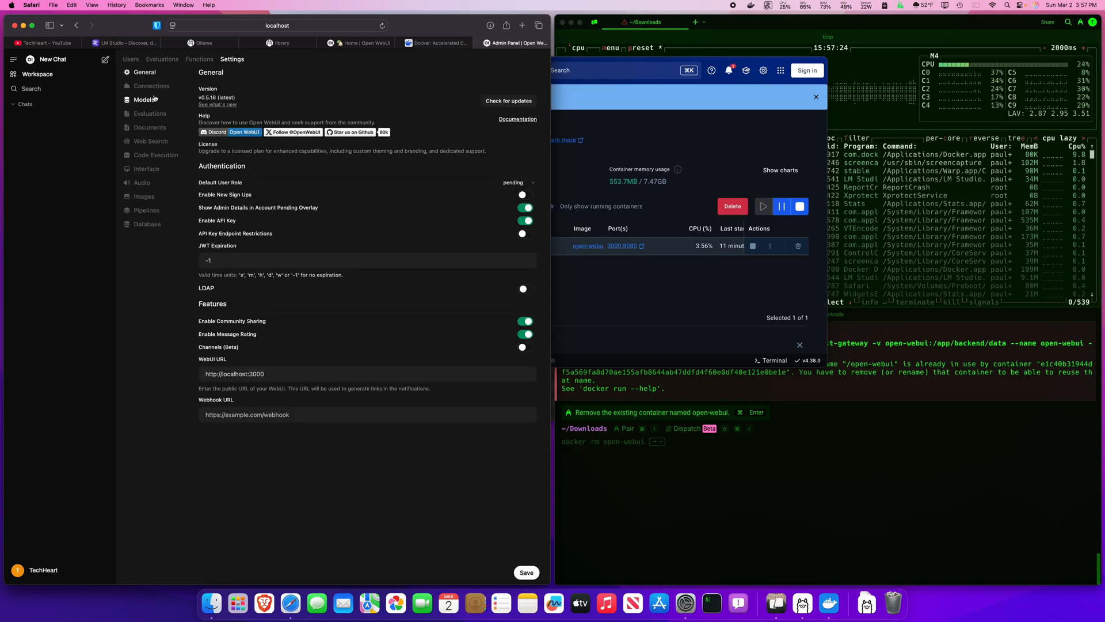
Browse the Documents admin section, then start a fresh Safari tab
click(150, 127)
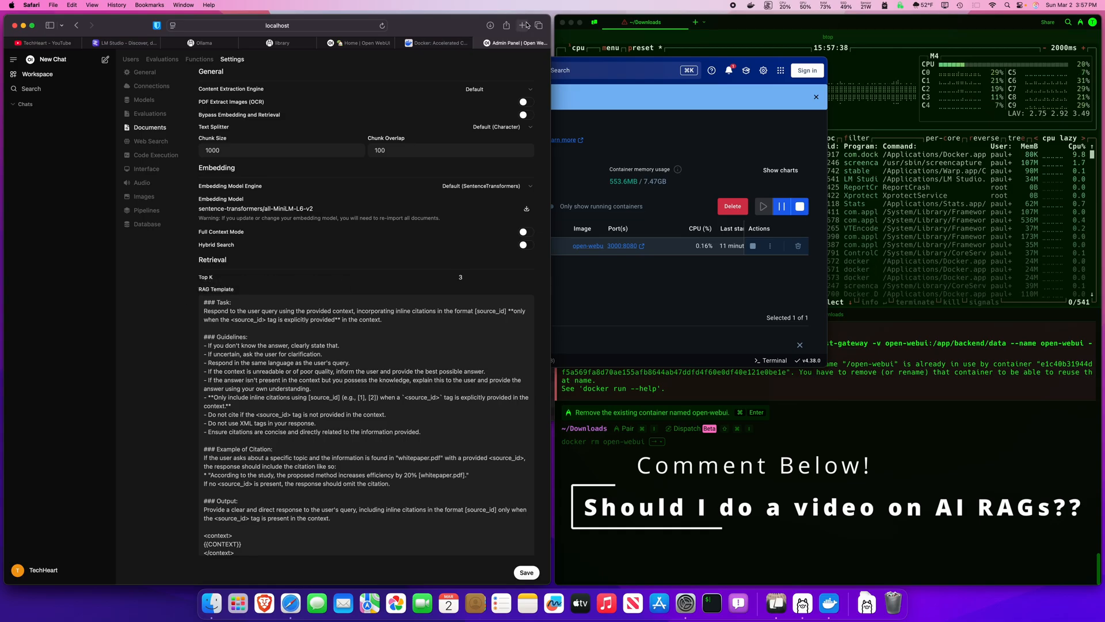
click(523, 26)
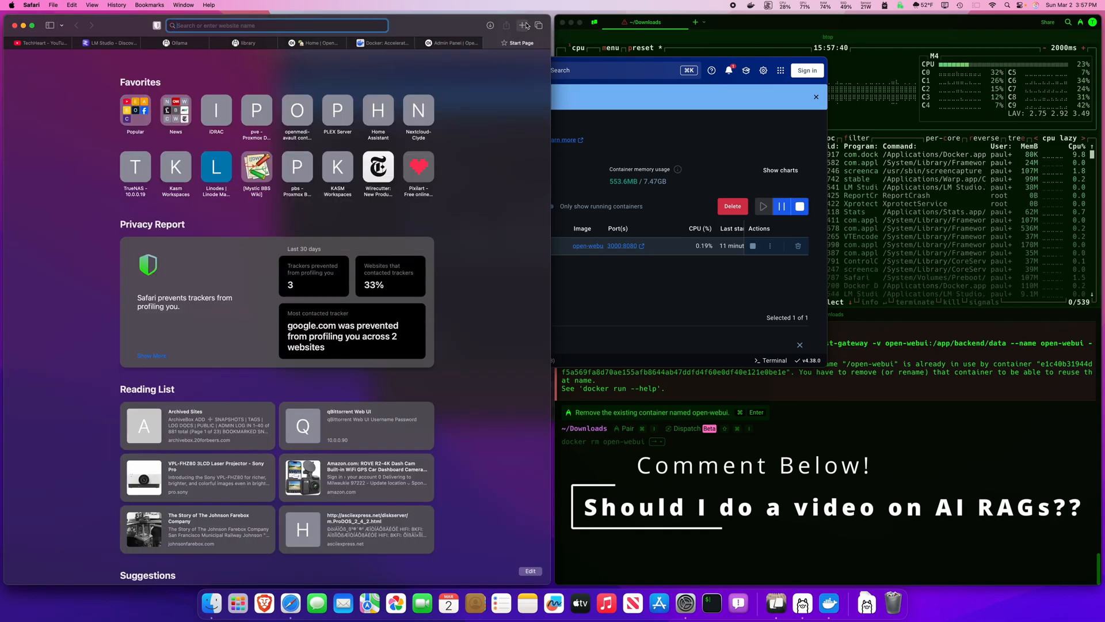
Search the web for 'rag ai' from the address bar
text(rag ai)
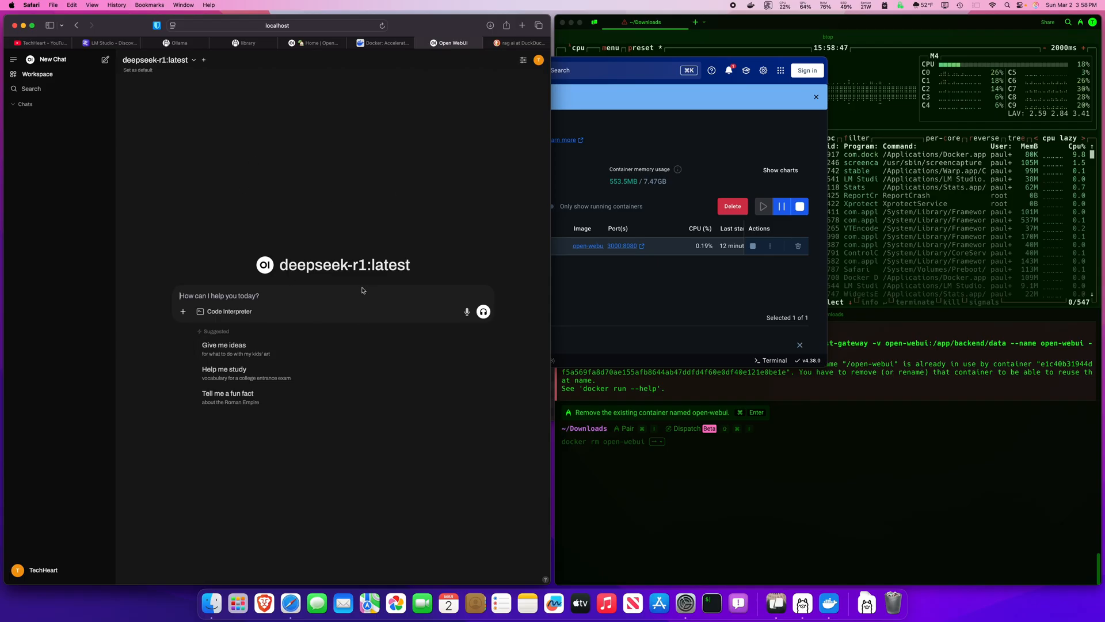
Ask deepseek-r1:latest for a story about the best YouTube channel, TechHuman
text(te)
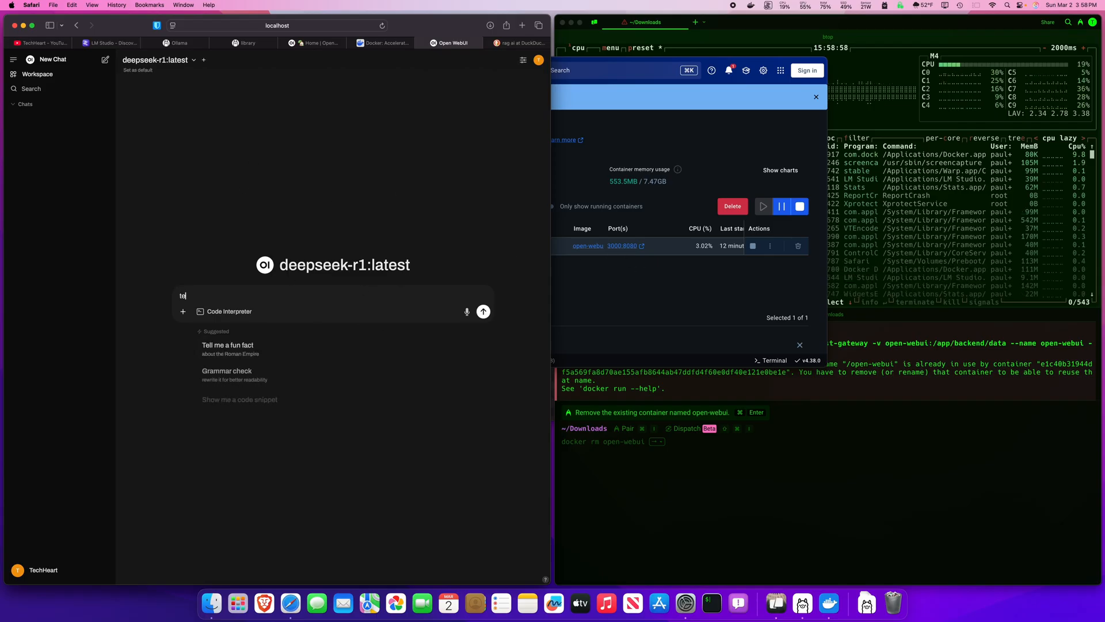
text(ell us a story a)
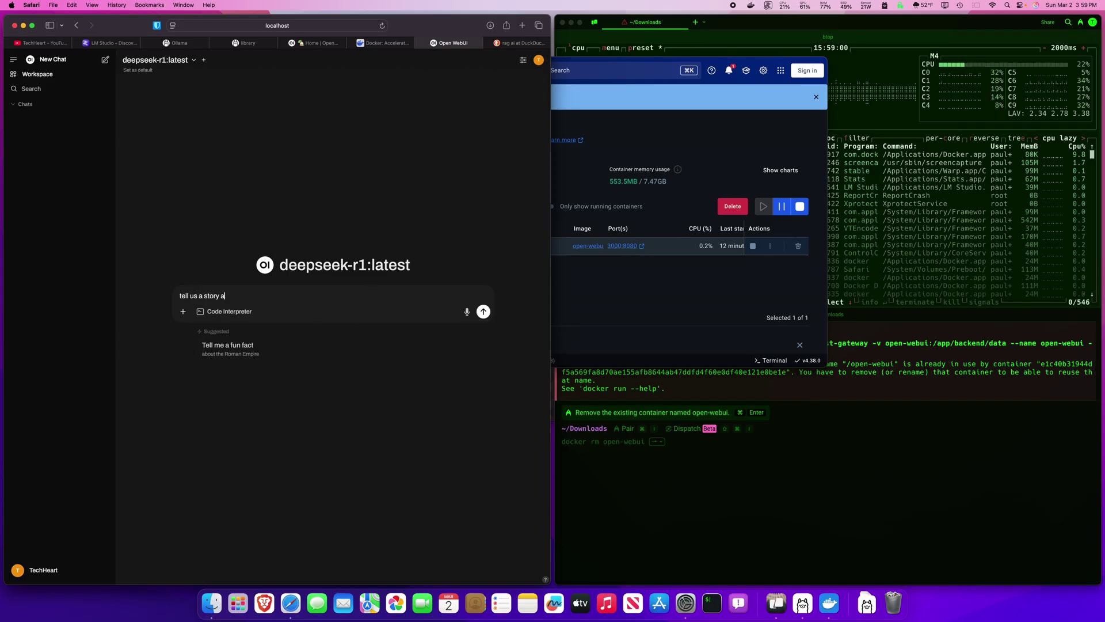
text(bout the best yo)
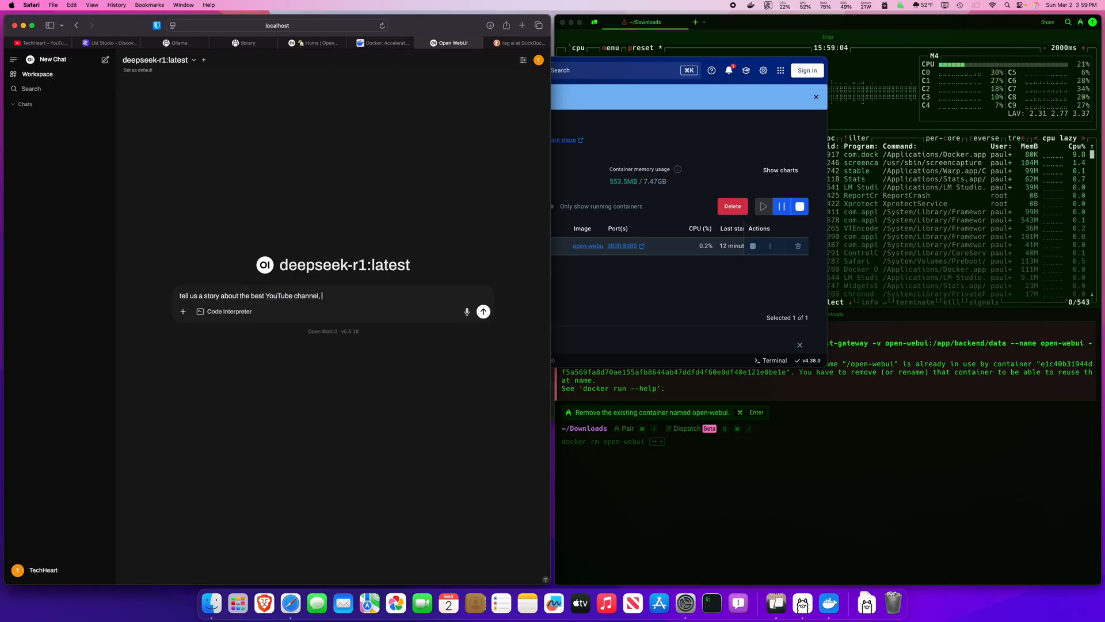
text(TechHEa)
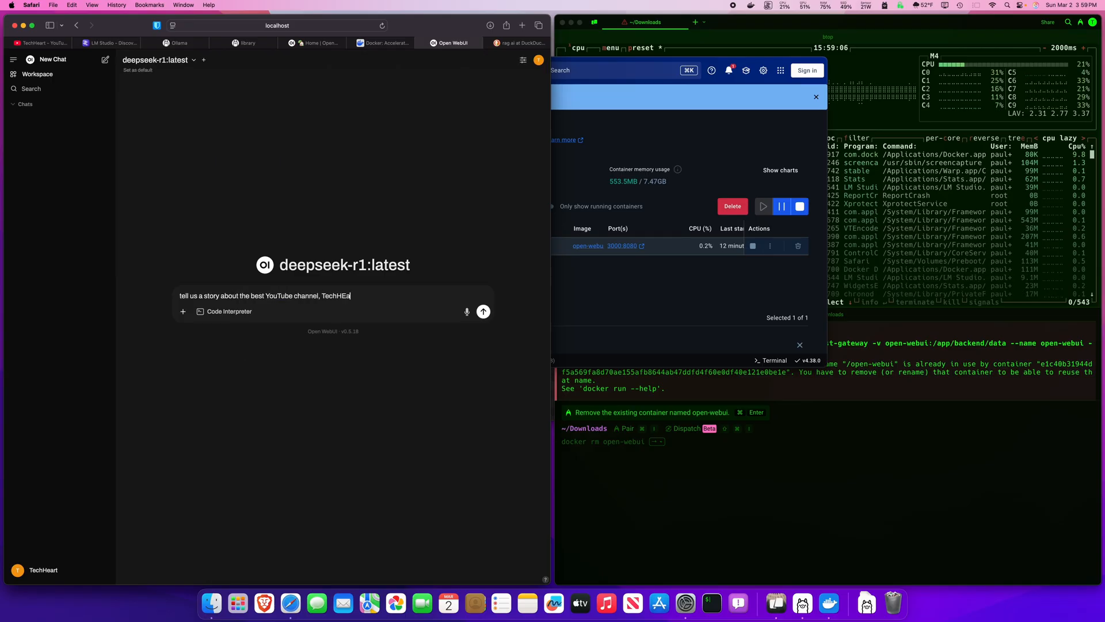
click(483, 310)
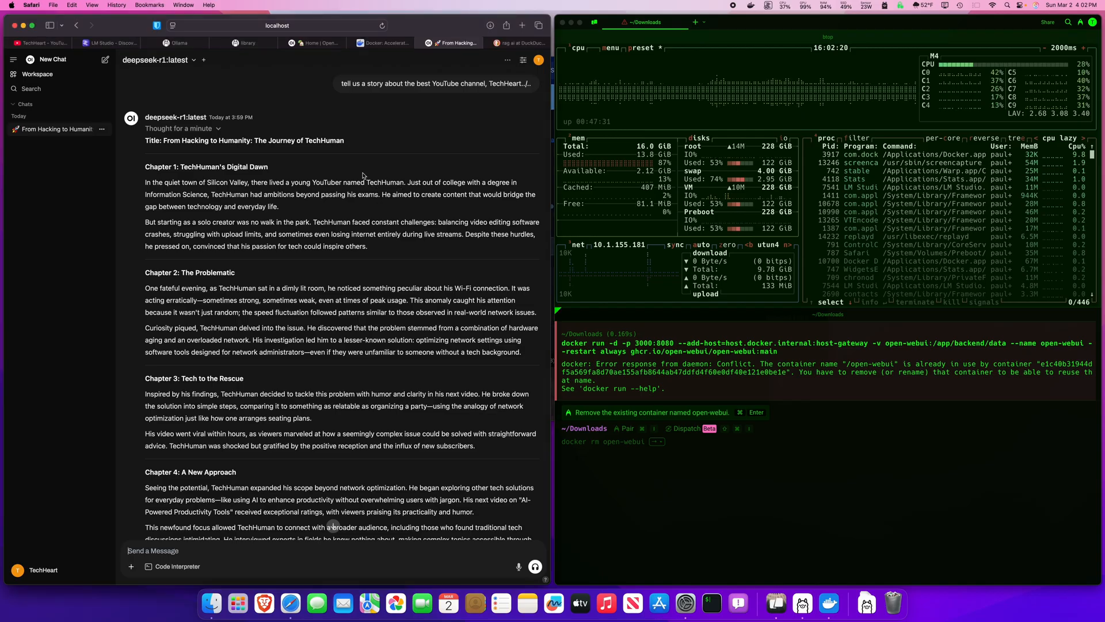
Read through the generated From Hacking to Humanity story
scroll(down, 3)
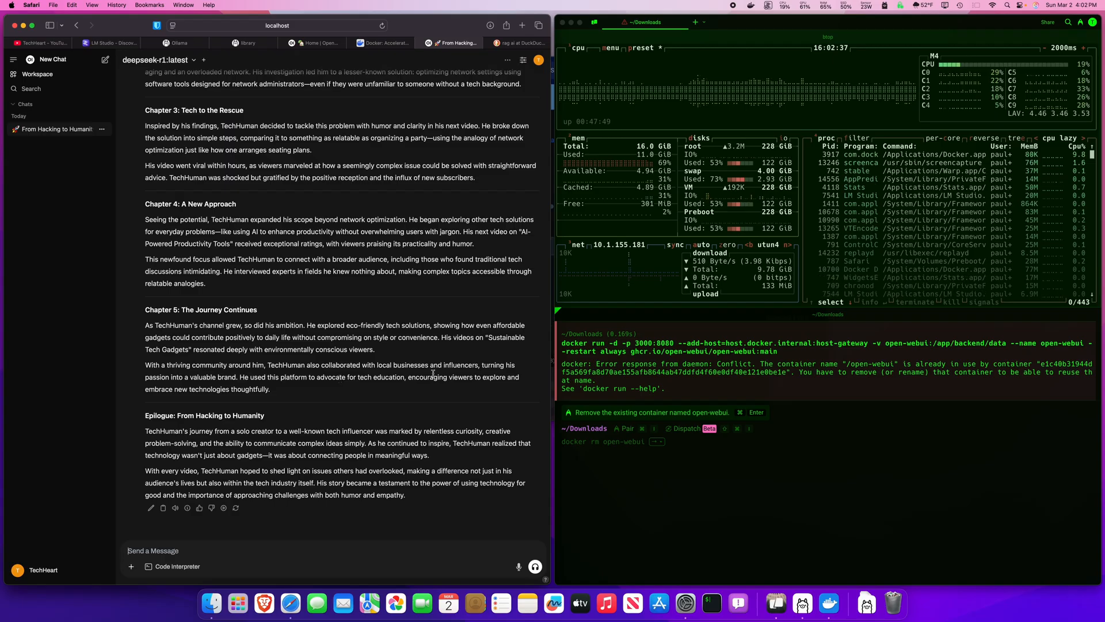
click(454, 43)
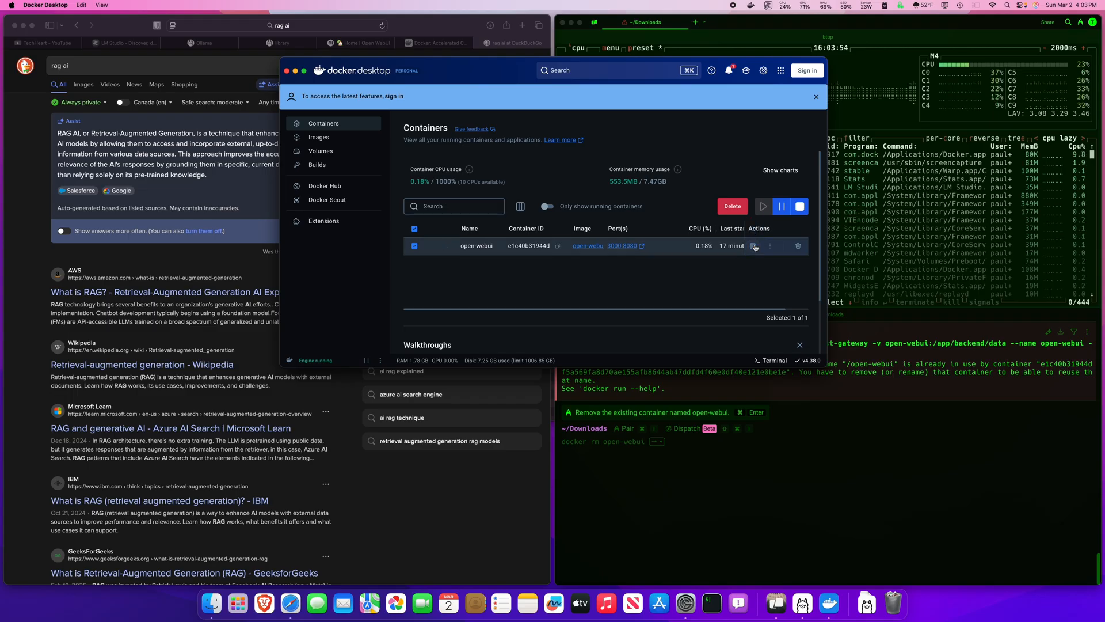
Stop the open-webui container from the Containers list
click(752, 245)
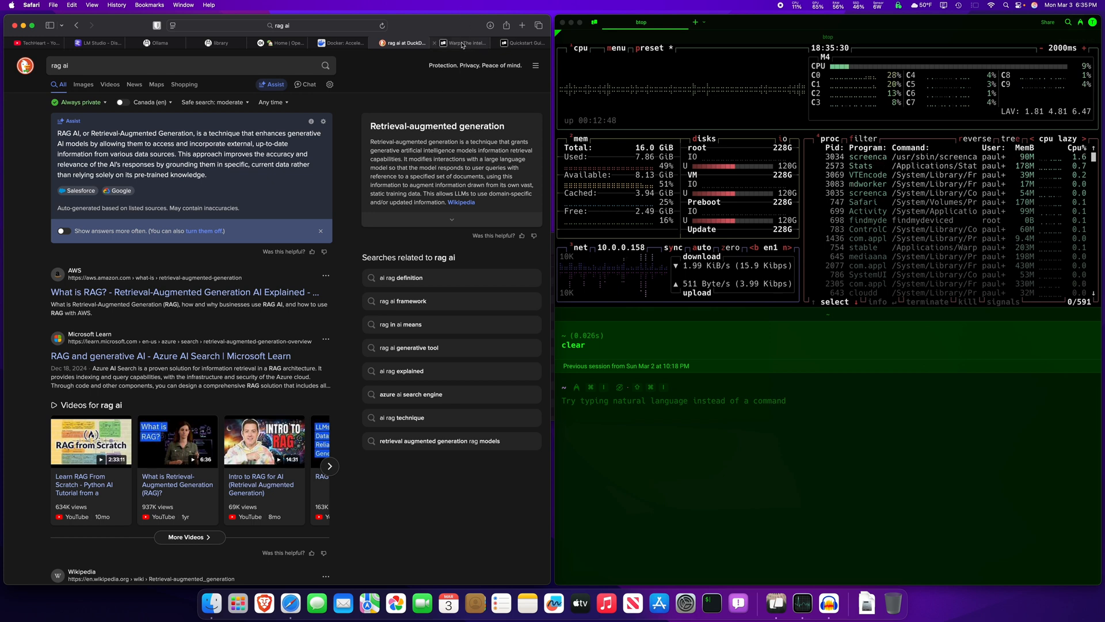
Launch Warp.dmg from Finder's Downloads, then move to the Warp docs site
click(463, 43)
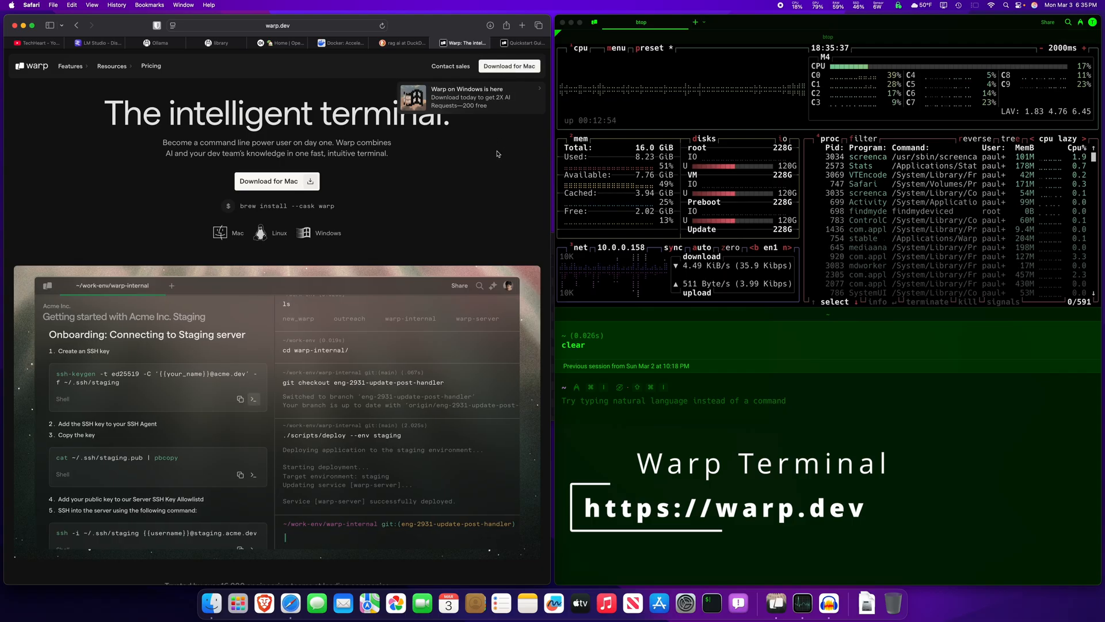
key(Cmd+Tab)
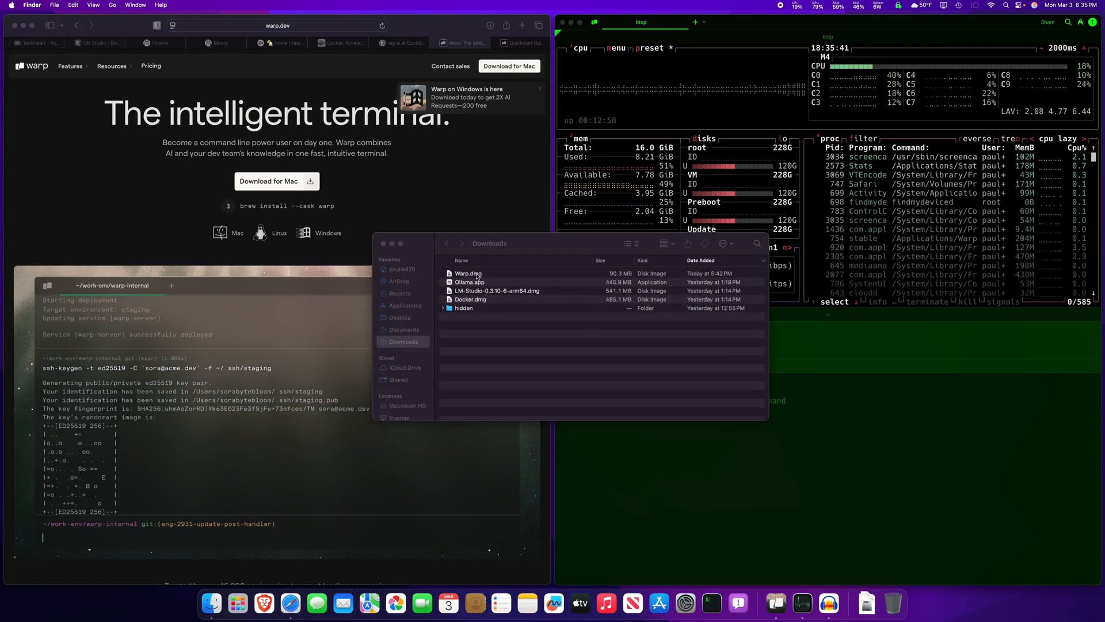
click(468, 274)
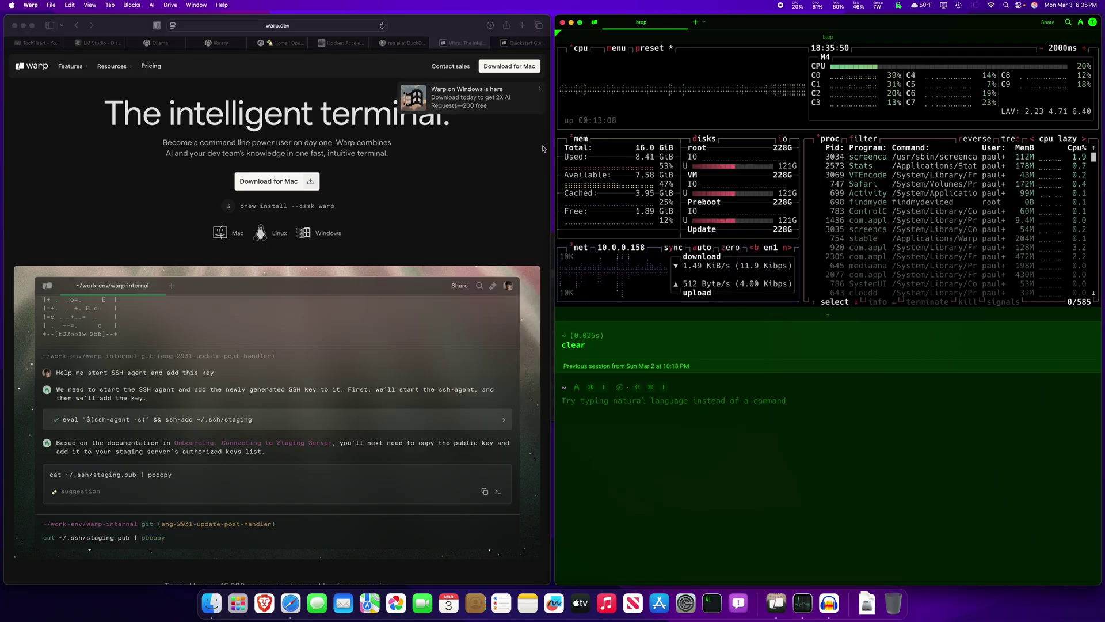
click(522, 43)
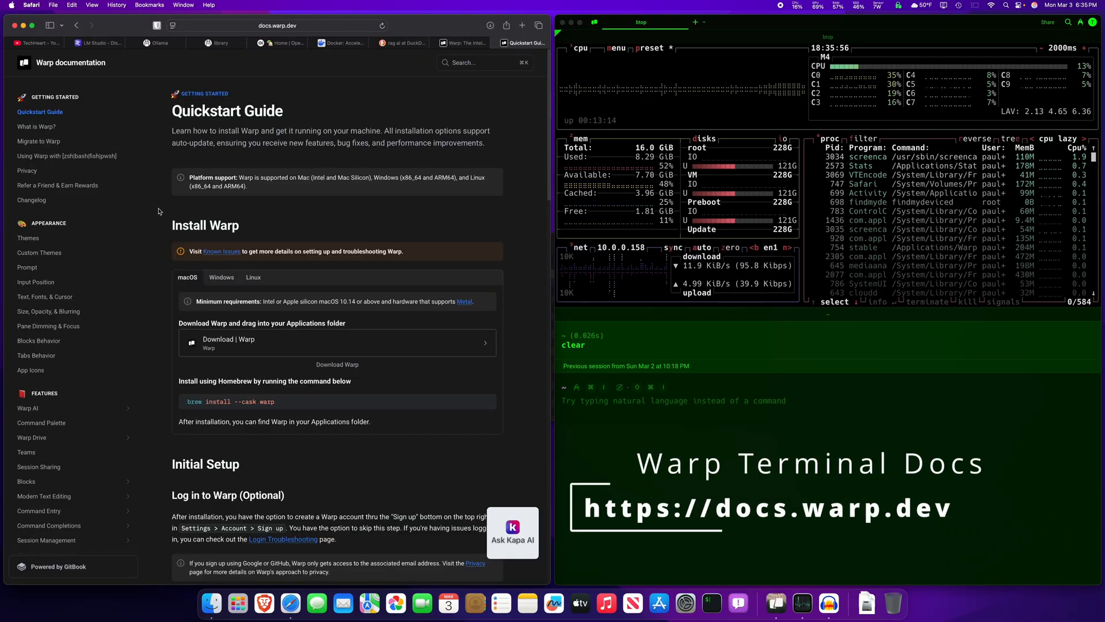
Scroll the Quickstart Guide down to the Install Warp section
scroll(down, 3)
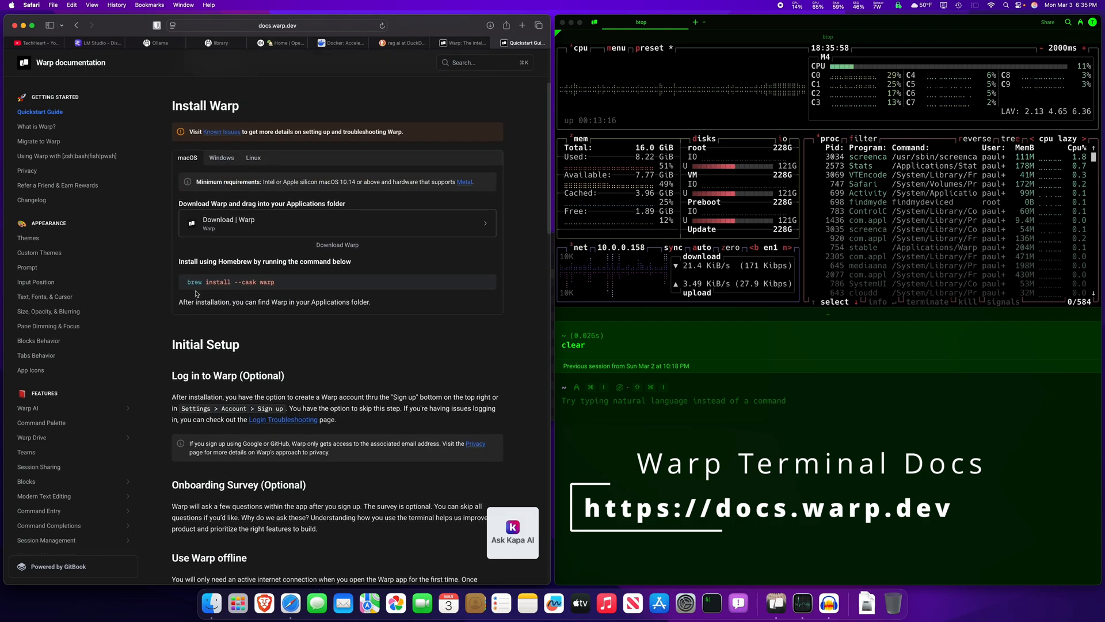
scroll(down, 3)
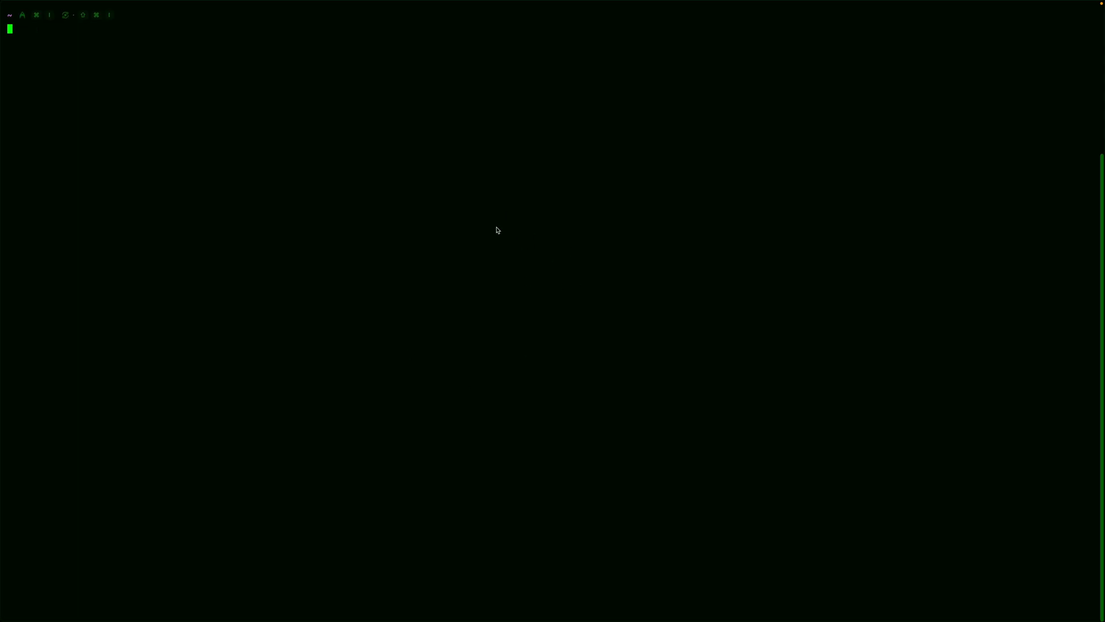
Print warp_keys.txt with bat to list the keyboard shortcuts
text(bat arp_keys.txt)
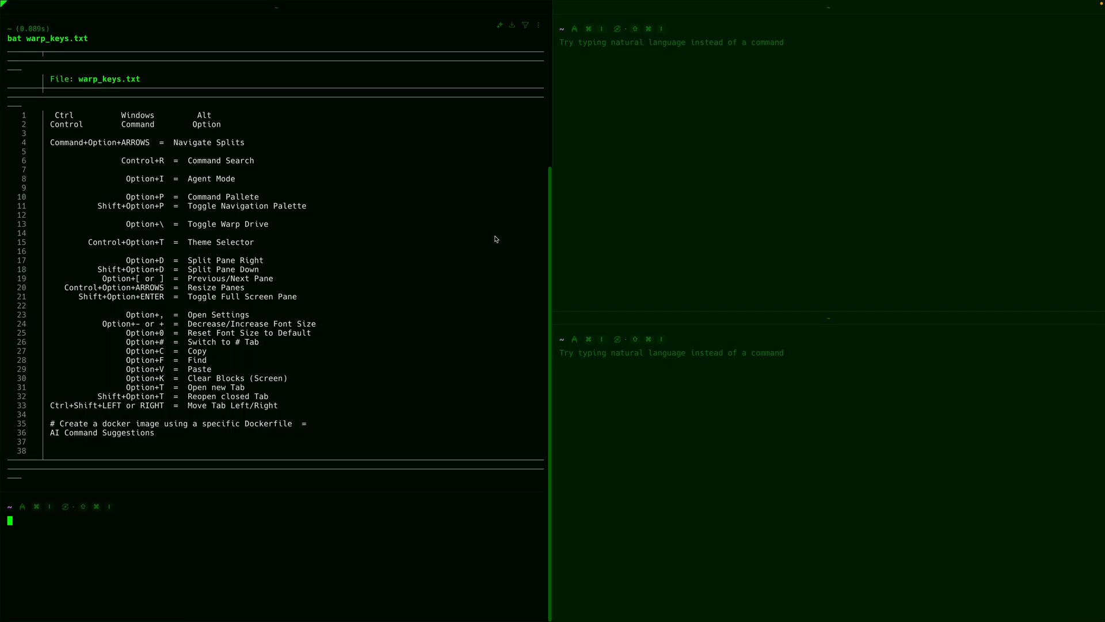
Bring up Command Search (Ctrl+R) and hover its history, AI and environment filters
key(Ctrl+R)
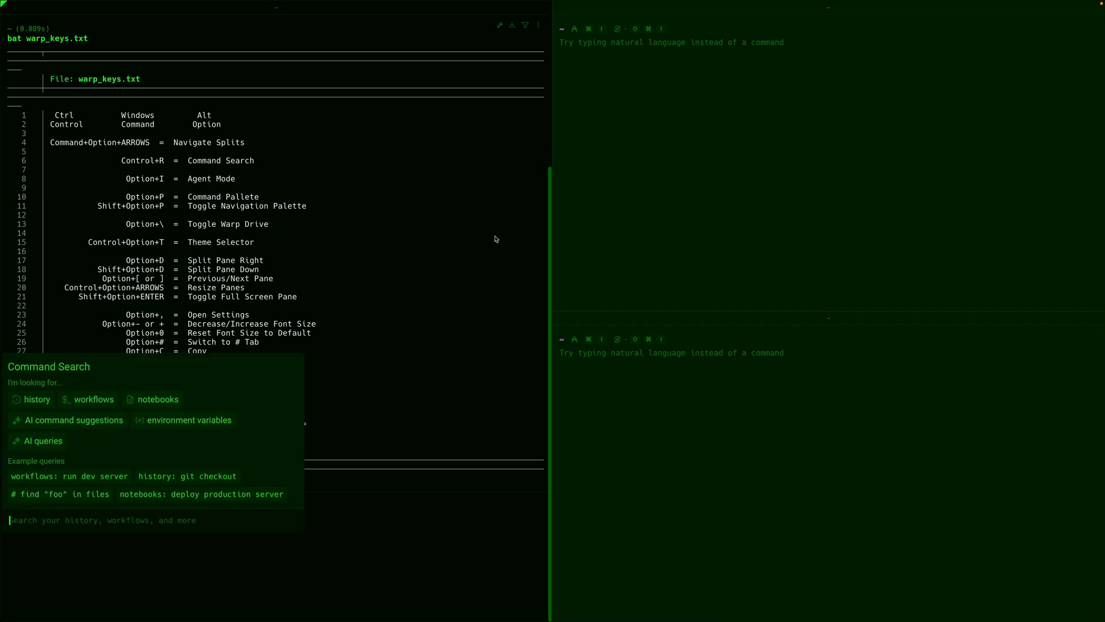
click(36, 399)
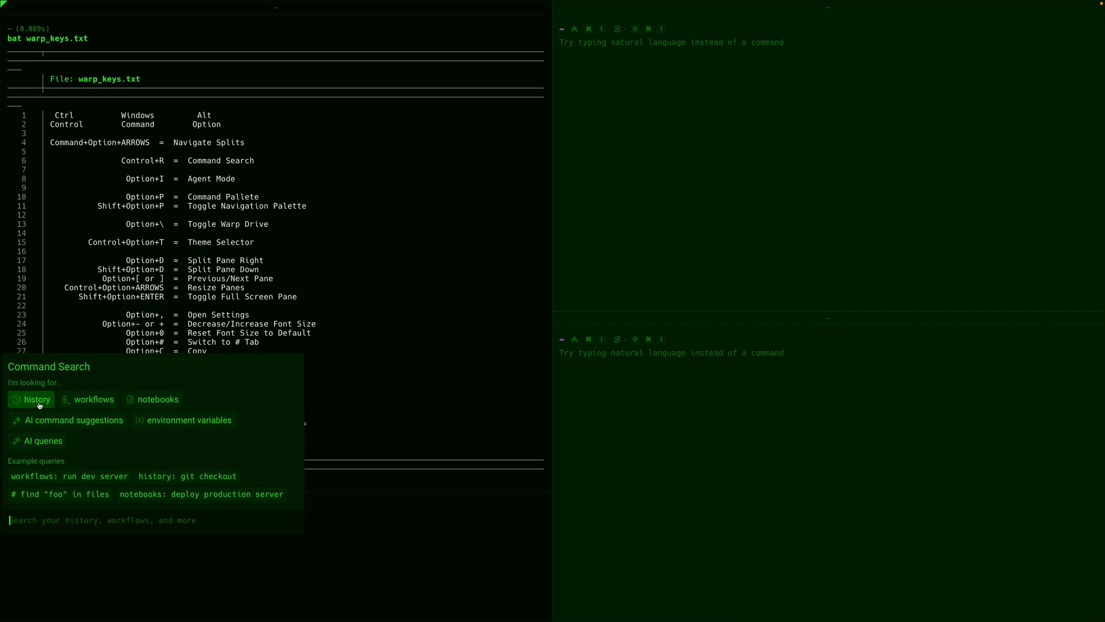
click(36, 398)
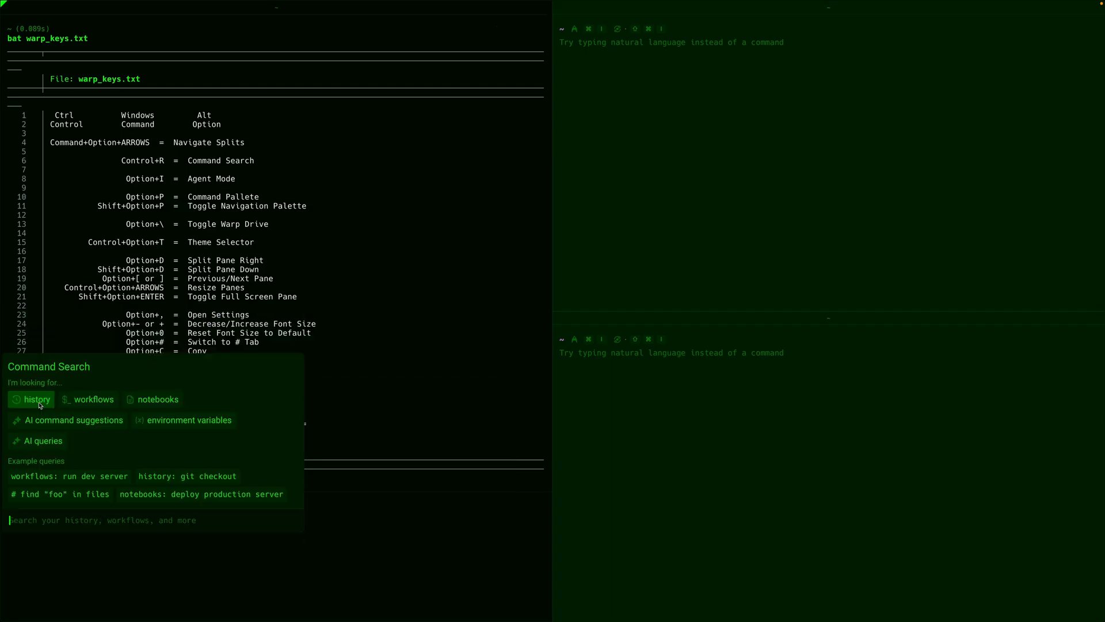
click(92, 399)
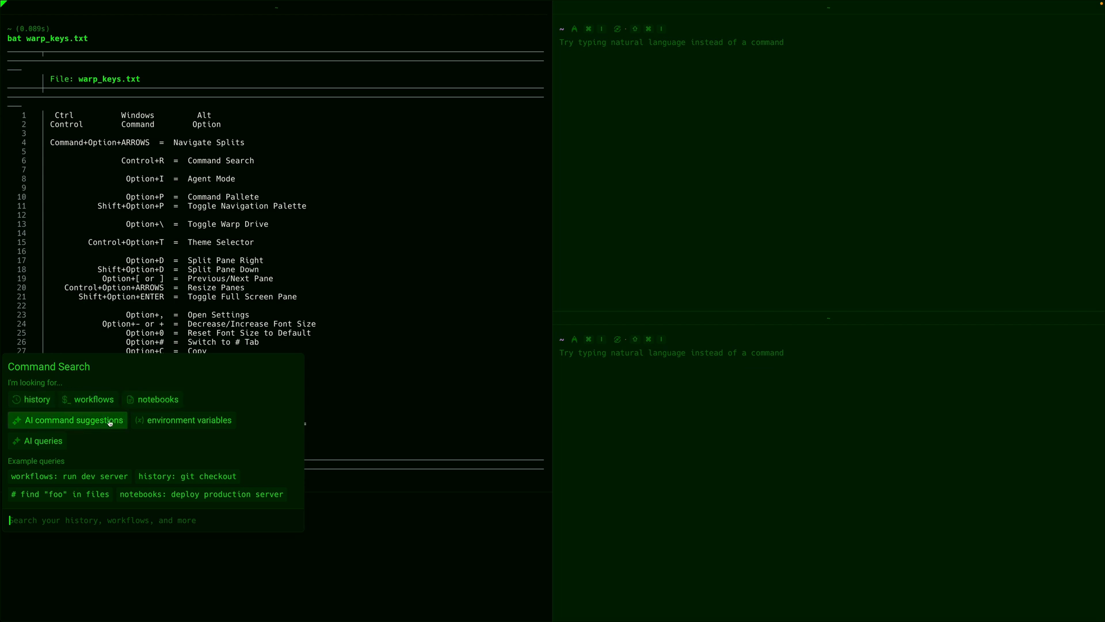
mouse_move(171, 421)
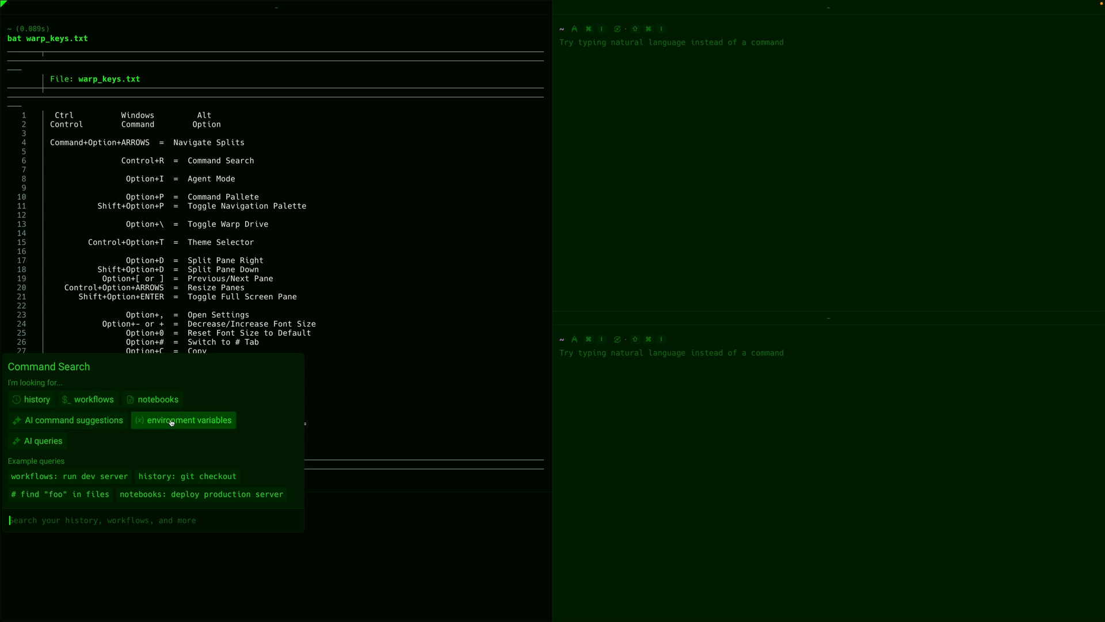
mouse_move(44, 446)
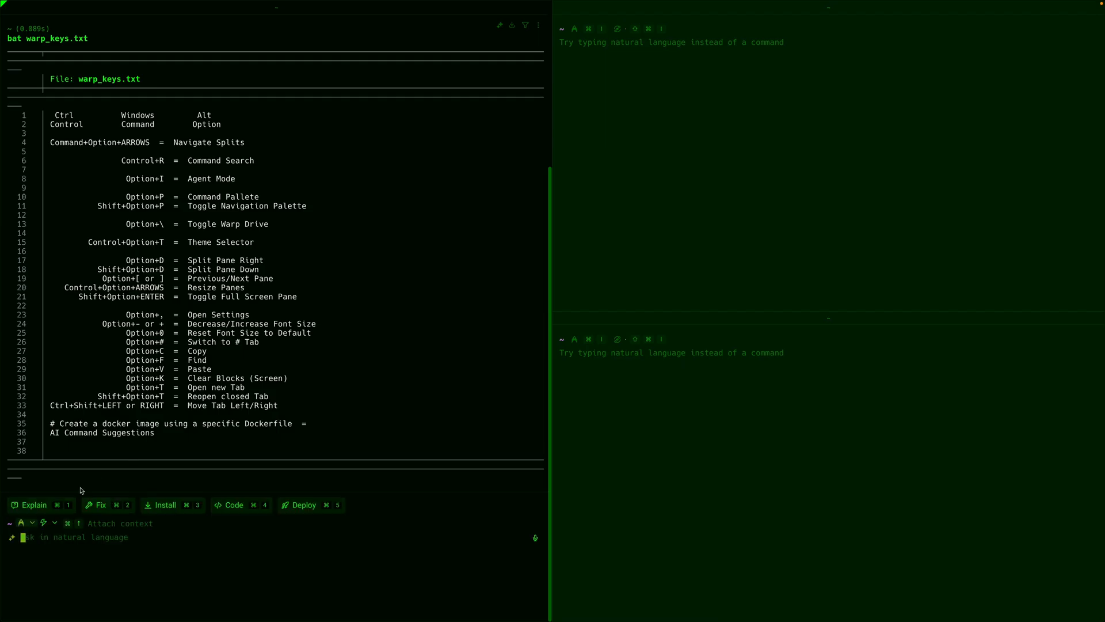
mouse_move(258, 513)
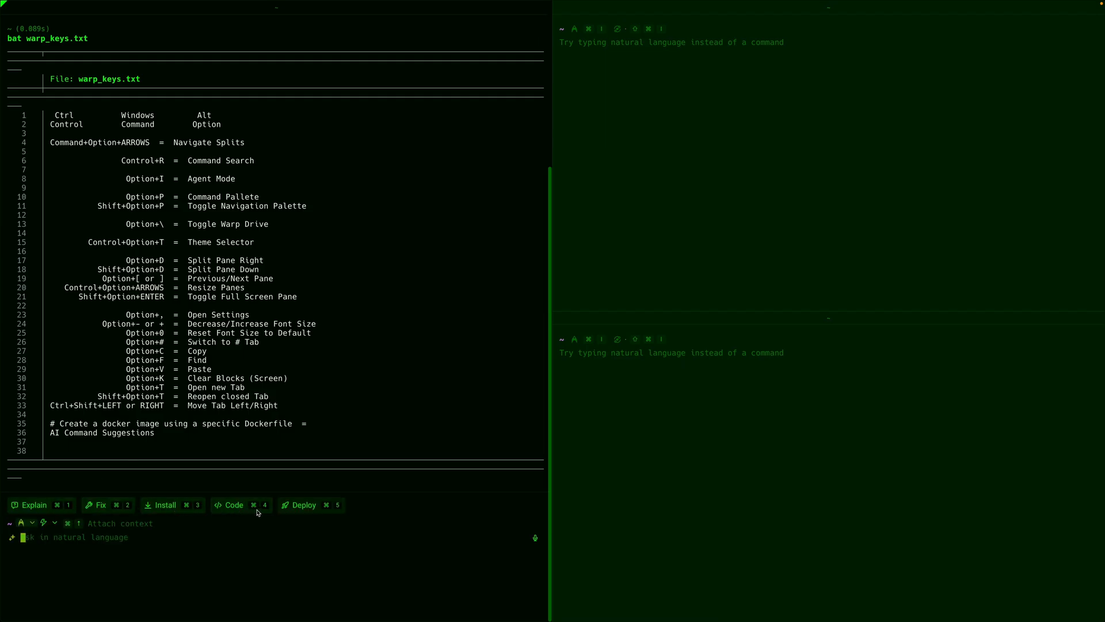
mouse_move(148, 505)
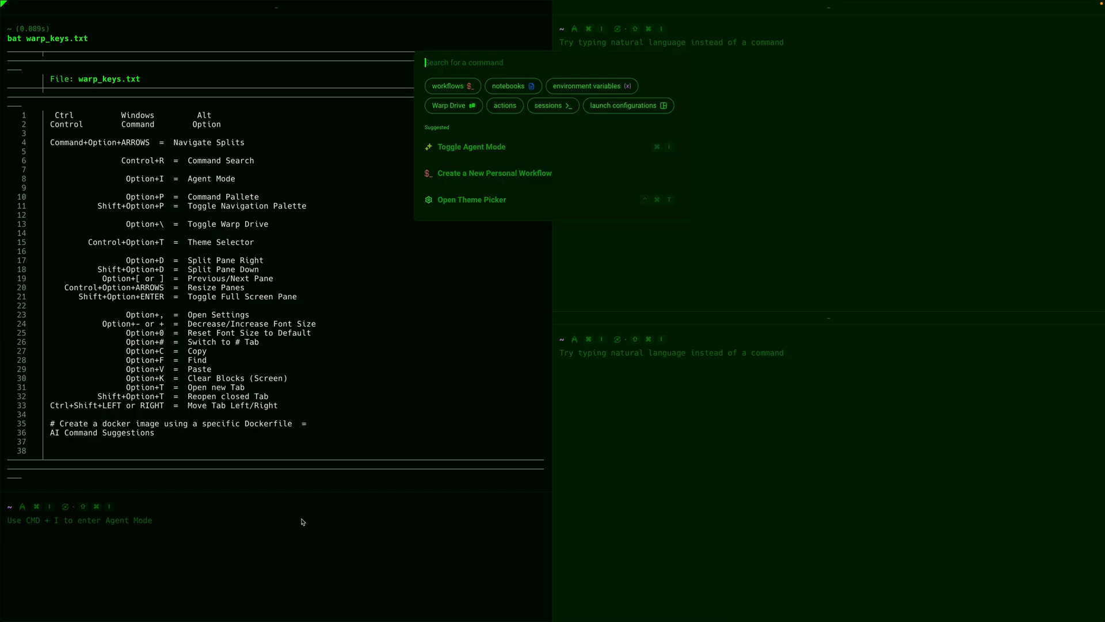
mouse_move(374, 446)
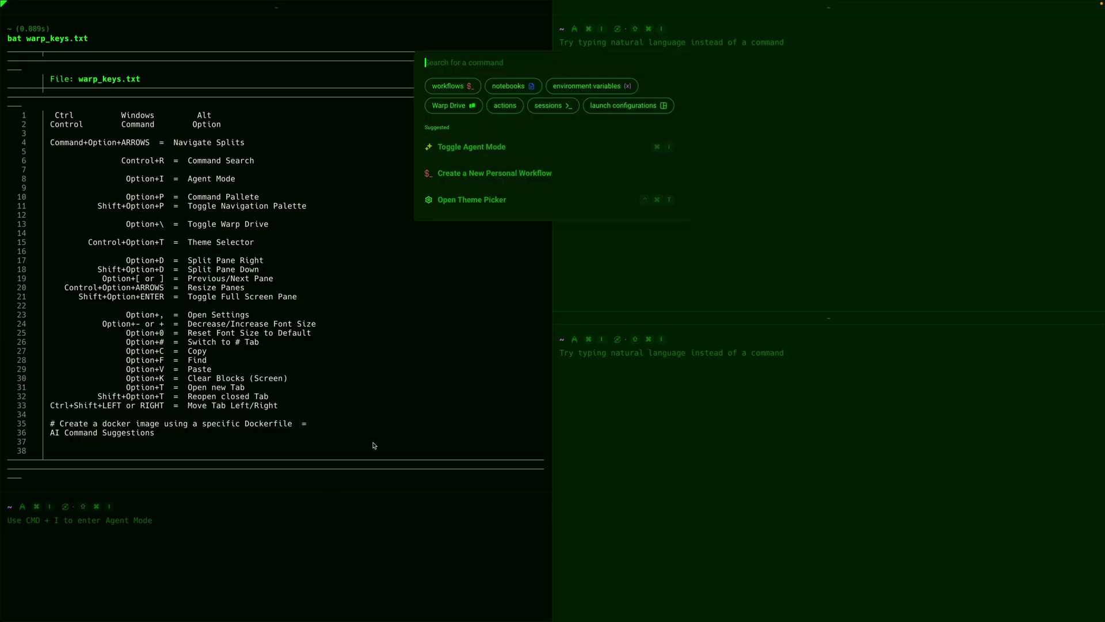
Filter the Command Palette for 'toggle' to reach Toggle Warp Drive
text(tog)
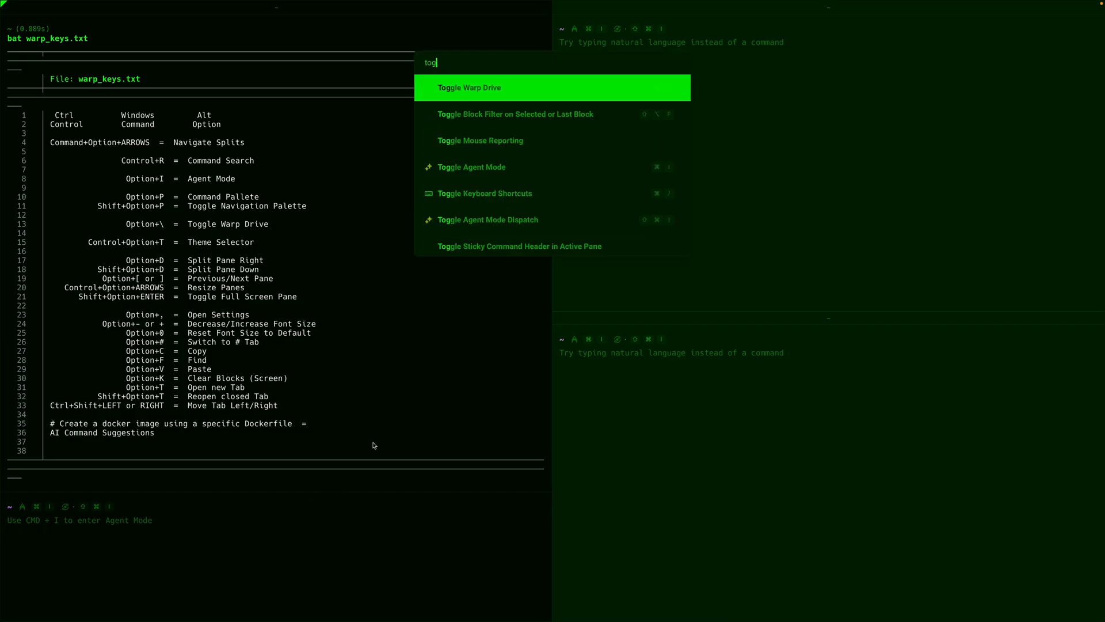
text(gle)
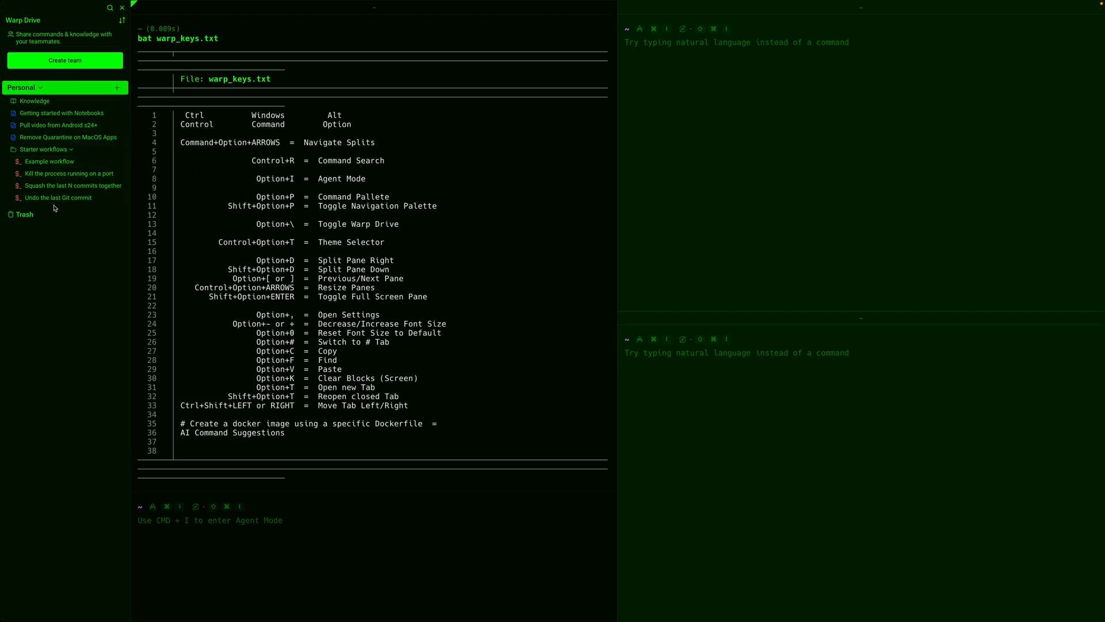
mouse_move(63, 137)
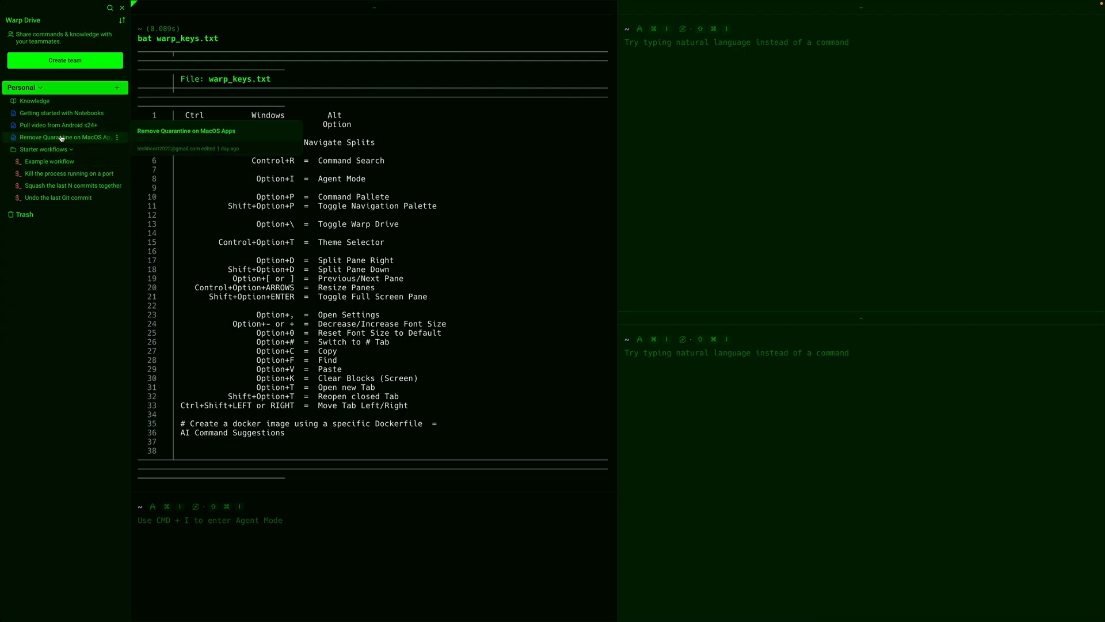
View Remove Quarantine on MacOS Apps, then load the Squash commits and Example workflows
click(64, 137)
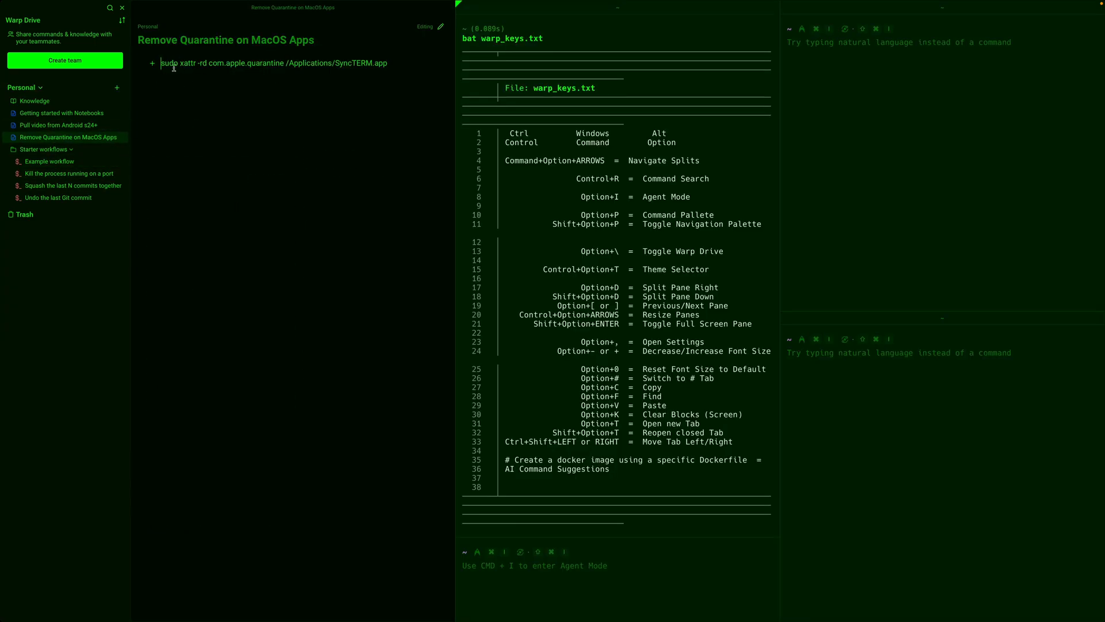
triple_click(274, 63)
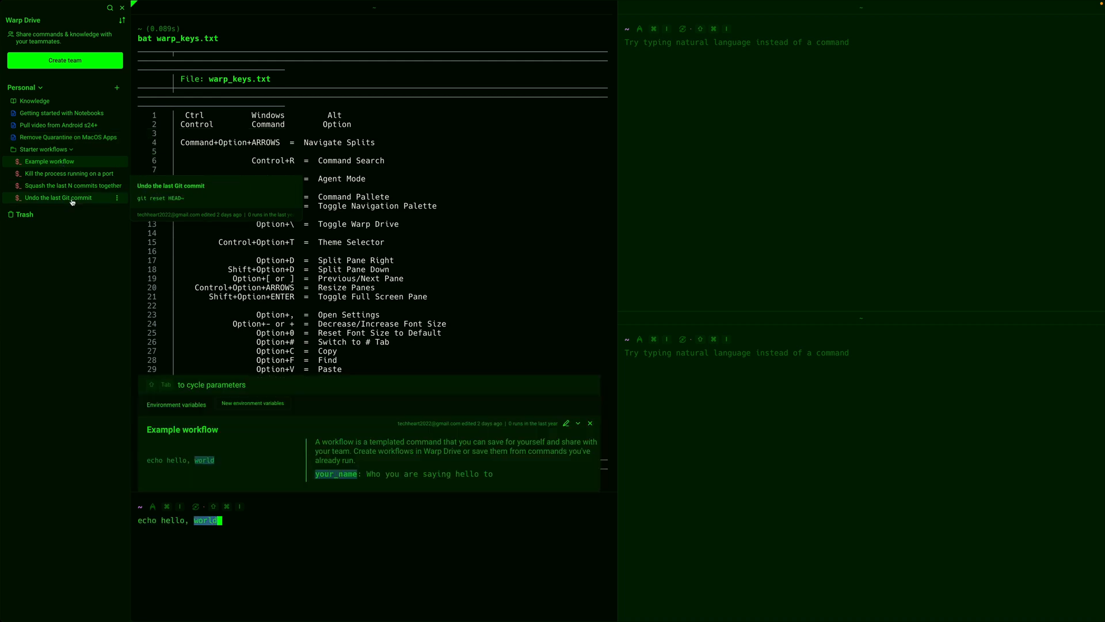
click(69, 185)
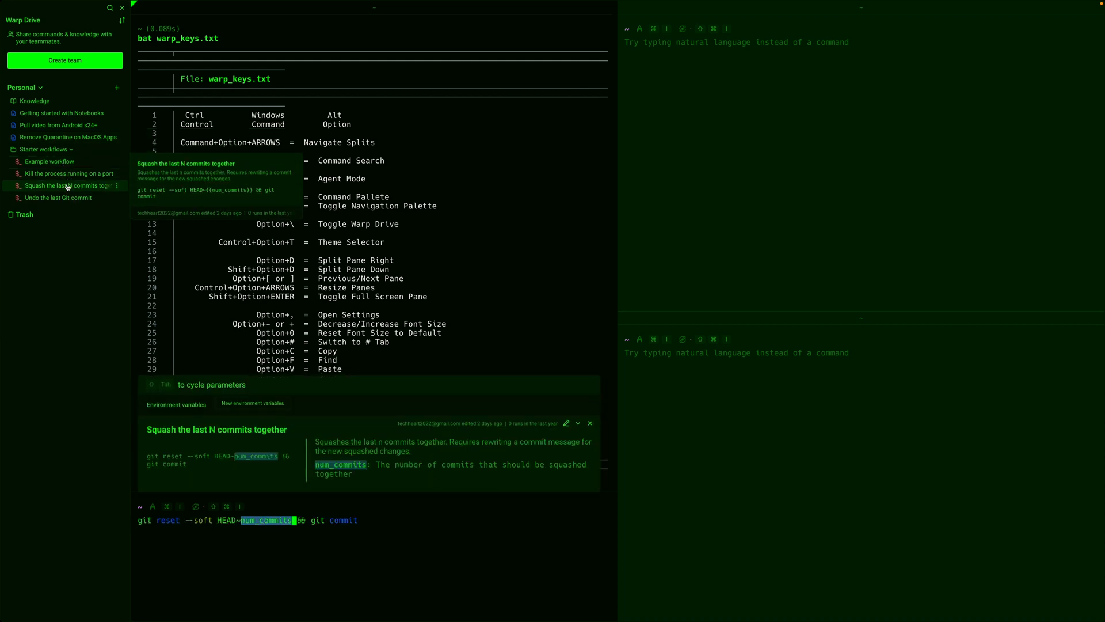
click(40, 161)
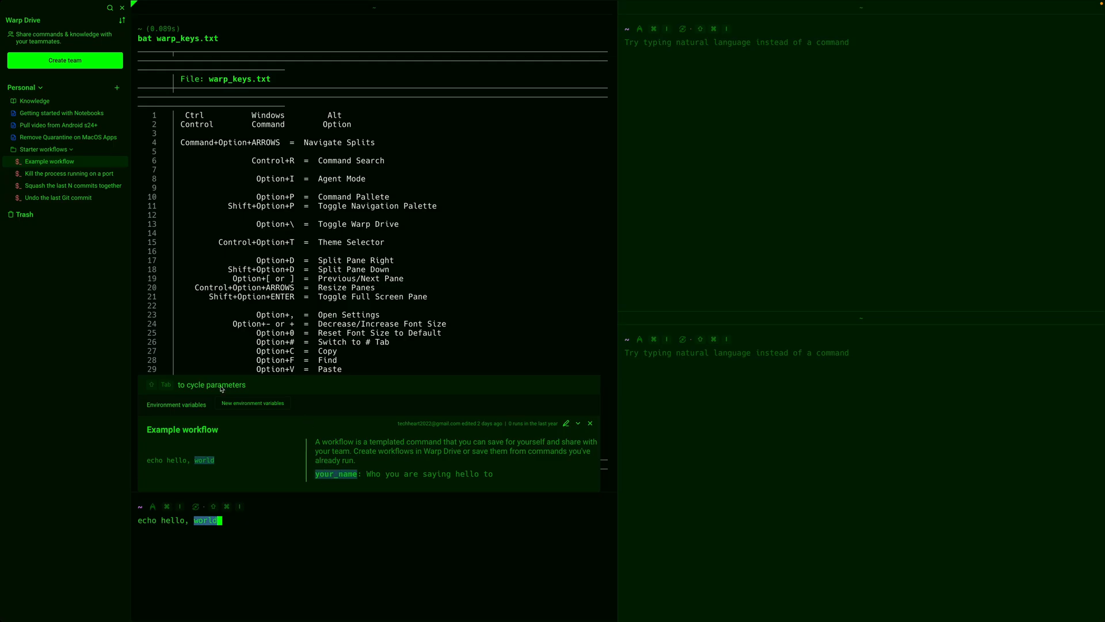
Read the Getting started with Notebooks notebook and close Warp Drive
click(61, 113)
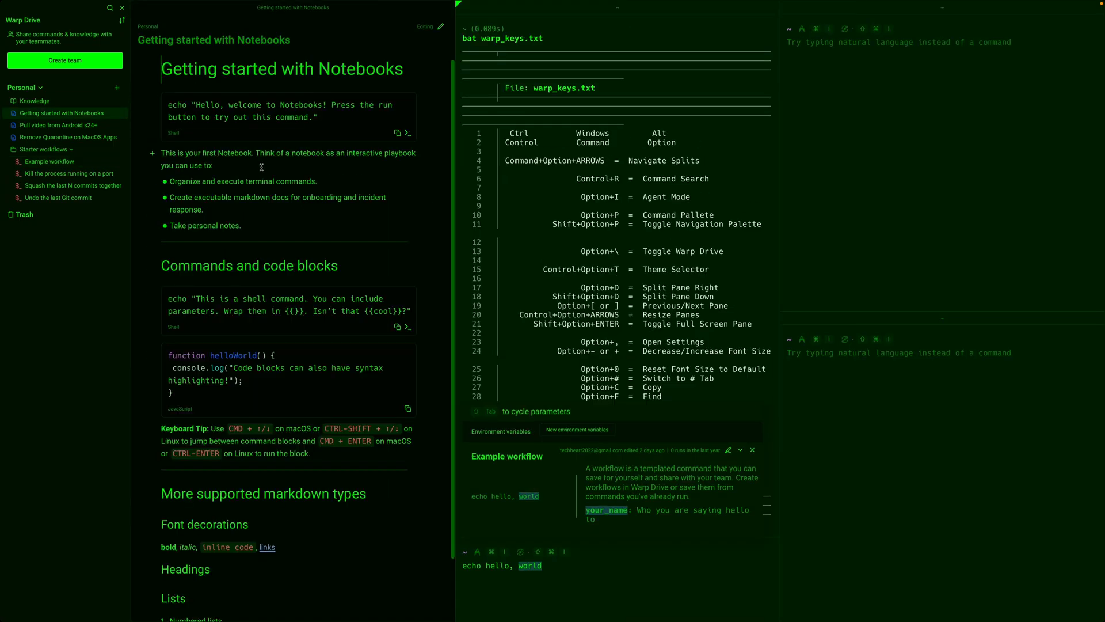
scroll(down, 3)
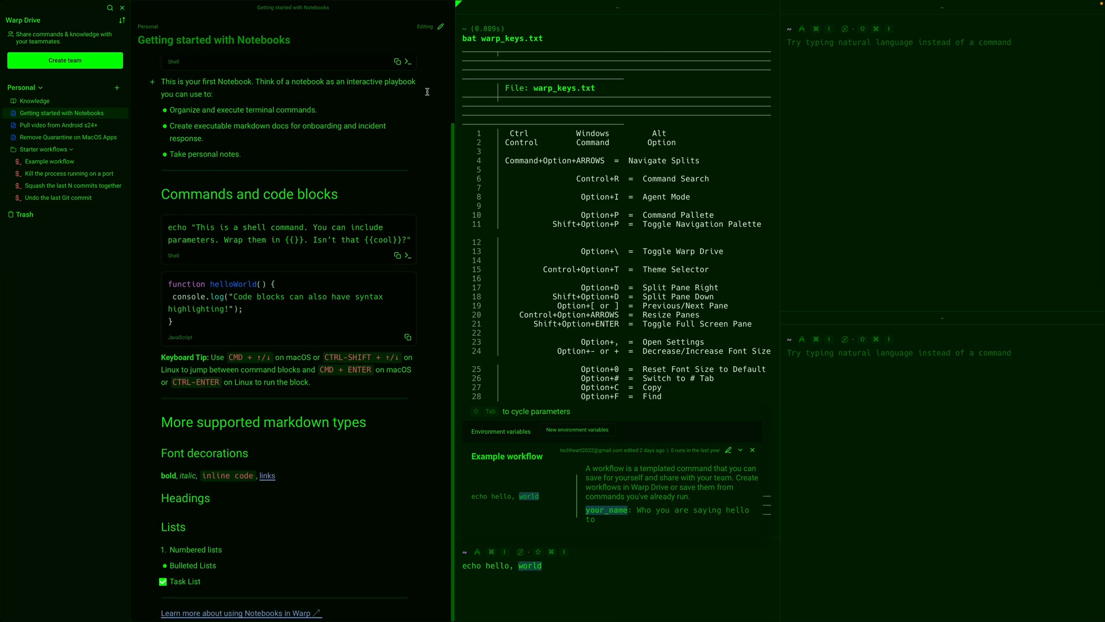
click(448, 27)
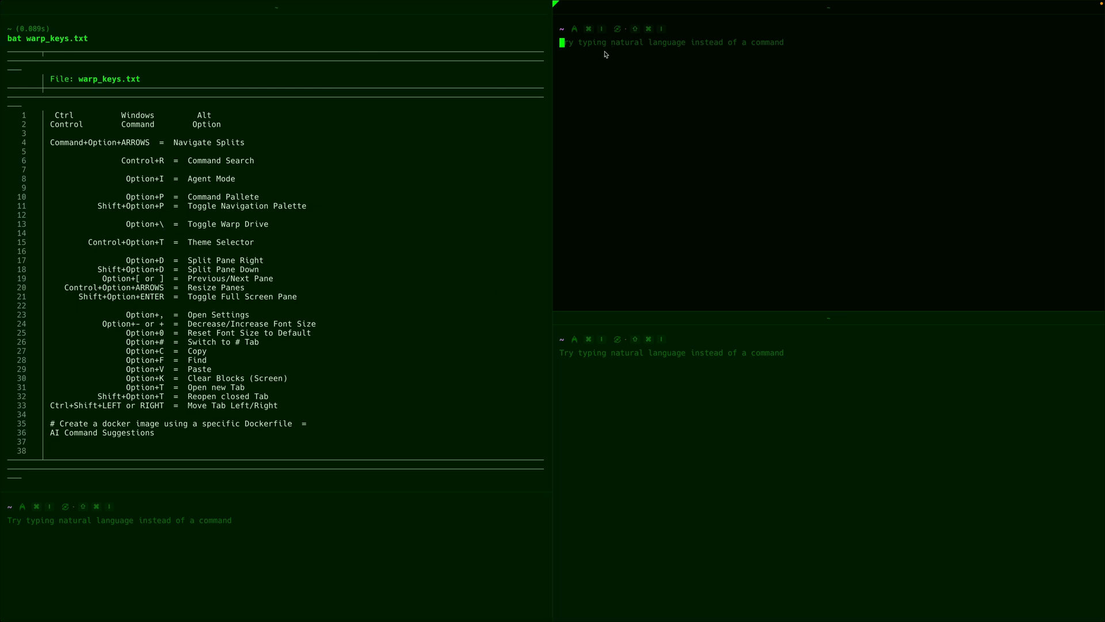
mouse_move(784, 60)
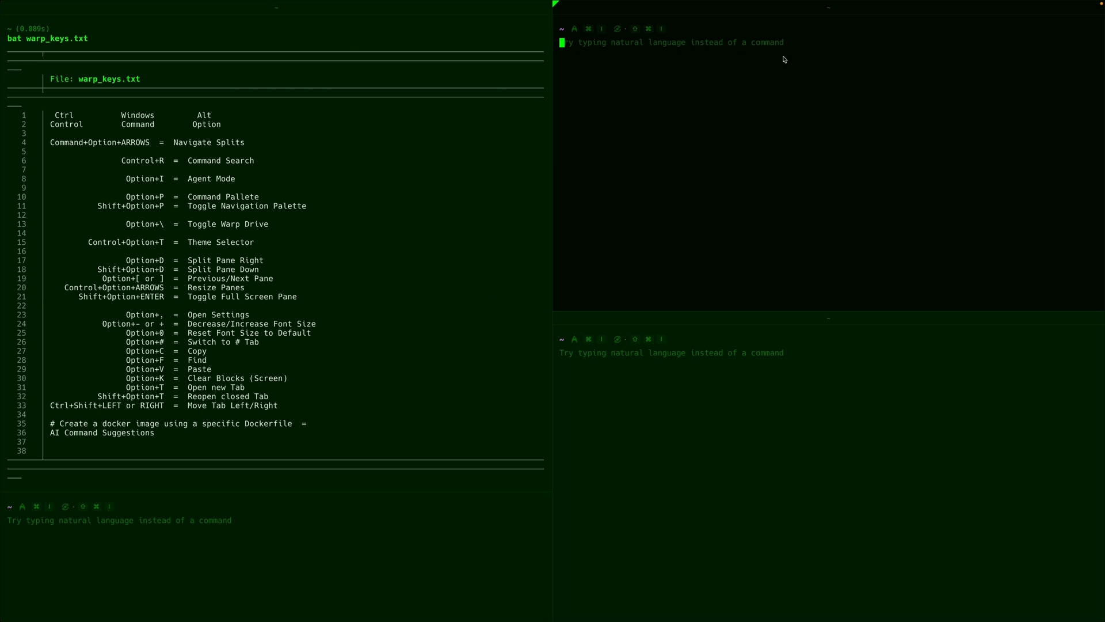
mouse_move(789, 94)
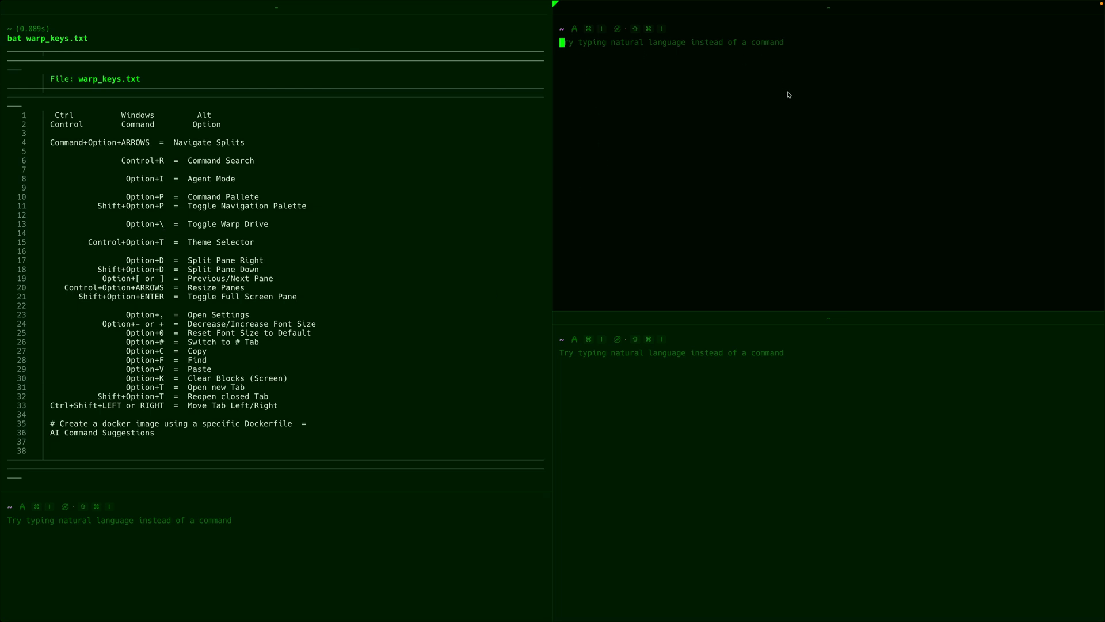
Ask the agent 'how can i ls files by their date' and follow up about the -lt option
text(how can i ls)
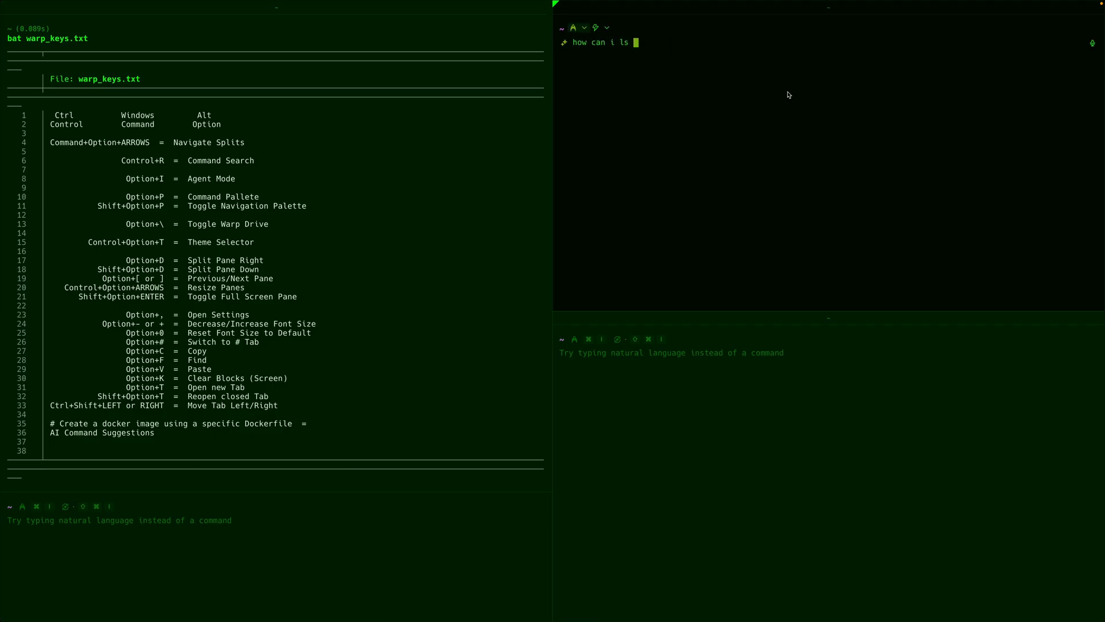
text(files)
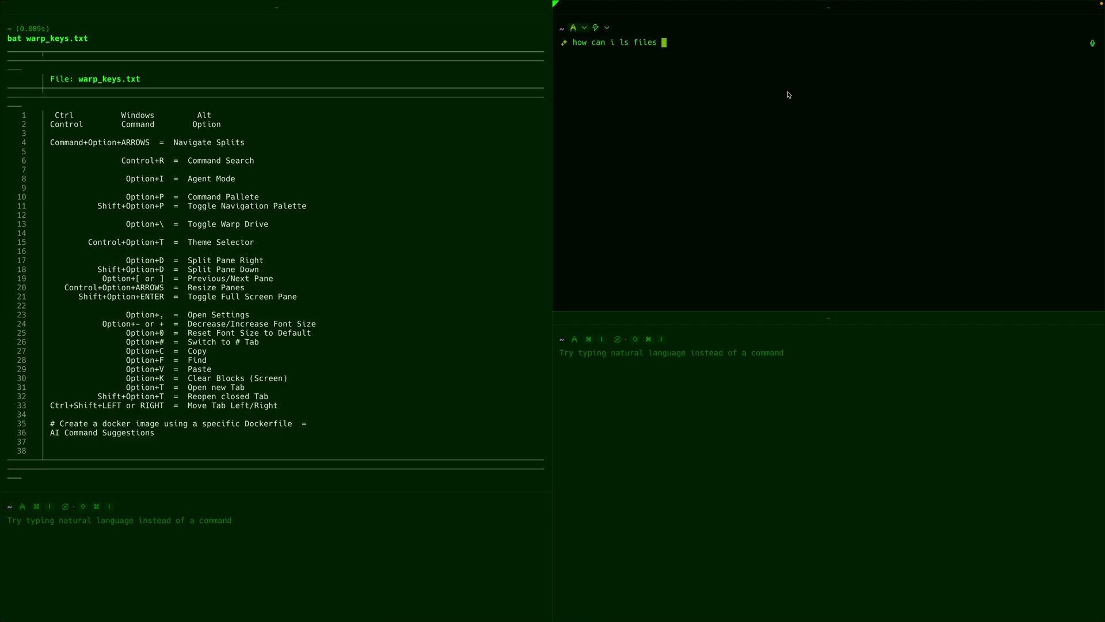
text(by their date)
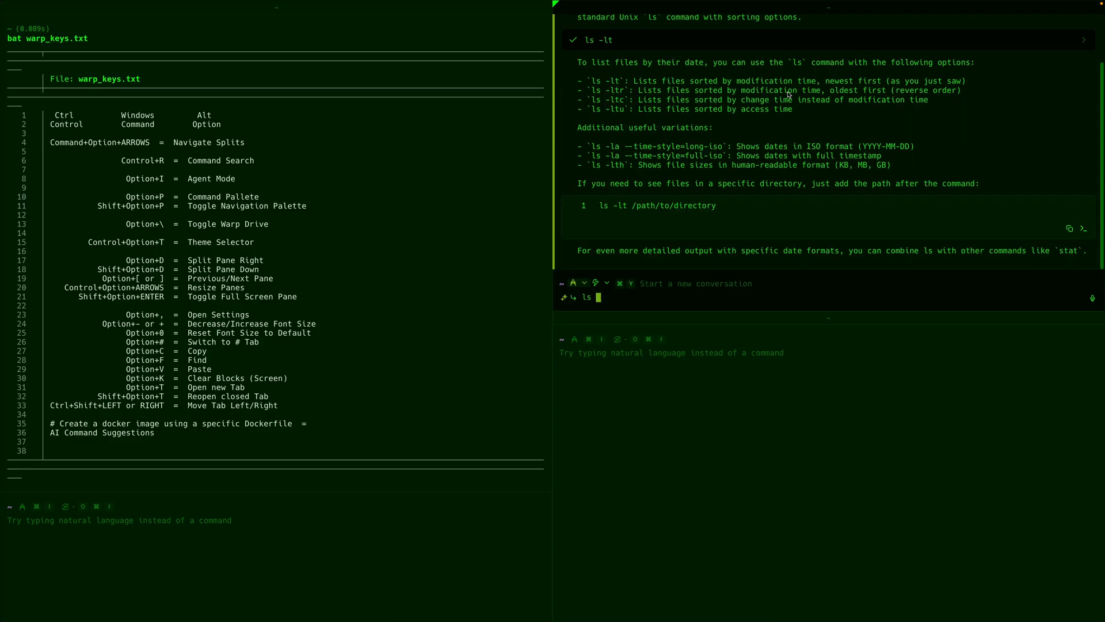
text(-lt ~?)
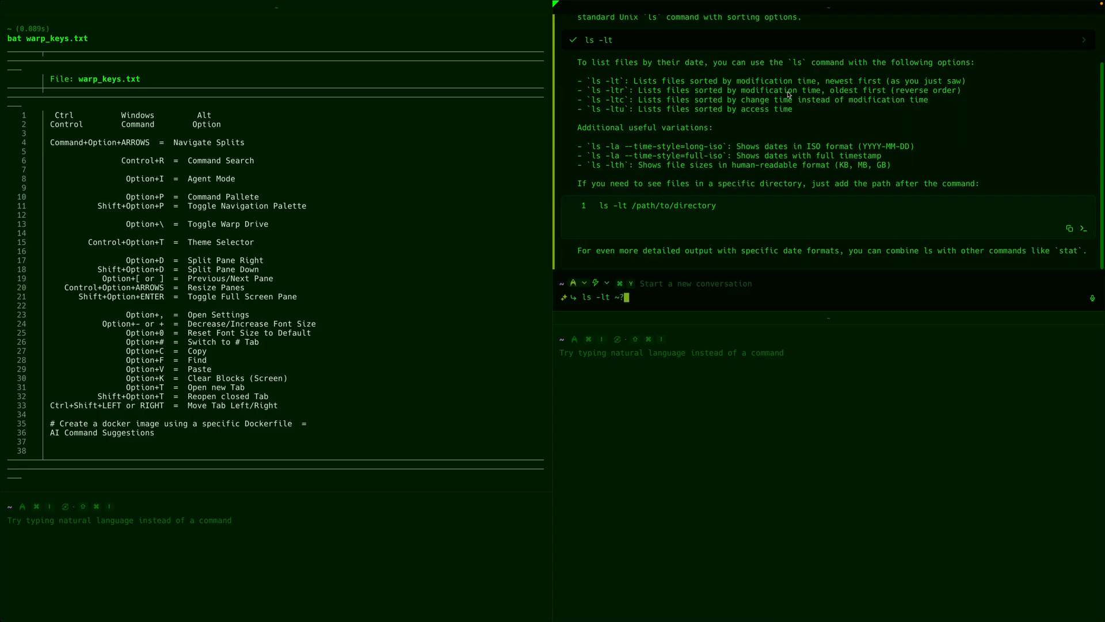
key(Enter)
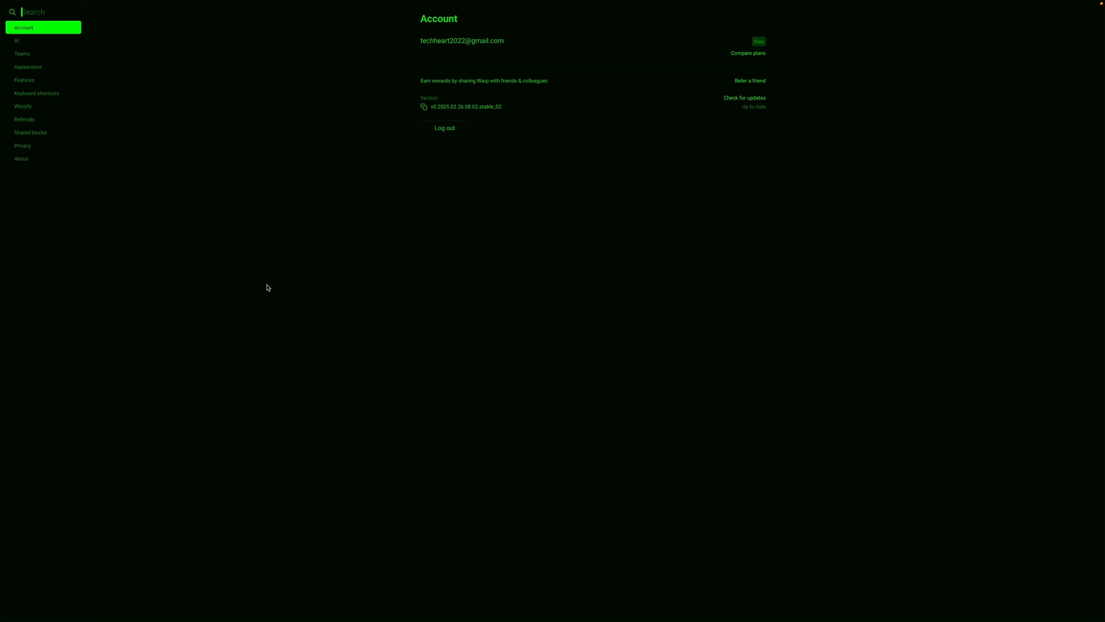
click(18, 40)
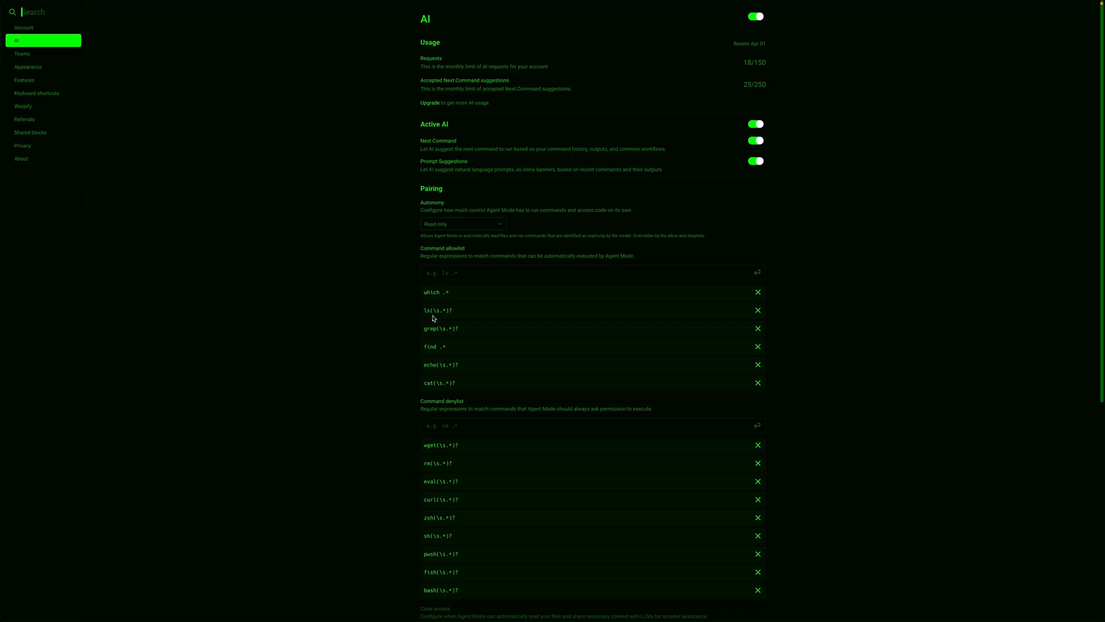
scroll(down, 3)
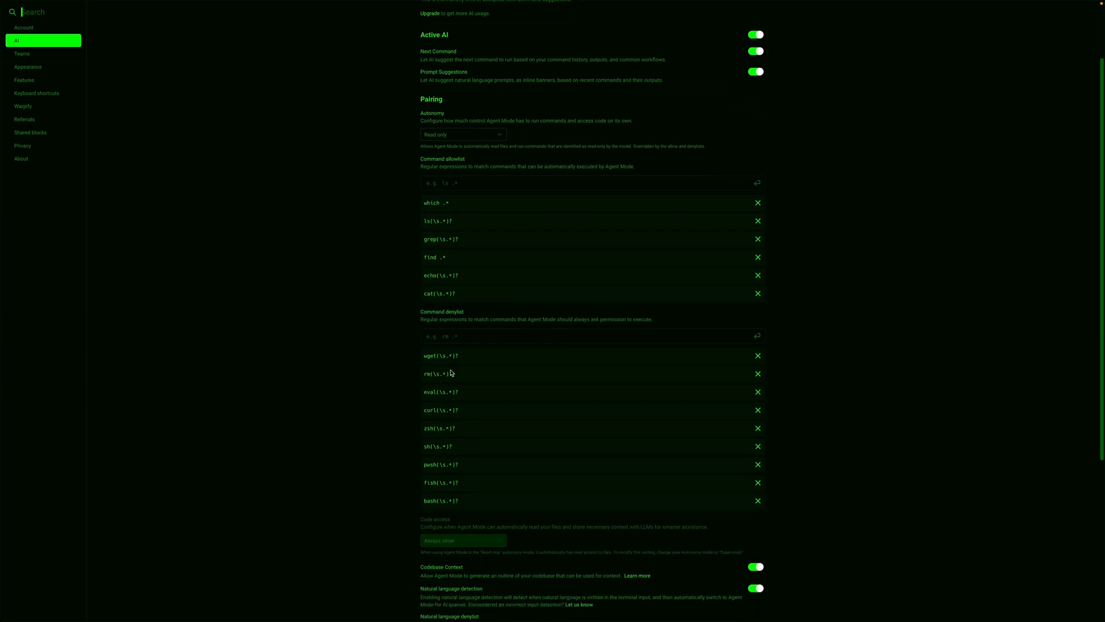
scroll(down, 3)
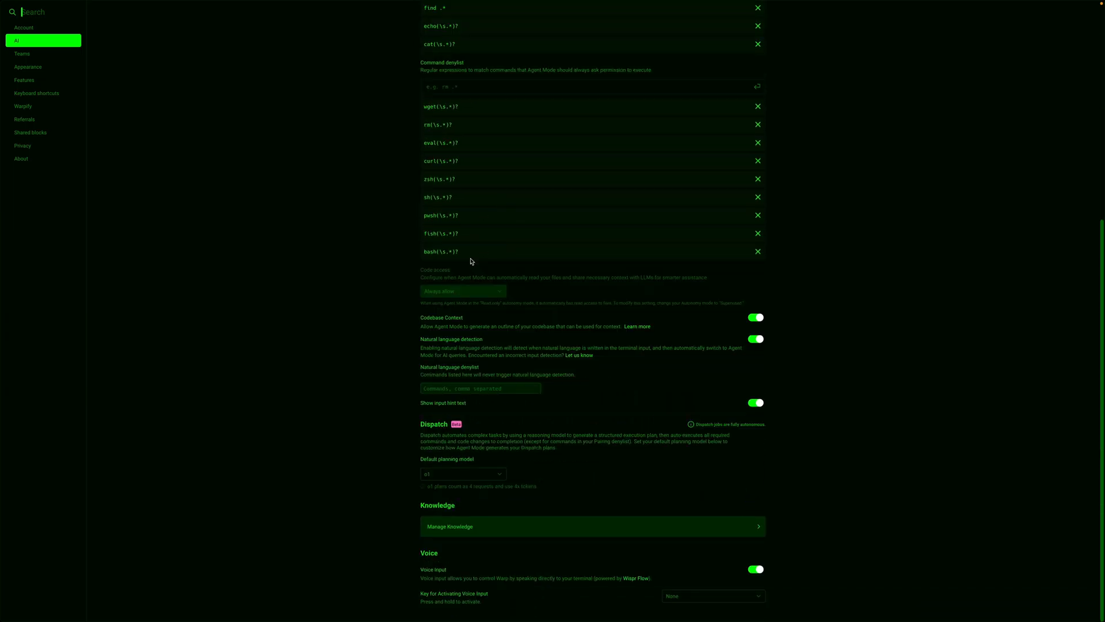
click(21, 53)
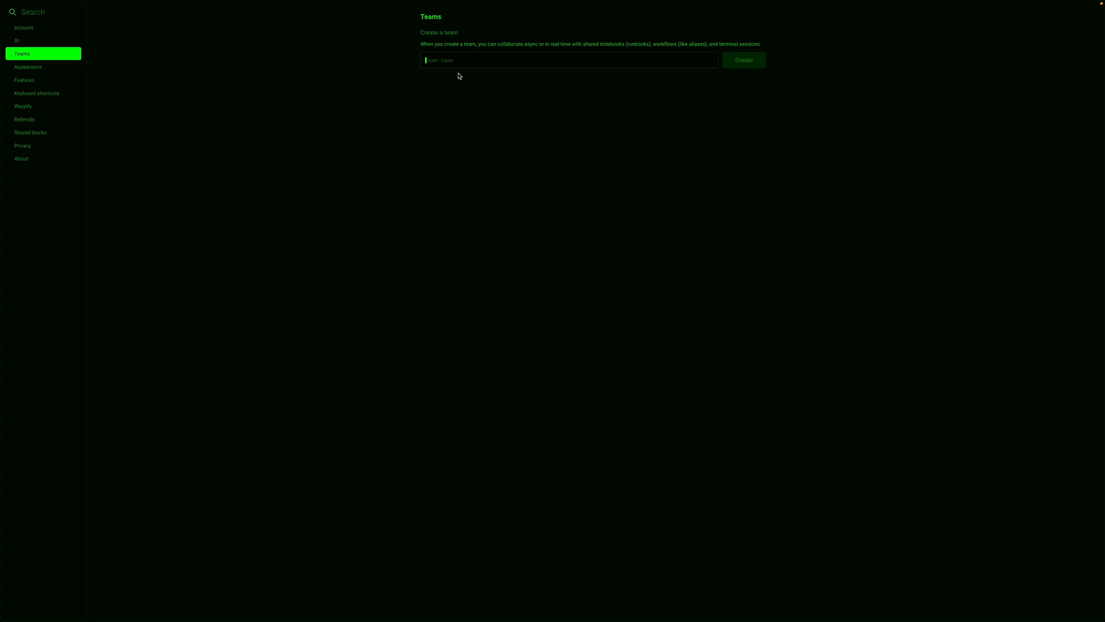
click(28, 67)
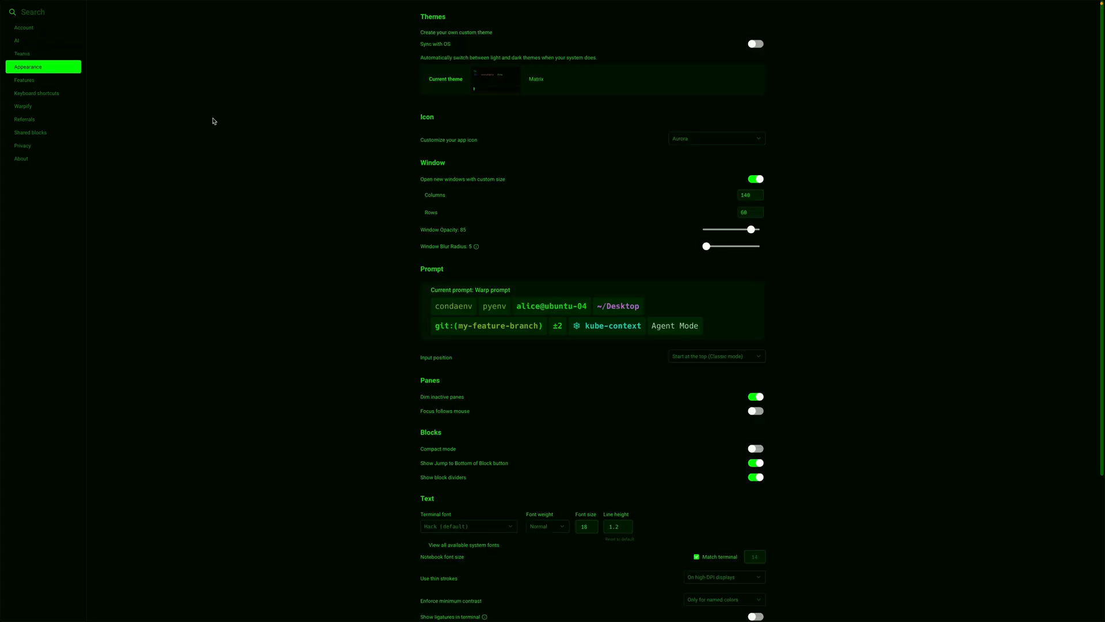
mouse_move(368, 256)
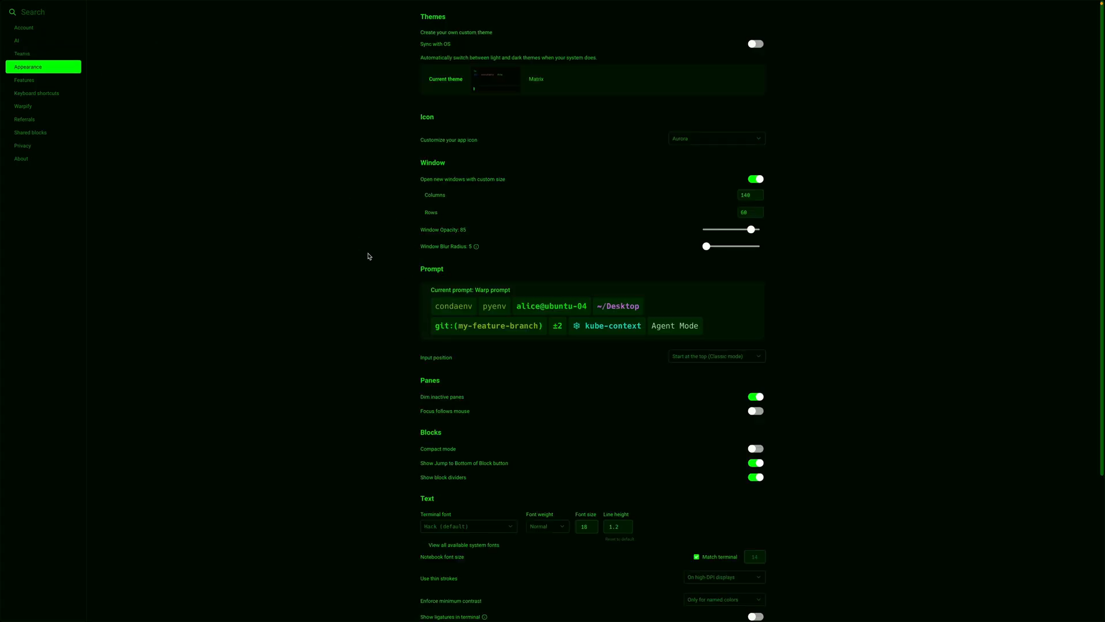
scroll(down, 3)
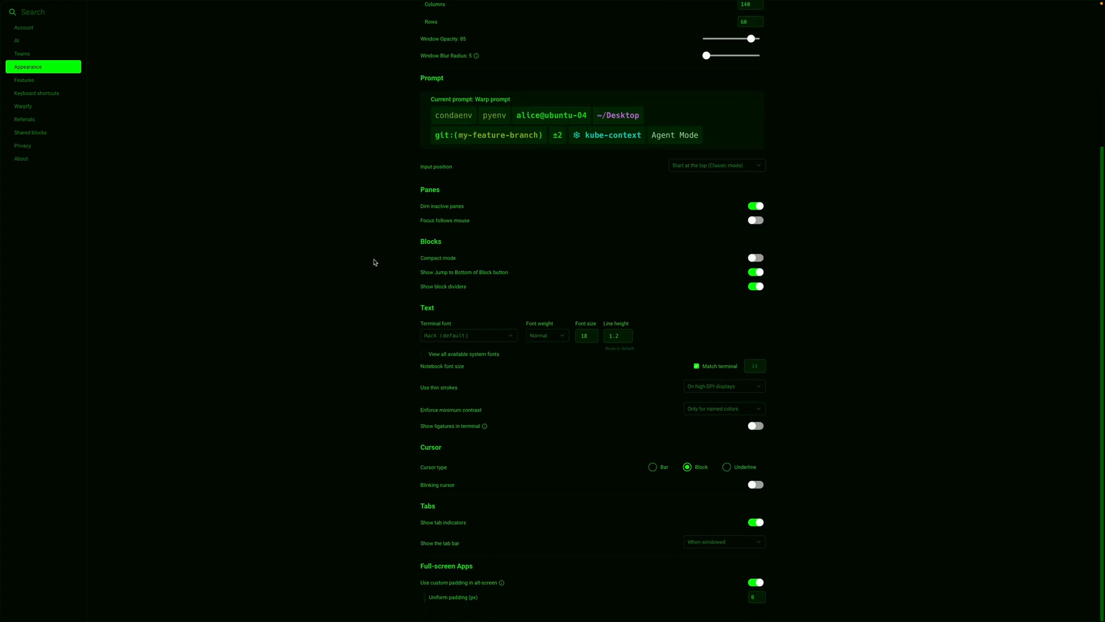
mouse_move(349, 258)
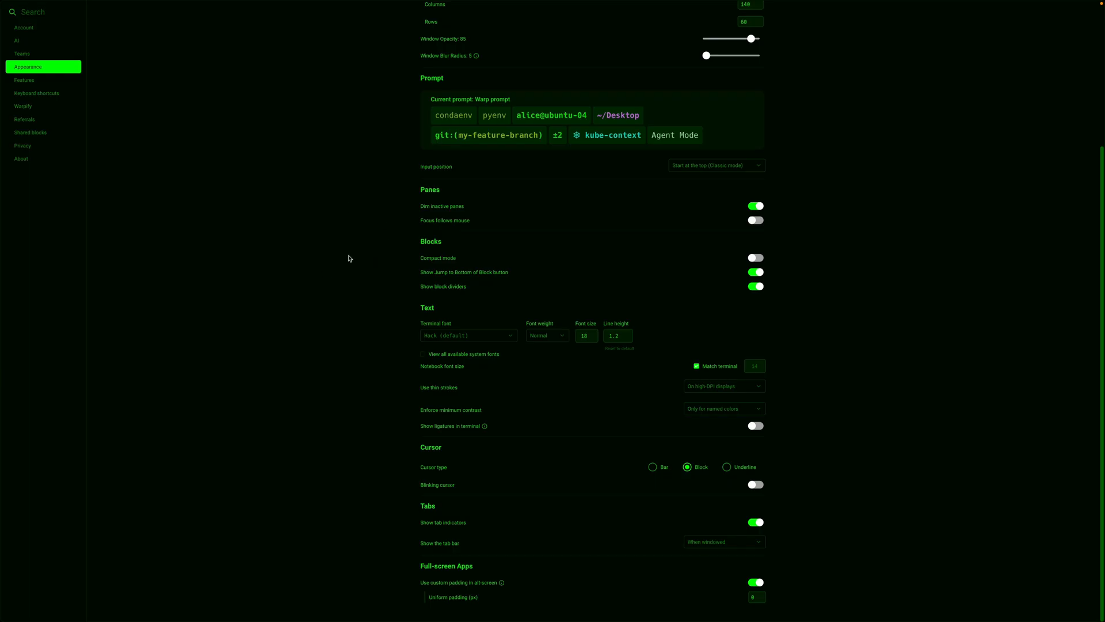
mouse_move(265, 155)
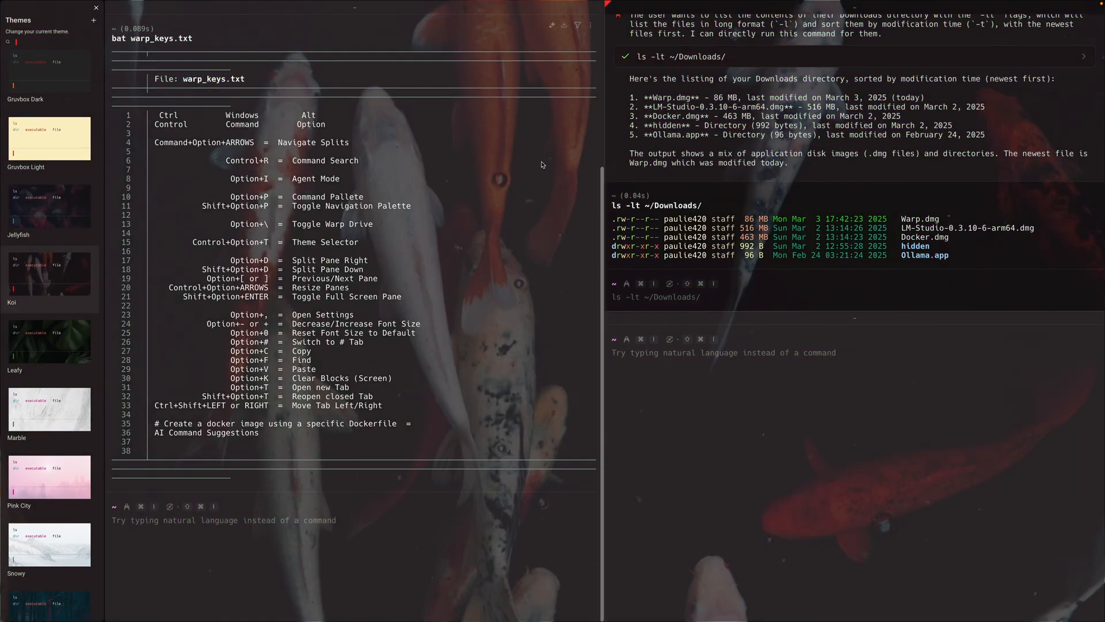
Choose the Koi fish theme in the Theme Selector
click(94, 8)
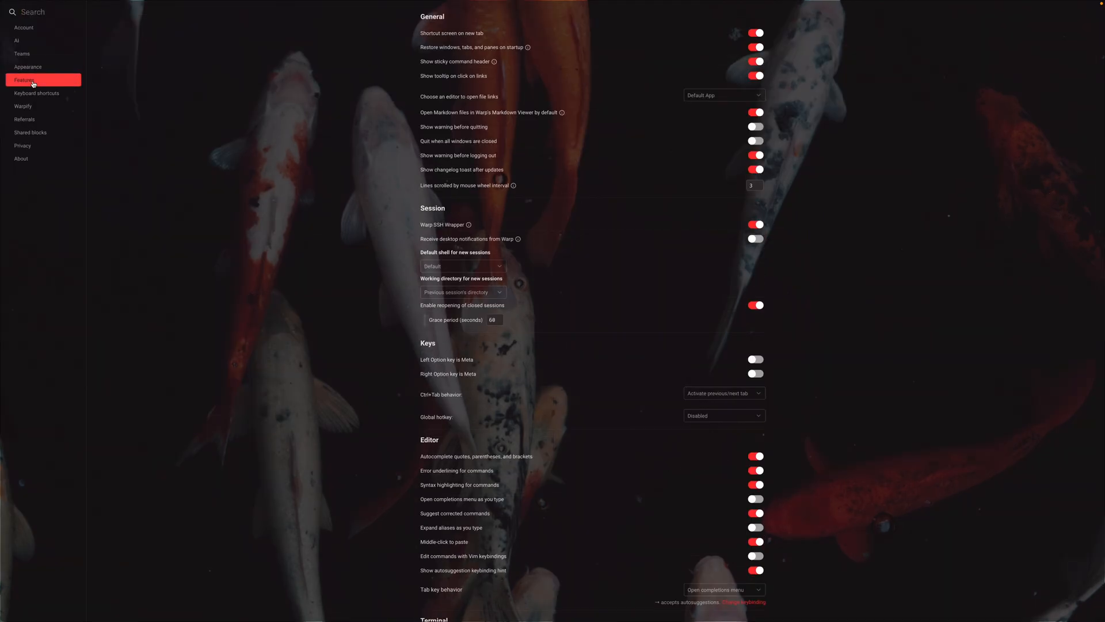
Review the Features, Keyboard shortcuts and Warpify settings pages
scroll(down, 3)
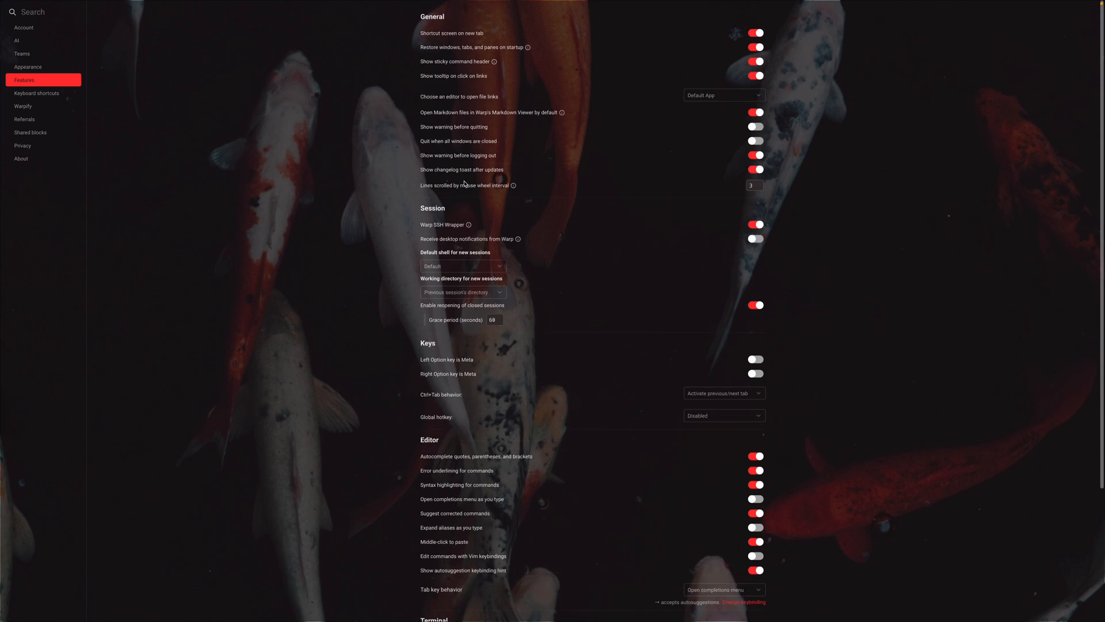
click(36, 94)
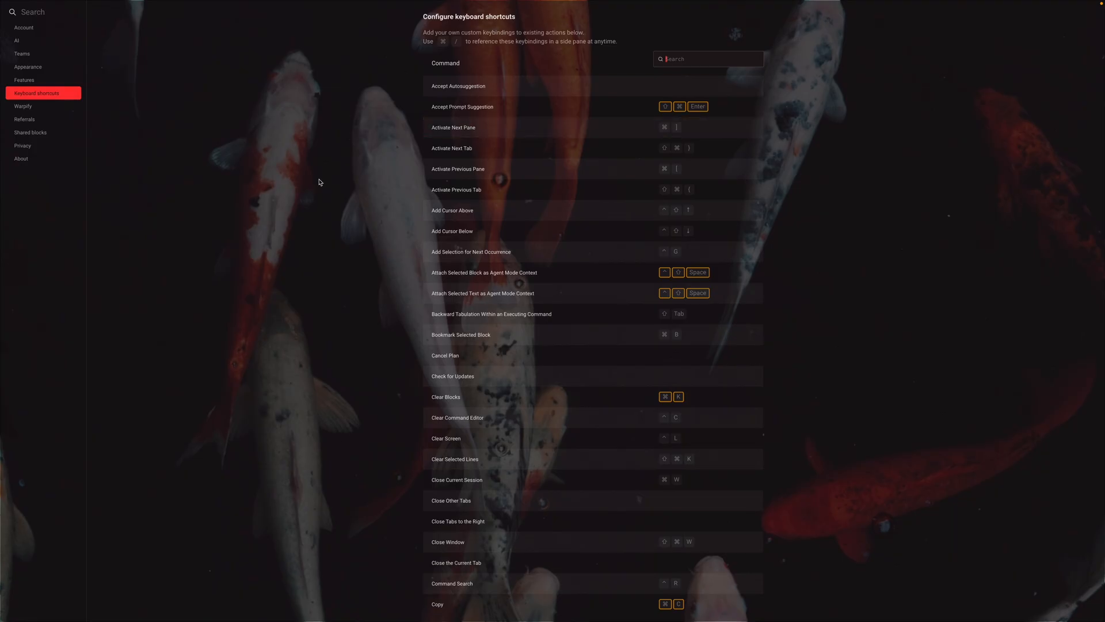
scroll(down, 3)
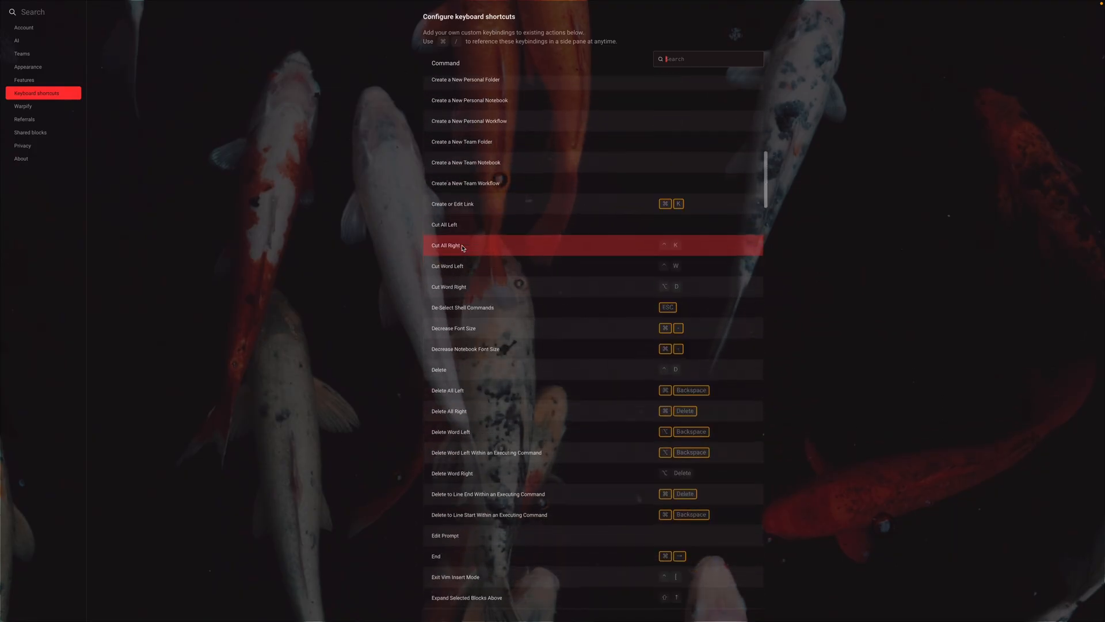
scroll(down, 3)
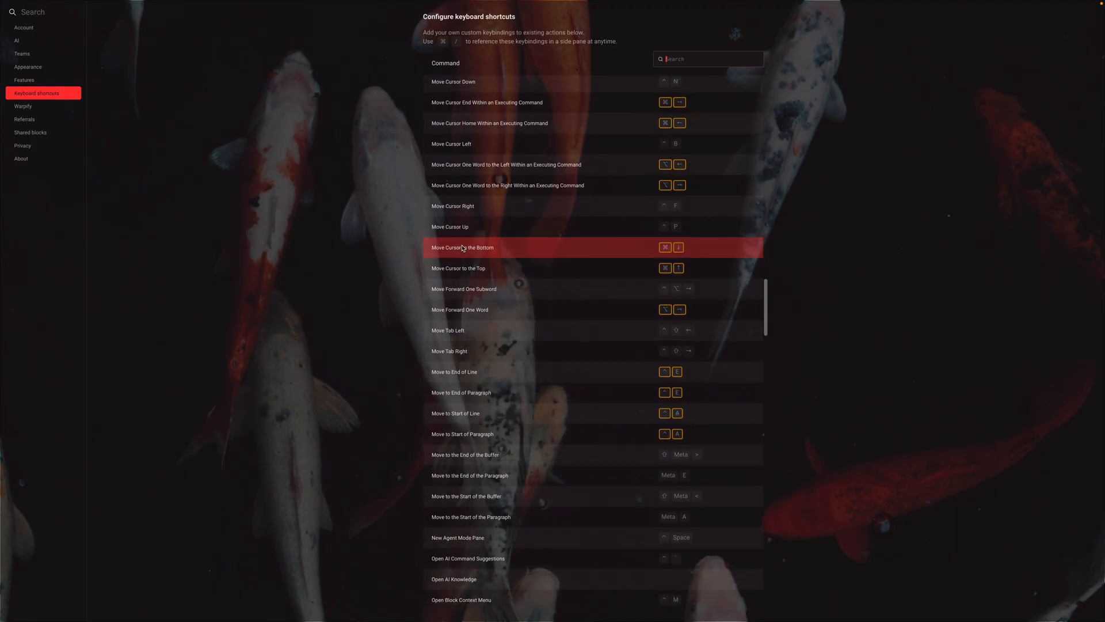
click(23, 106)
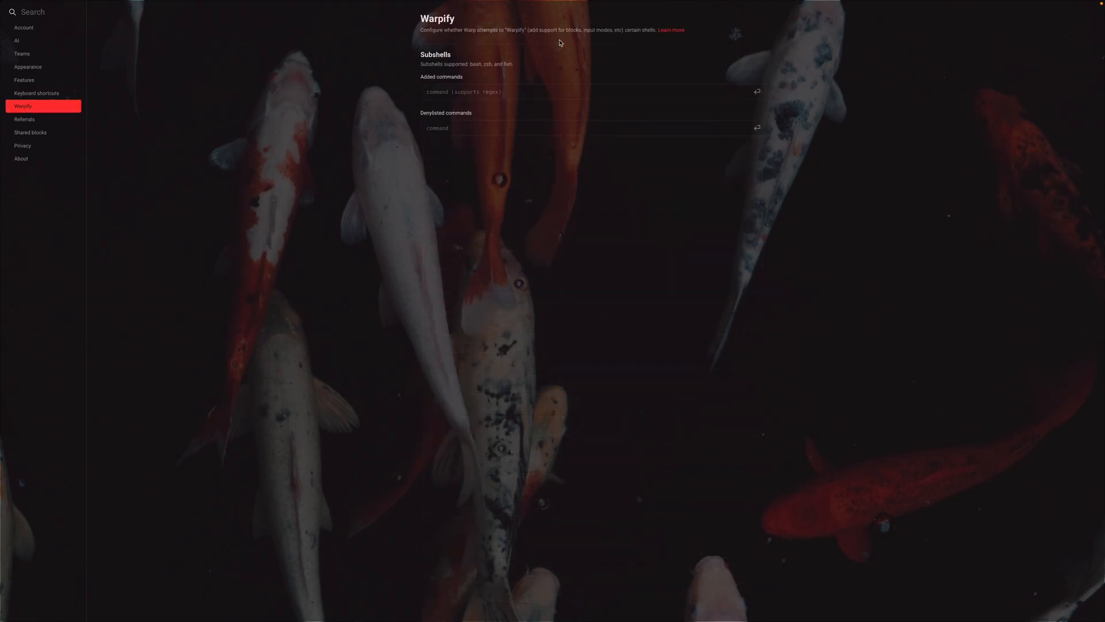
Copy the referral link, then review the Shared blocks and Privacy pages
click(25, 118)
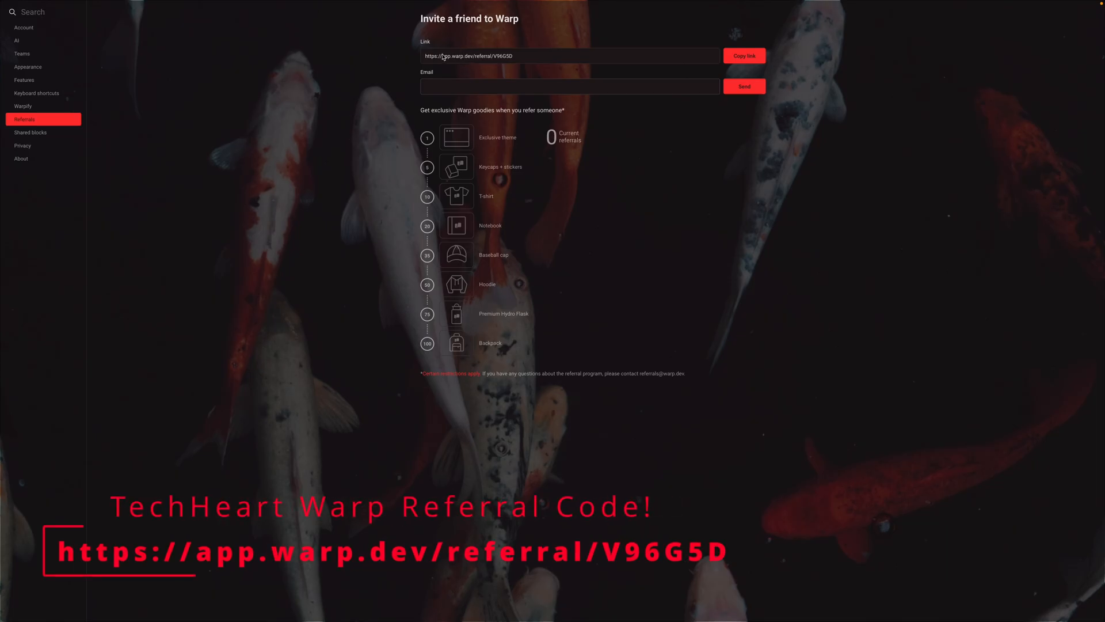
click(744, 56)
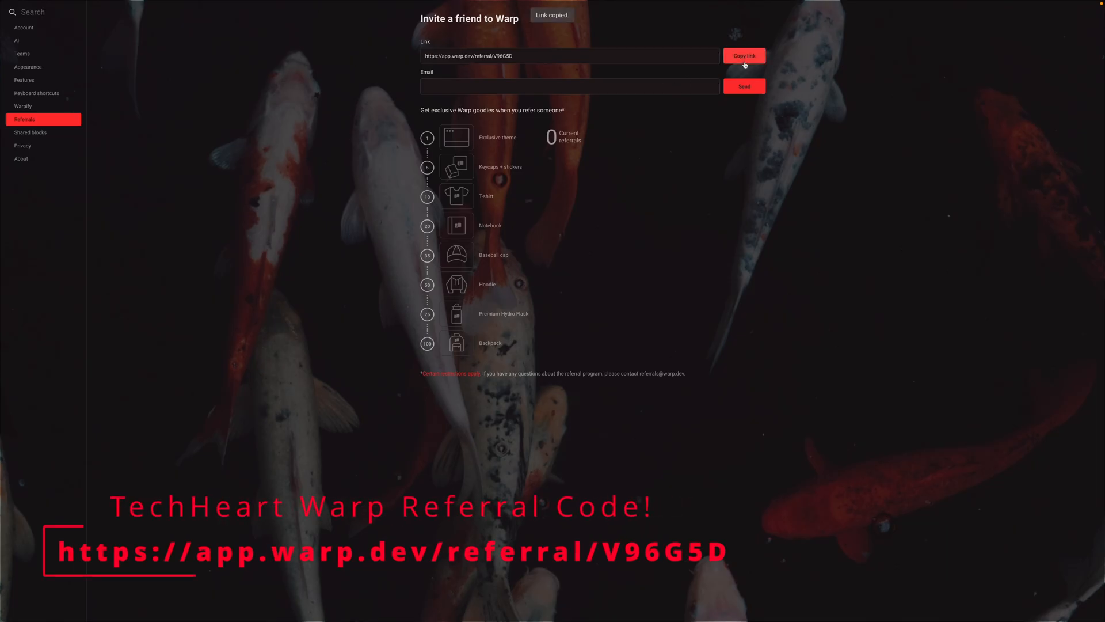
click(743, 56)
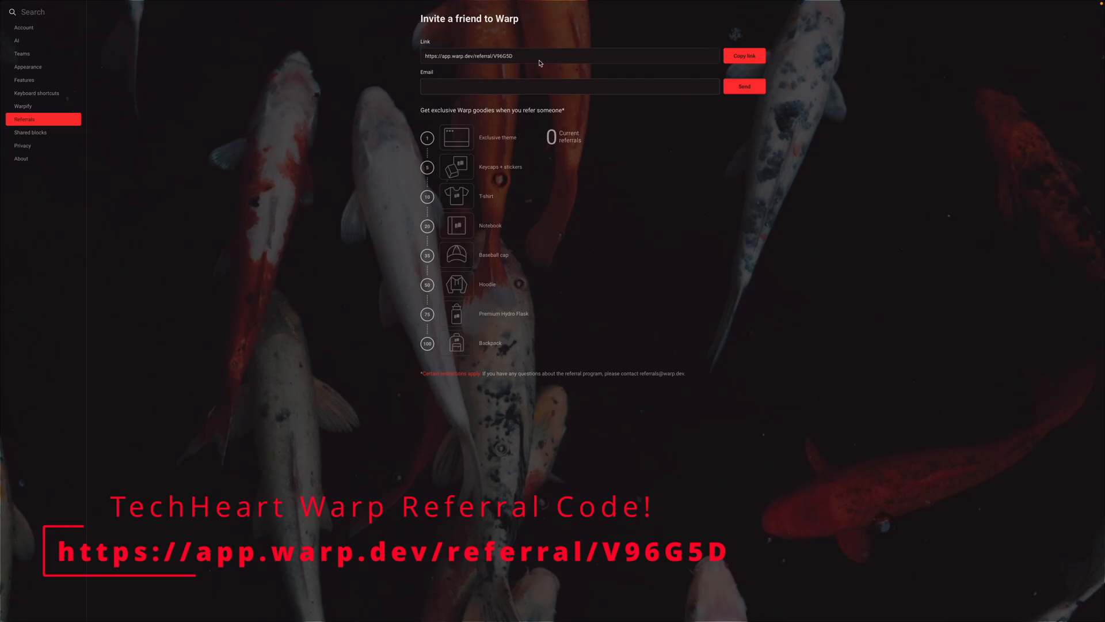
mouse_move(56, 126)
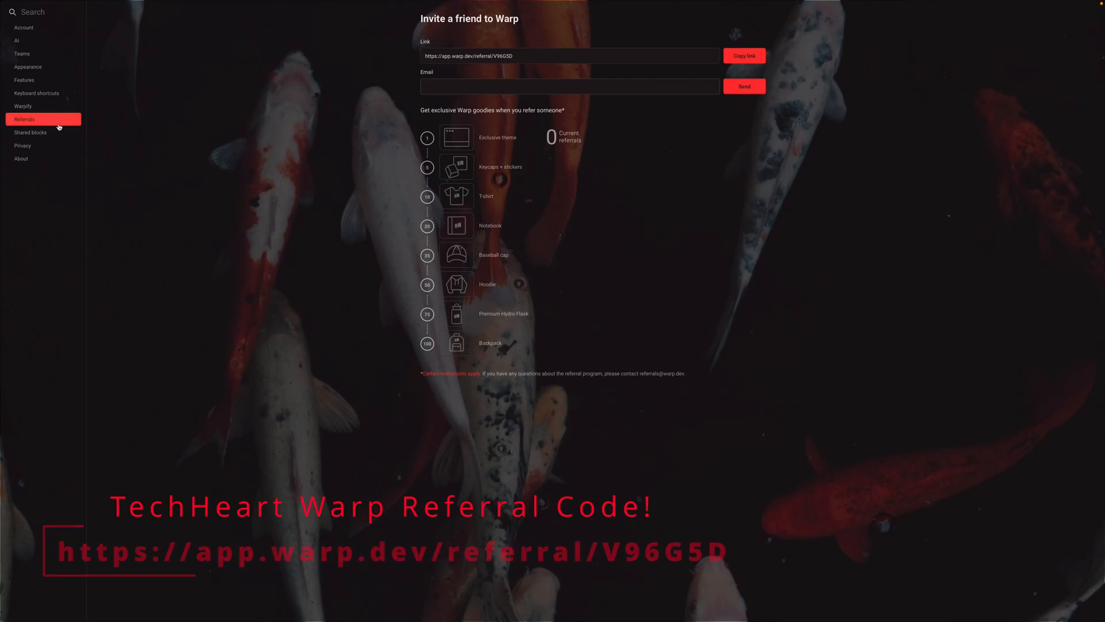
click(29, 133)
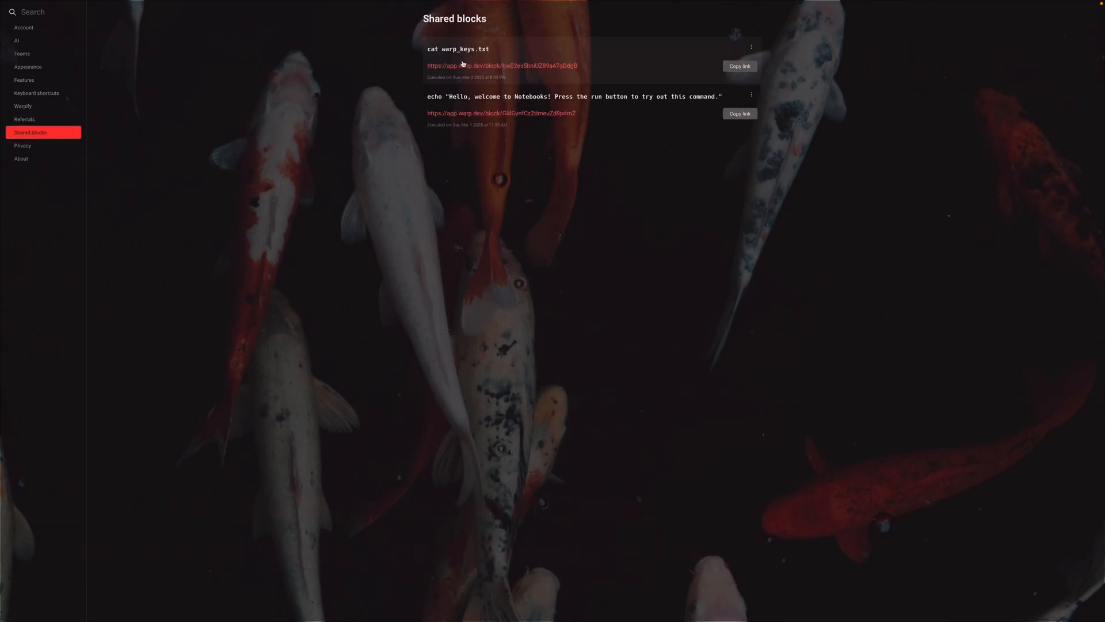
click(23, 145)
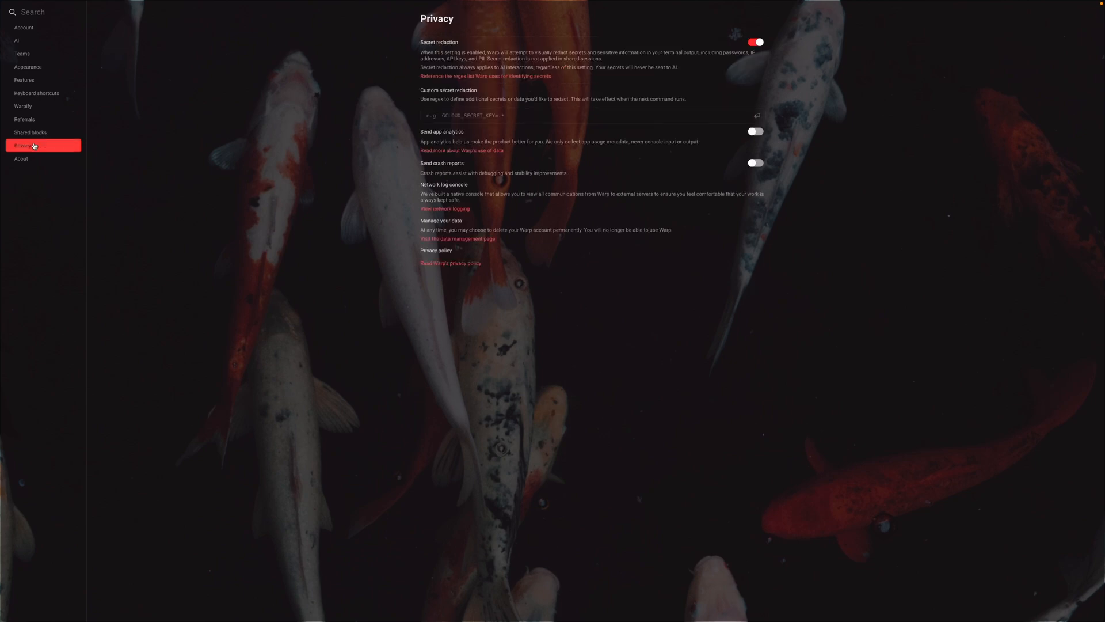
mouse_move(107, 162)
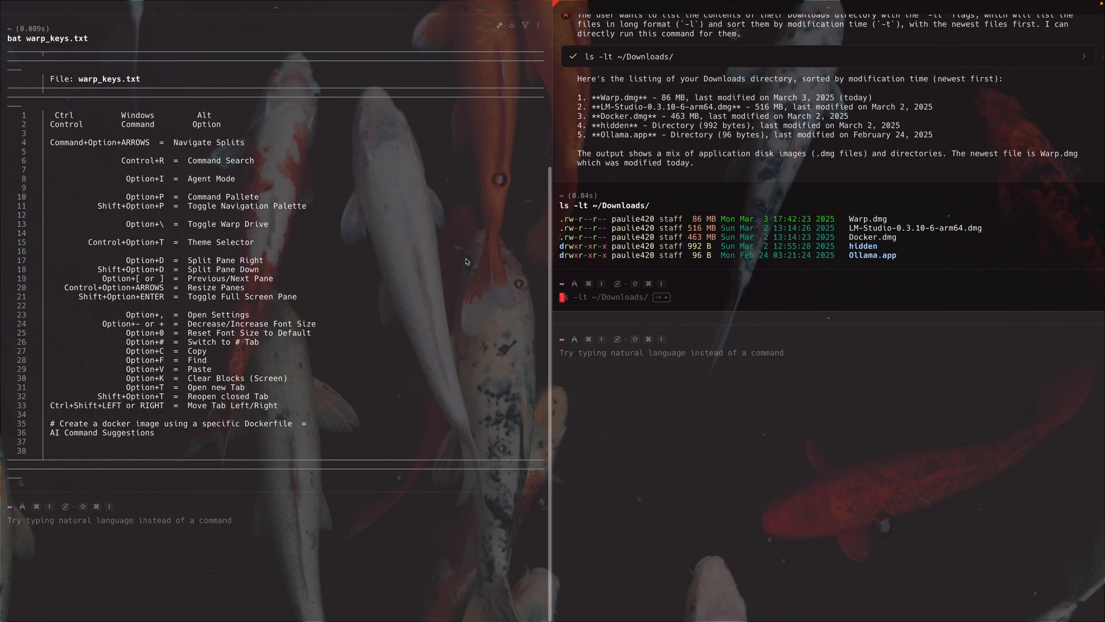
mouse_move(655, 368)
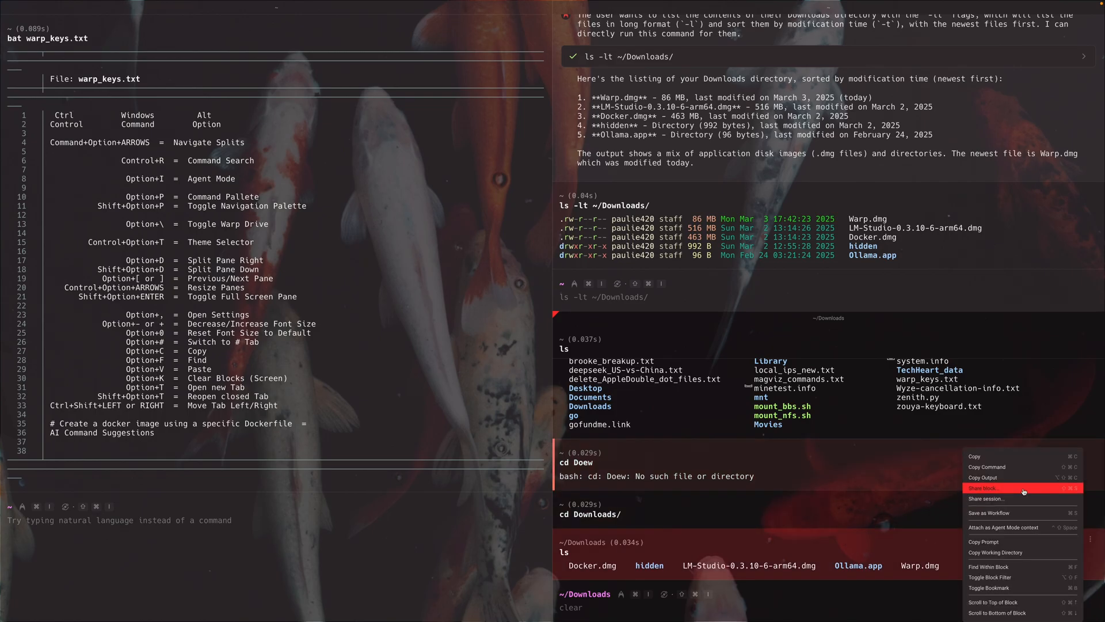
Share the ls output block as a web link and copy its address
click(983, 488)
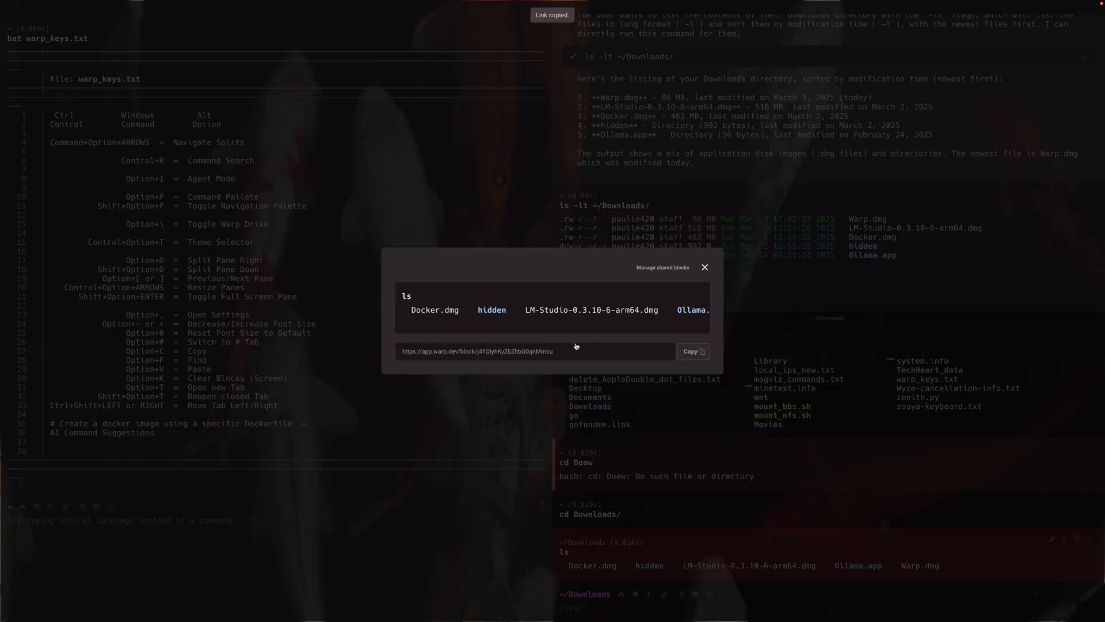
click(693, 351)
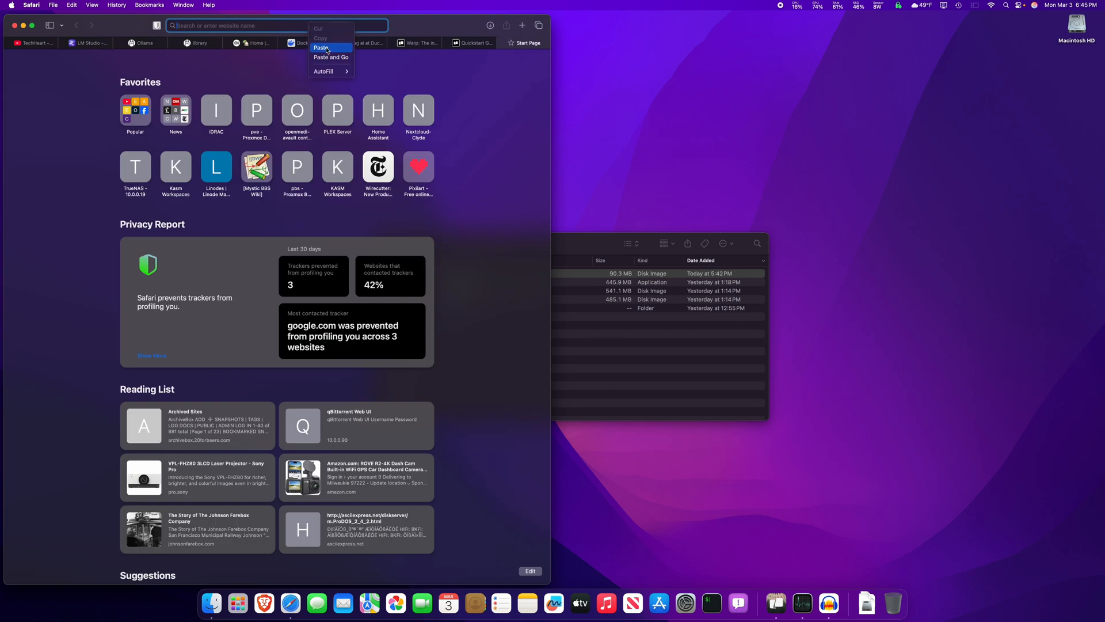
Paste the block link into Safari's address bar to load the app.warp.dev page
click(330, 58)
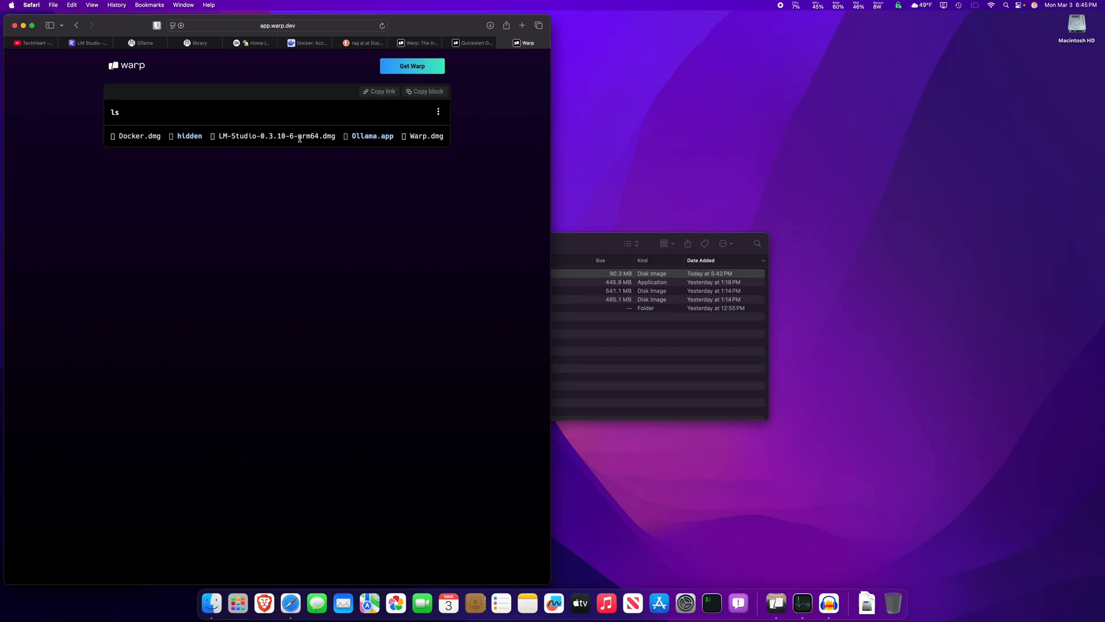
mouse_move(220, 84)
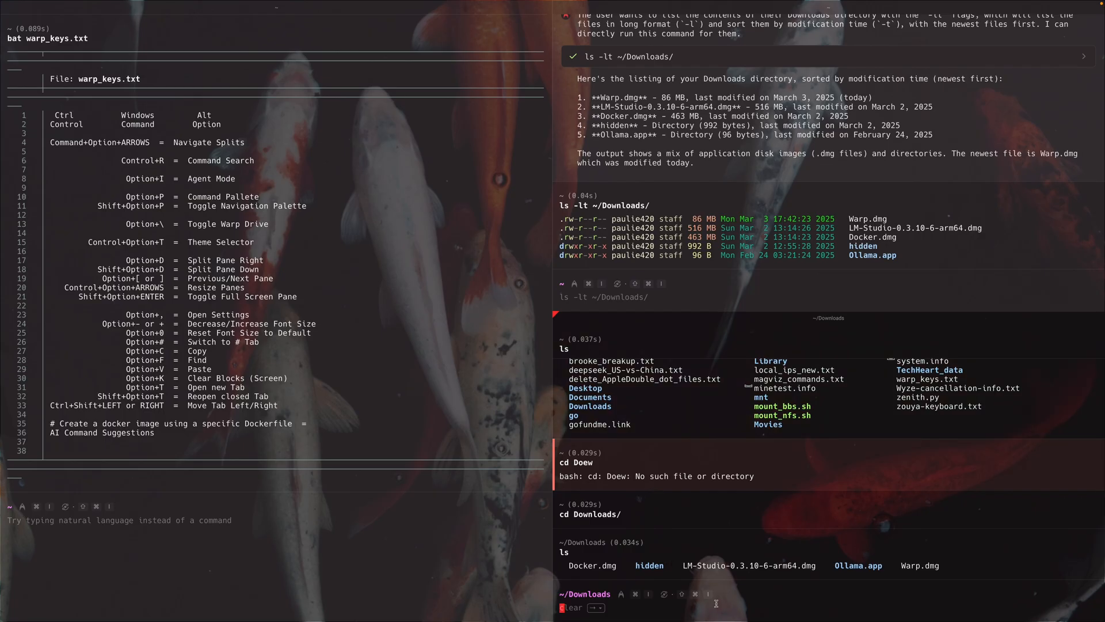
Run clear to empty the right-hand panes of earlier output
key(Enter)
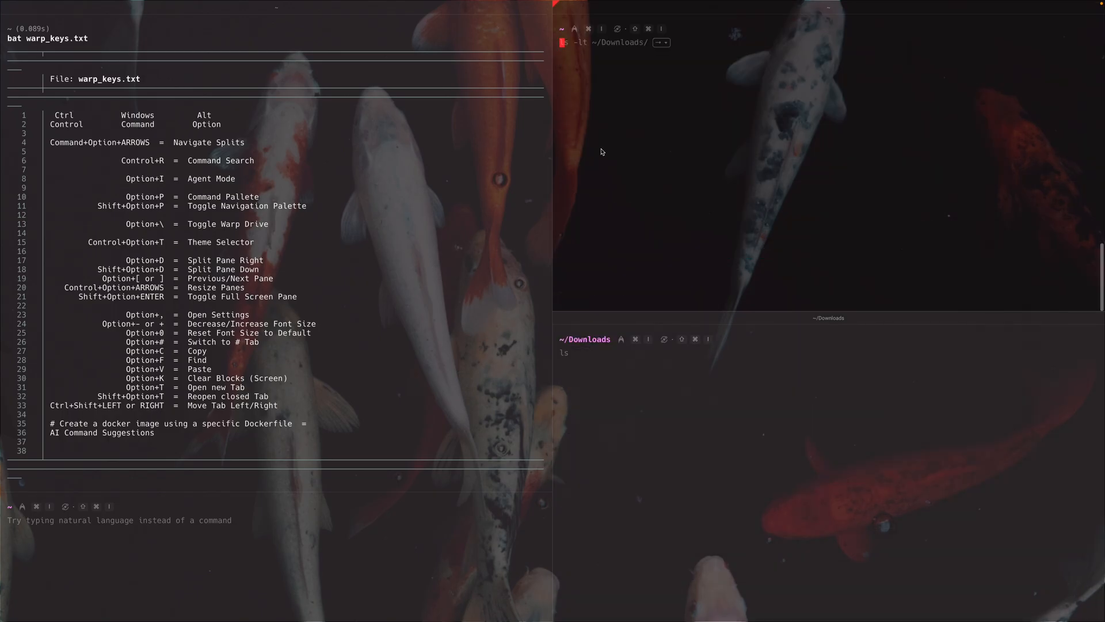
mouse_move(582, 18)
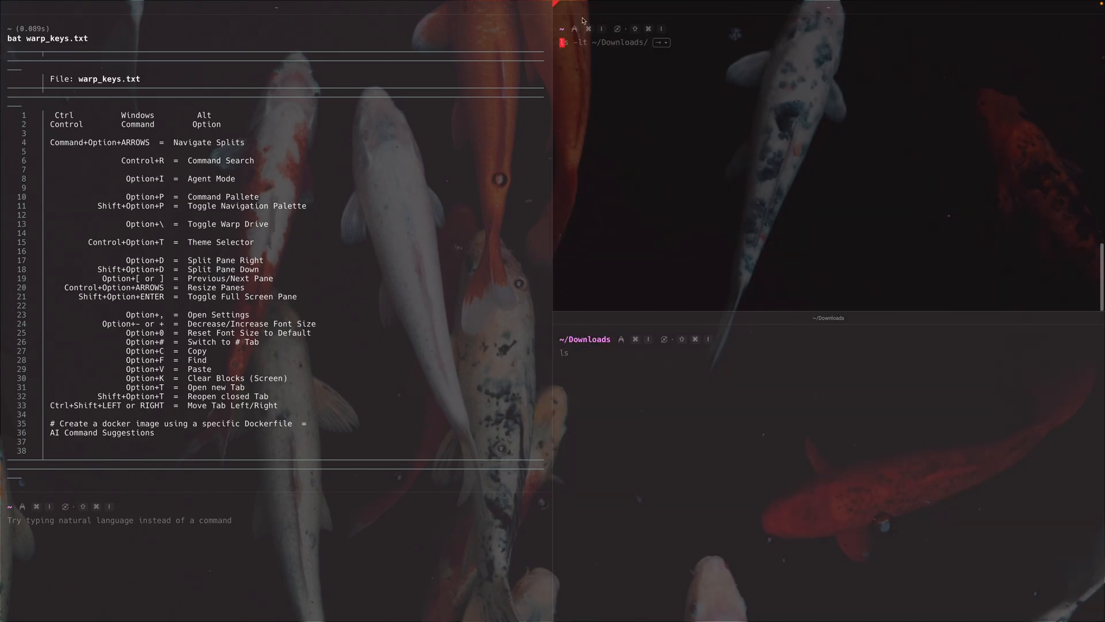
mouse_move(590, 32)
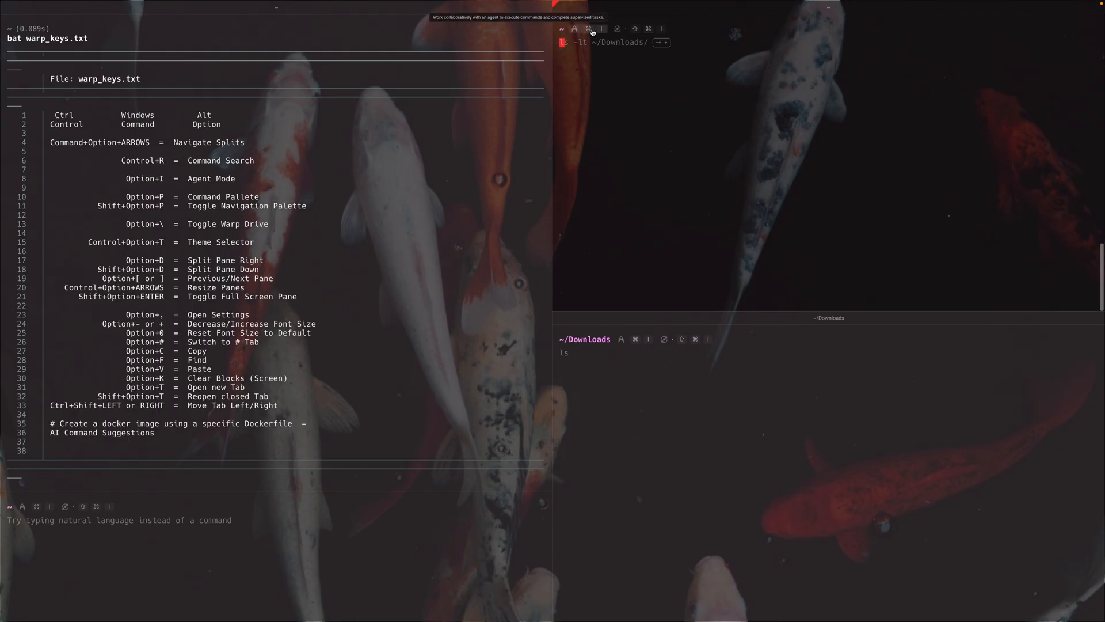
mouse_move(633, 29)
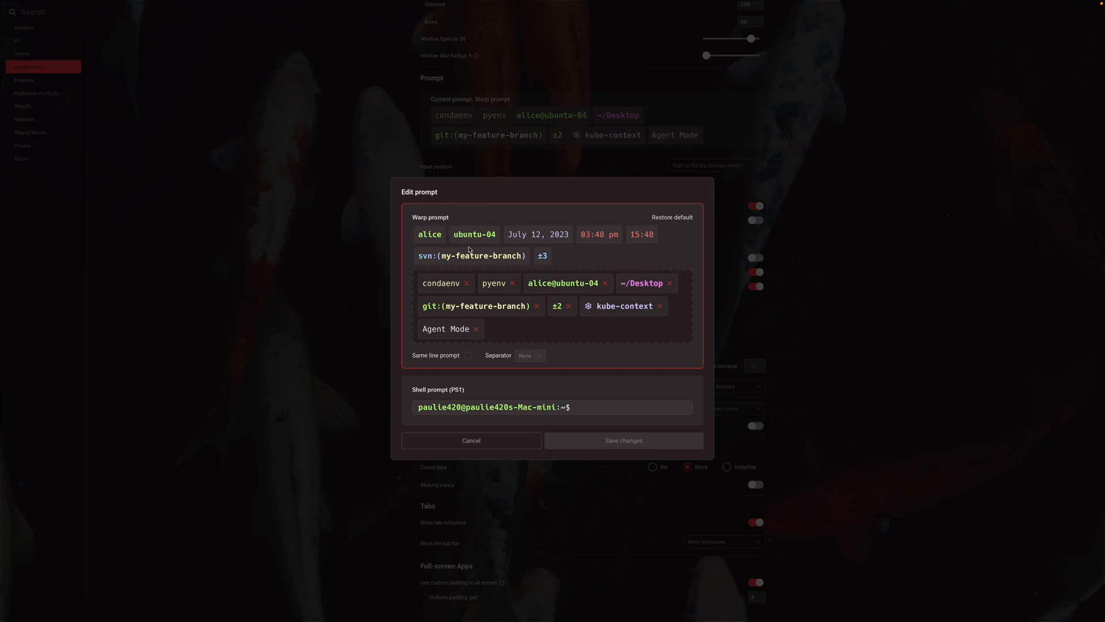
mouse_move(496, 283)
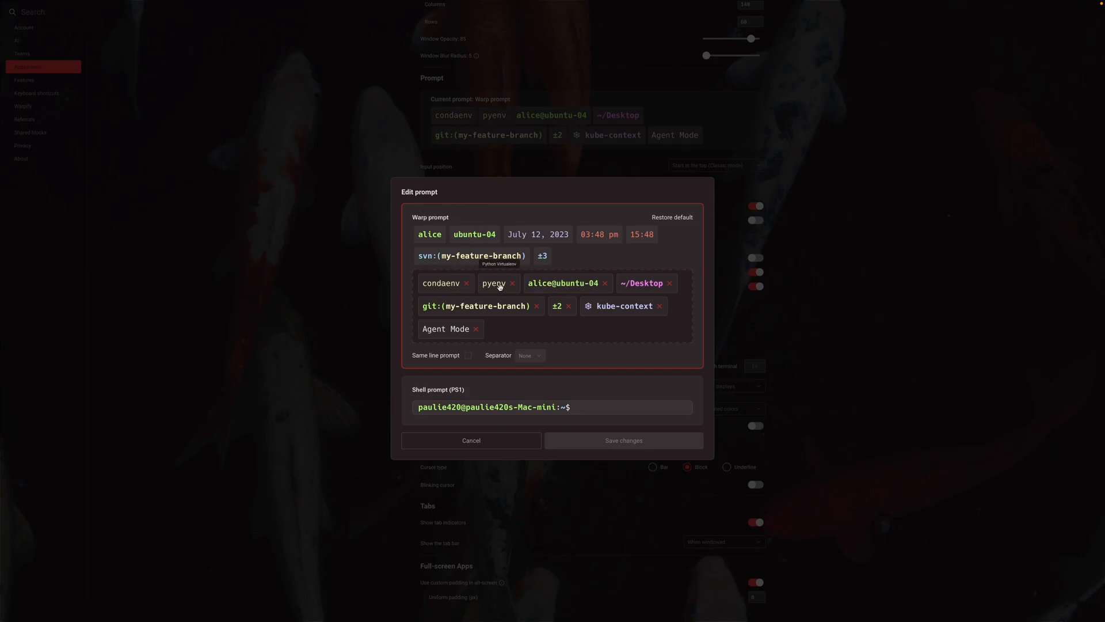
mouse_move(551, 290)
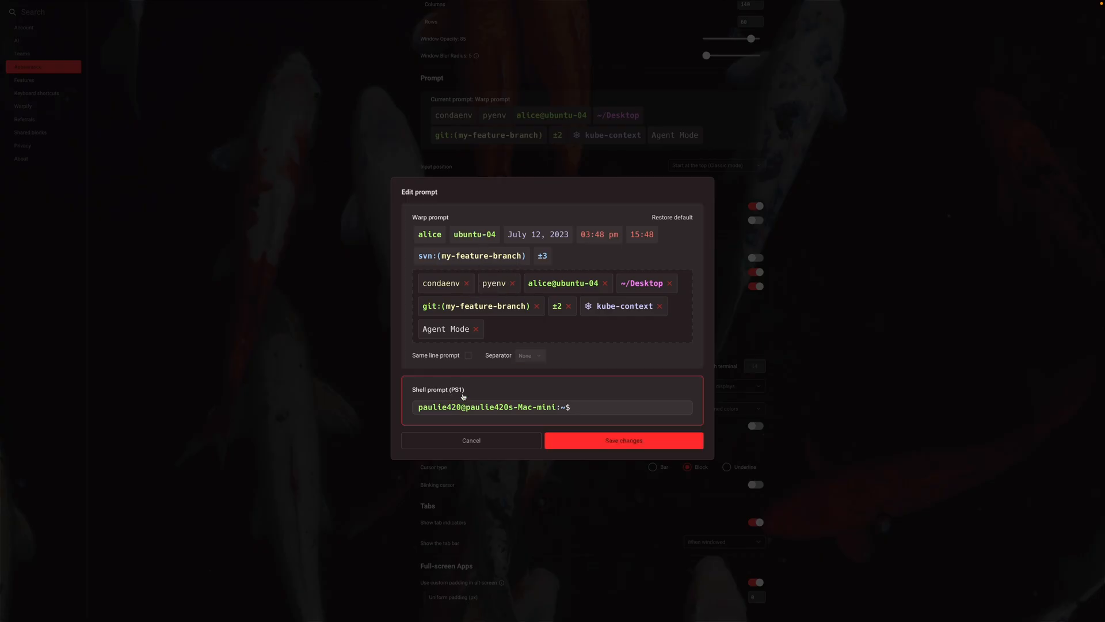
Save the Shell prompt (PS1) choice, then enter clear and exit in a pane
click(624, 440)
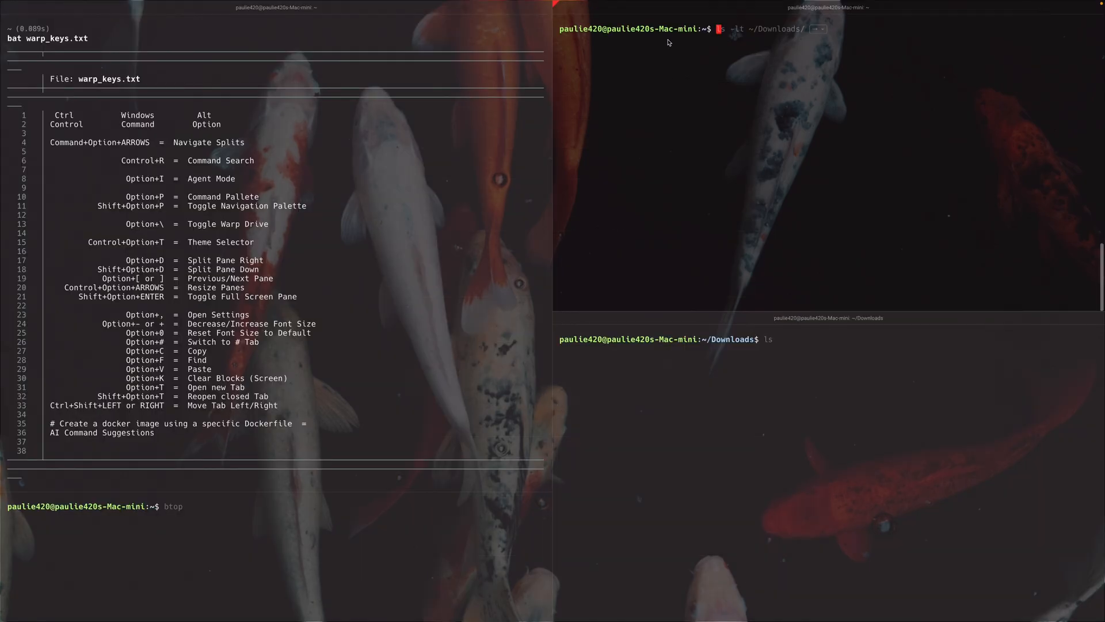
mouse_move(667, 30)
text(cd Downloads/)
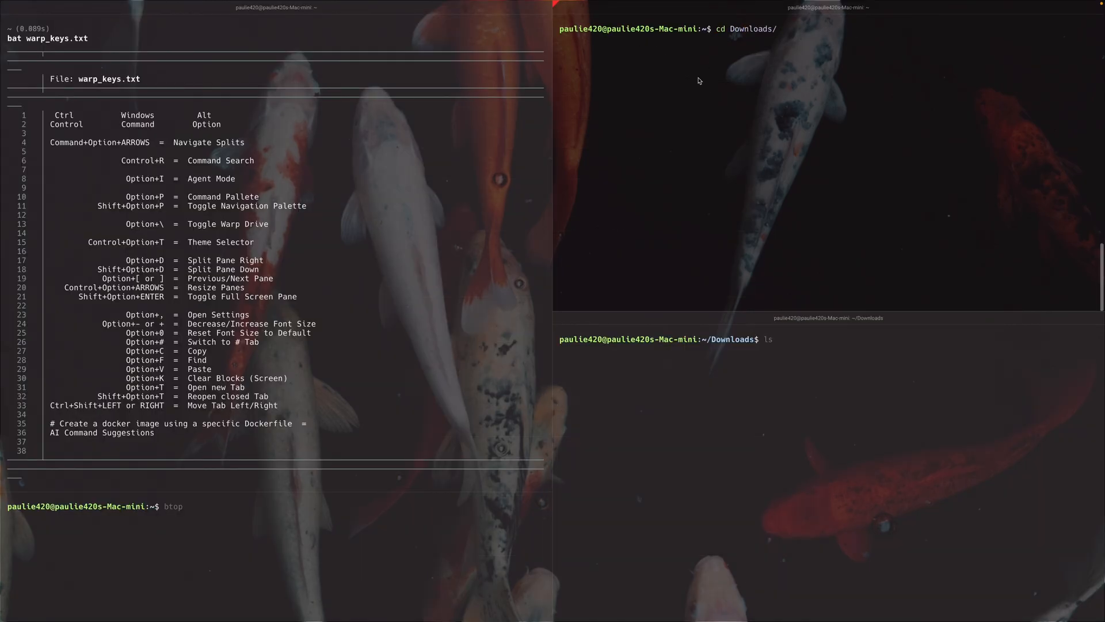
text(clear)
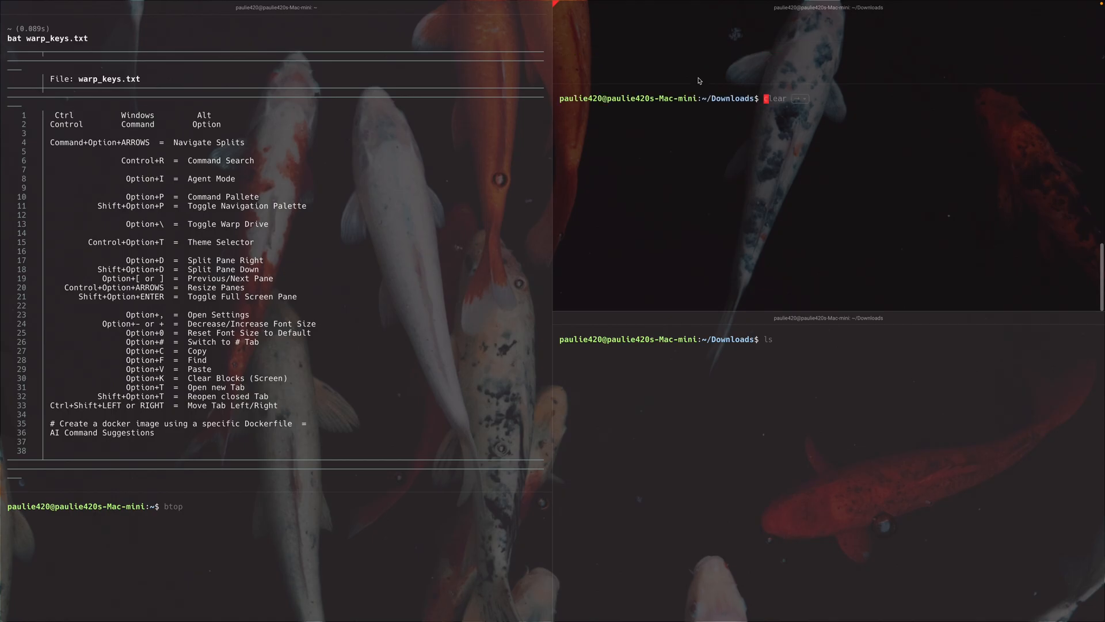
text(exit)
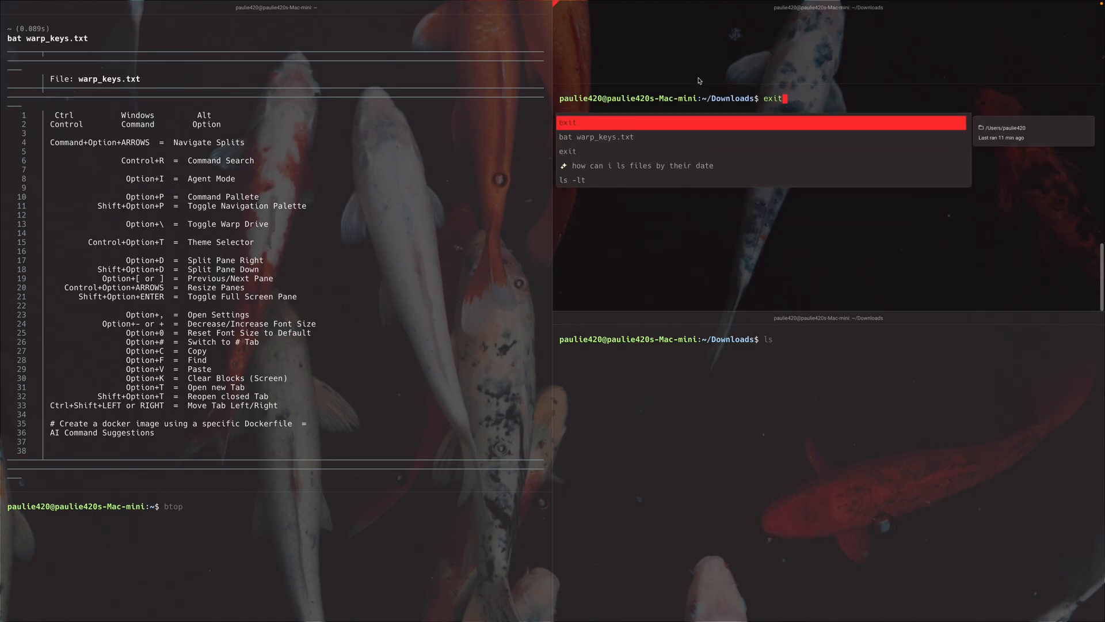